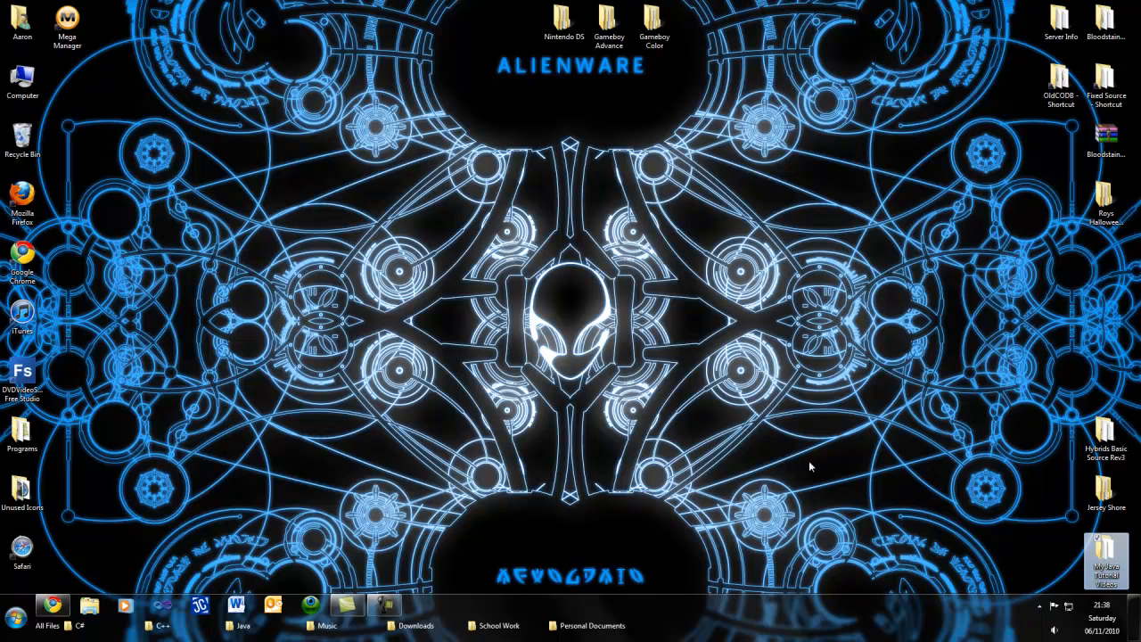
Browse into My Java Tutorial Videos > Java > Reusable Files and select the Input and template files
double_click(1113, 573)
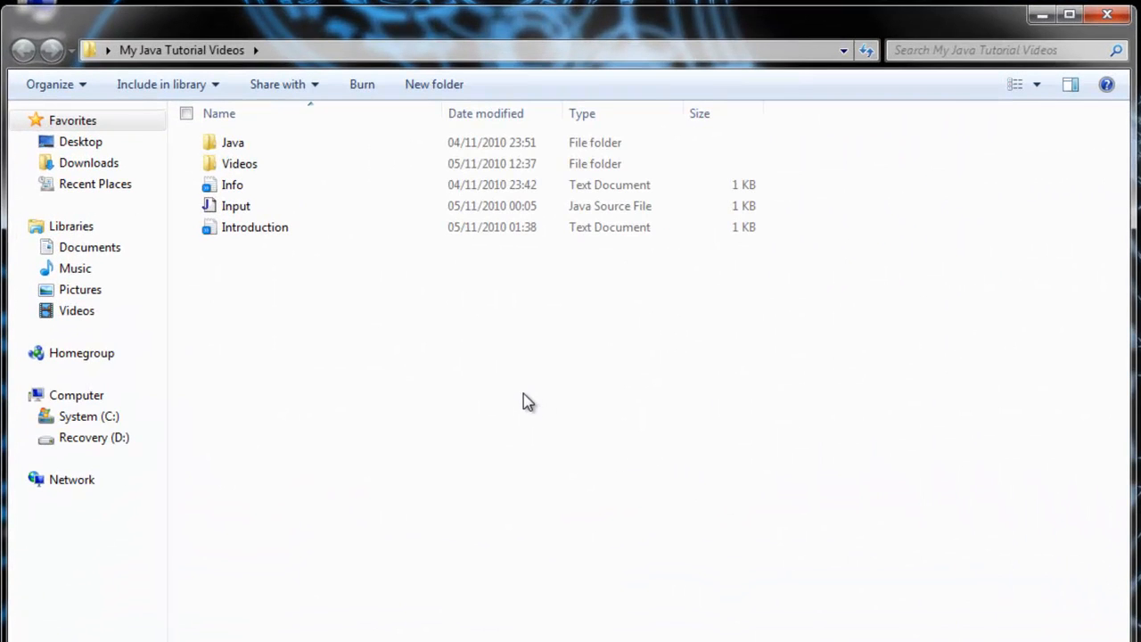
mouse_move(523, 394)
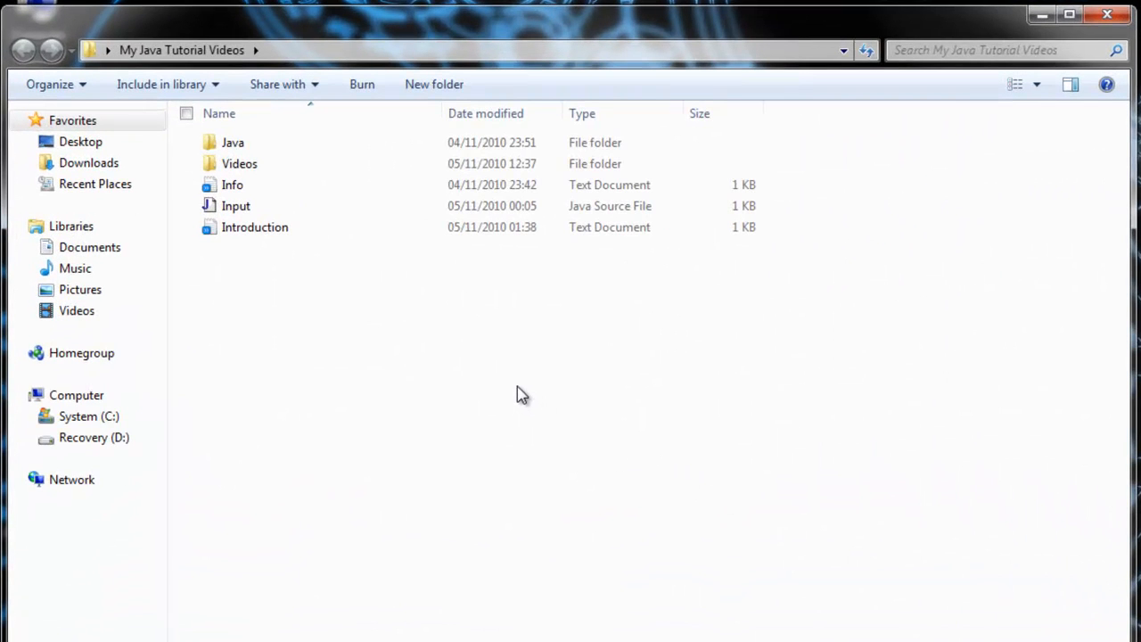
mouse_move(530, 393)
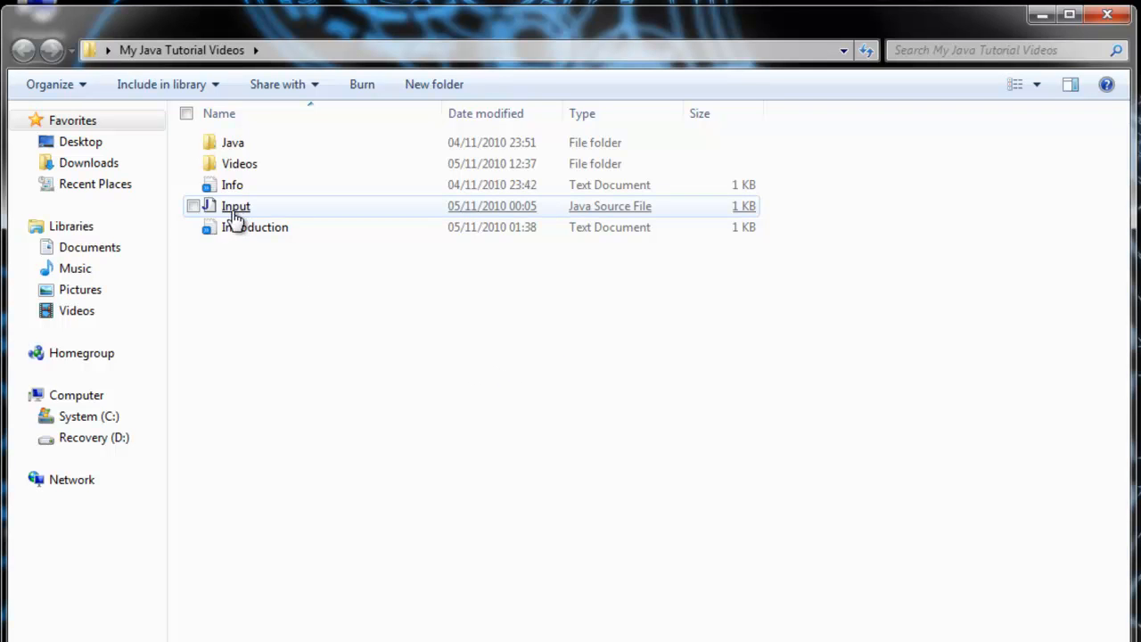
click(285, 284)
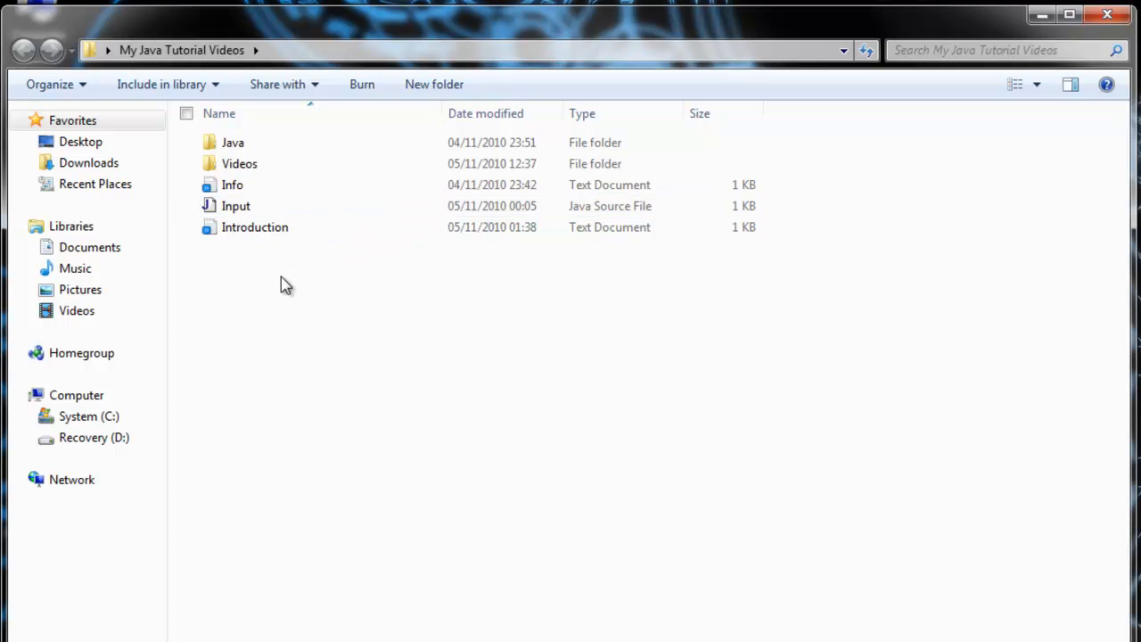
mouse_move(357, 343)
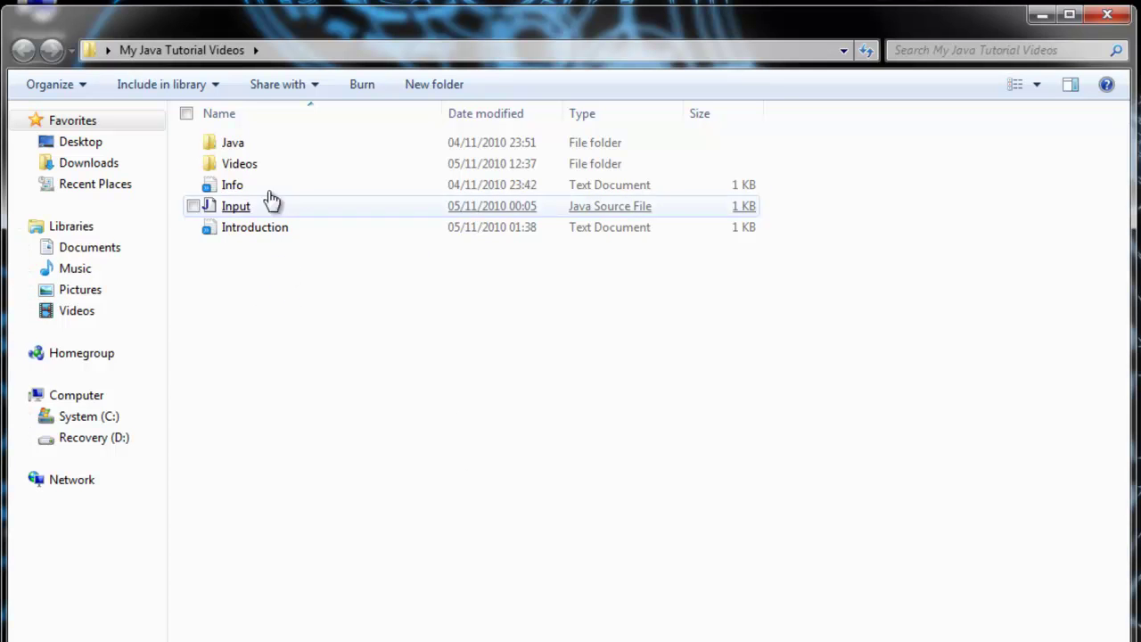
double_click(234, 142)
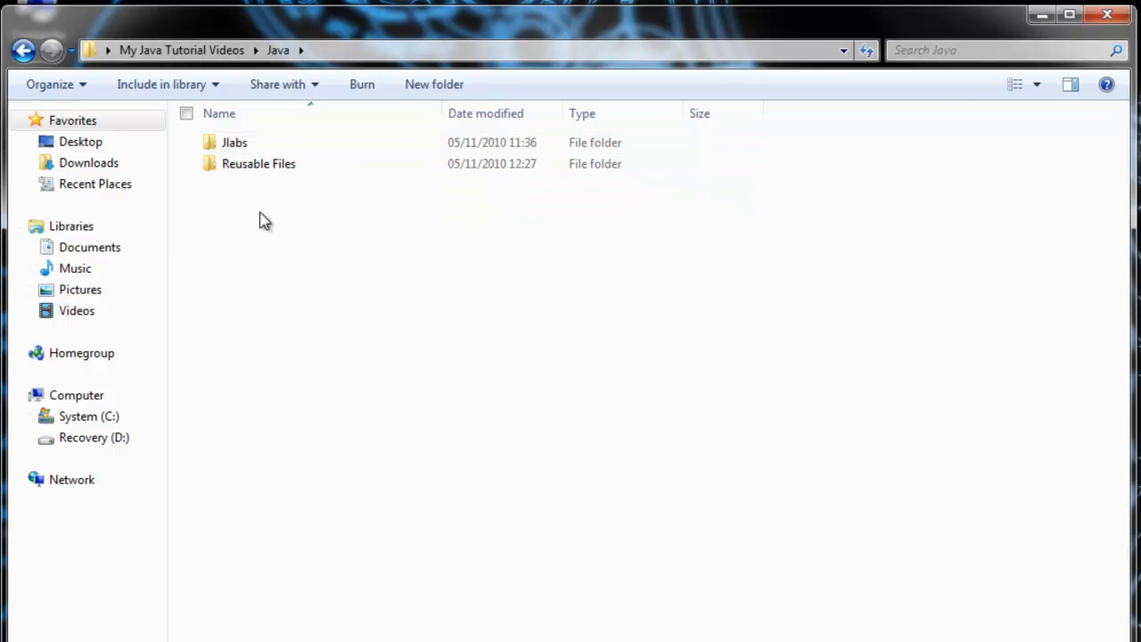
double_click(259, 164)
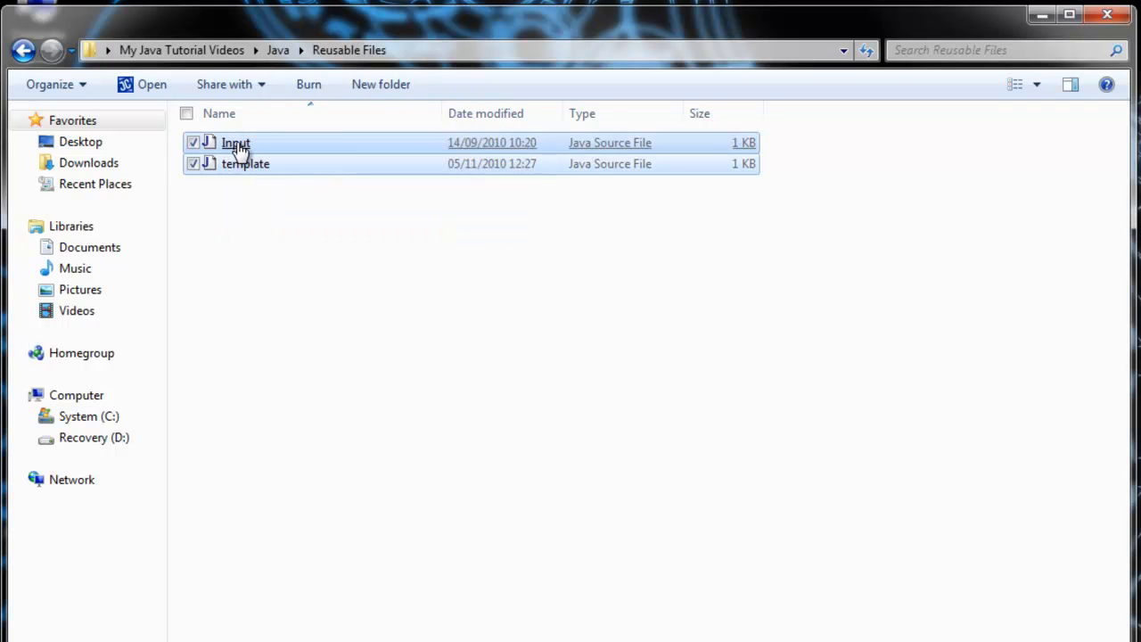
Copy Input and template and create a new InputOutput folder inside Java
right_click(235, 143)
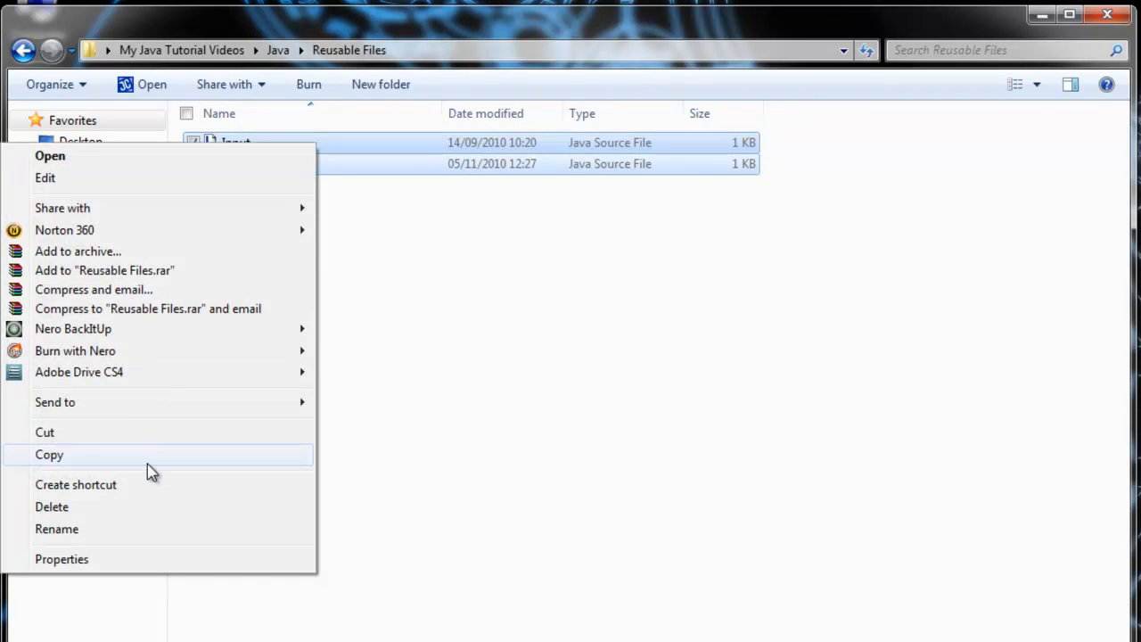
click(25, 50)
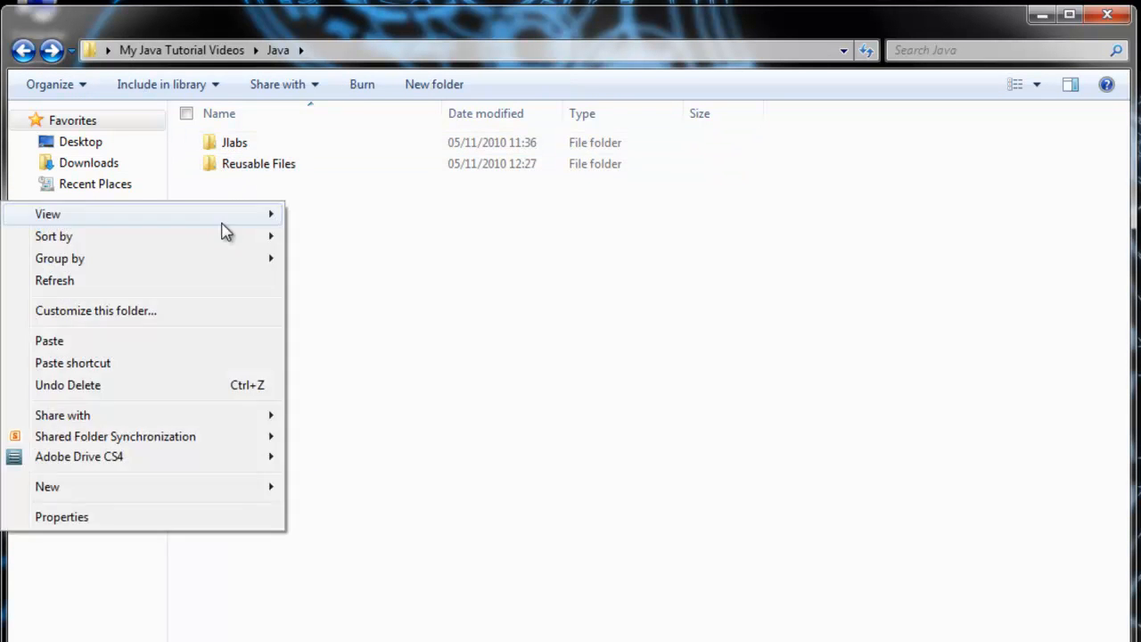
mouse_move(150, 491)
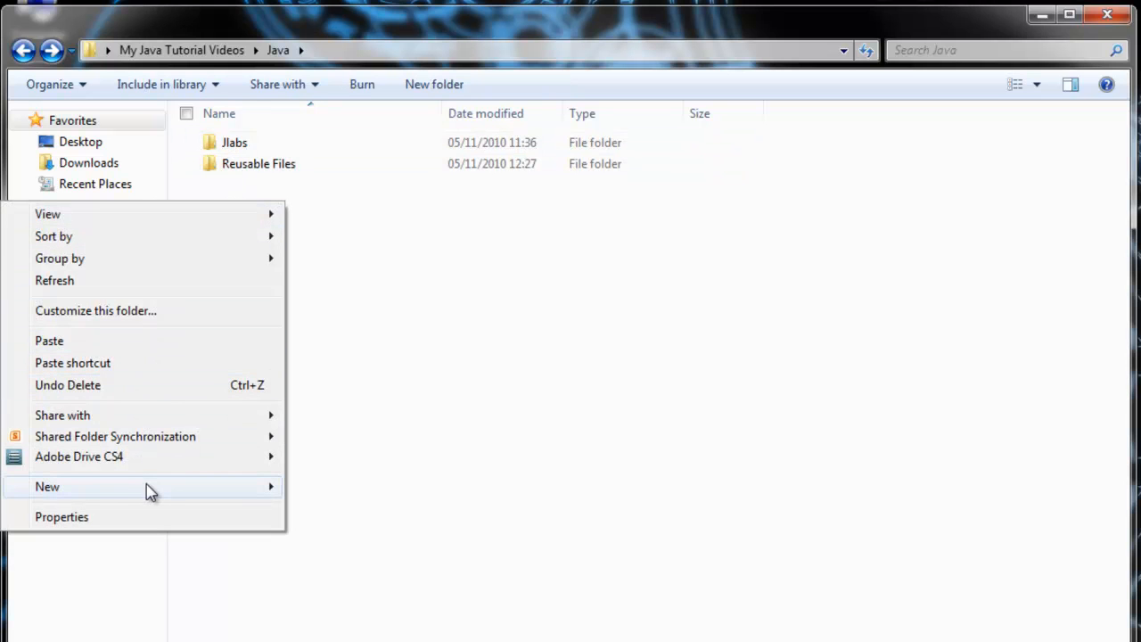
click(47, 487)
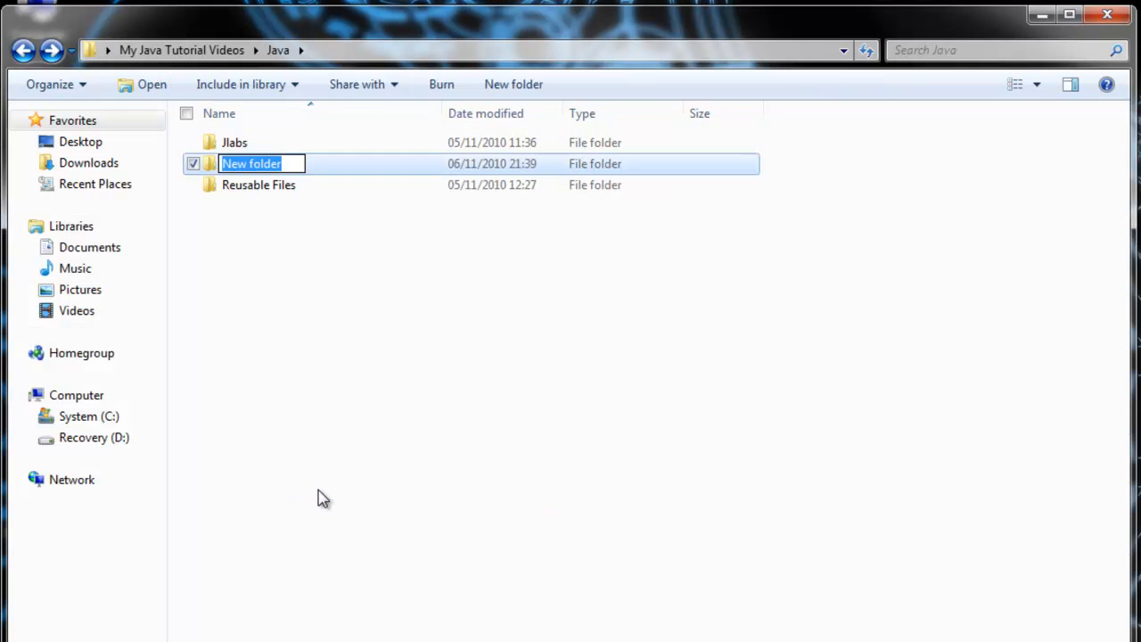
text(InputOutput)
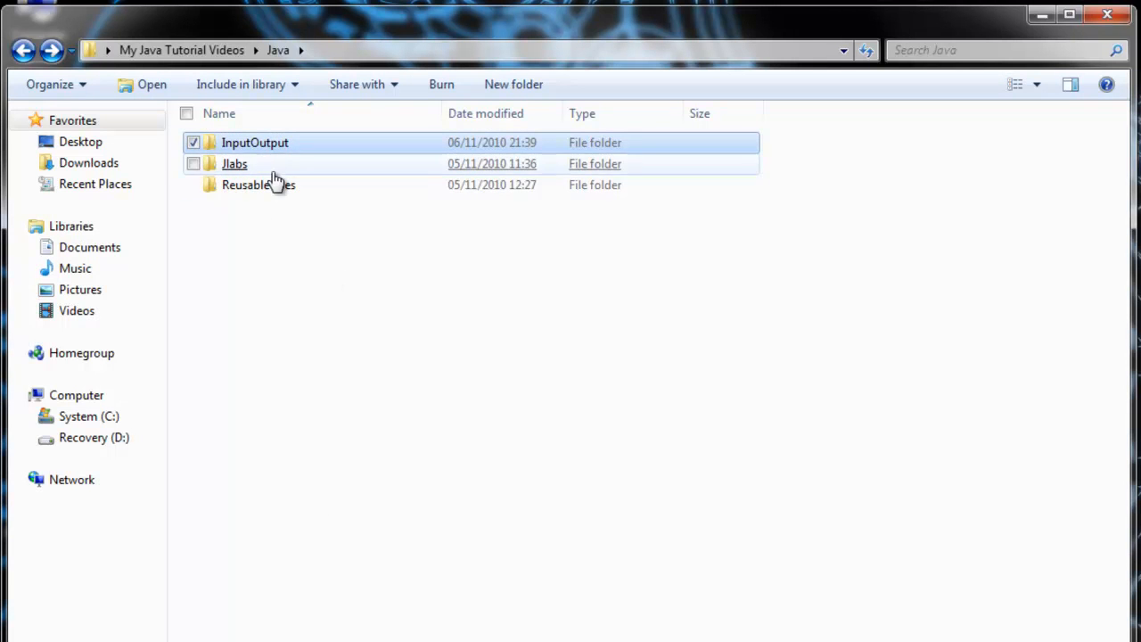
Inside the InputOutput folder, rename the template copy to InputOutput
double_click(255, 142)
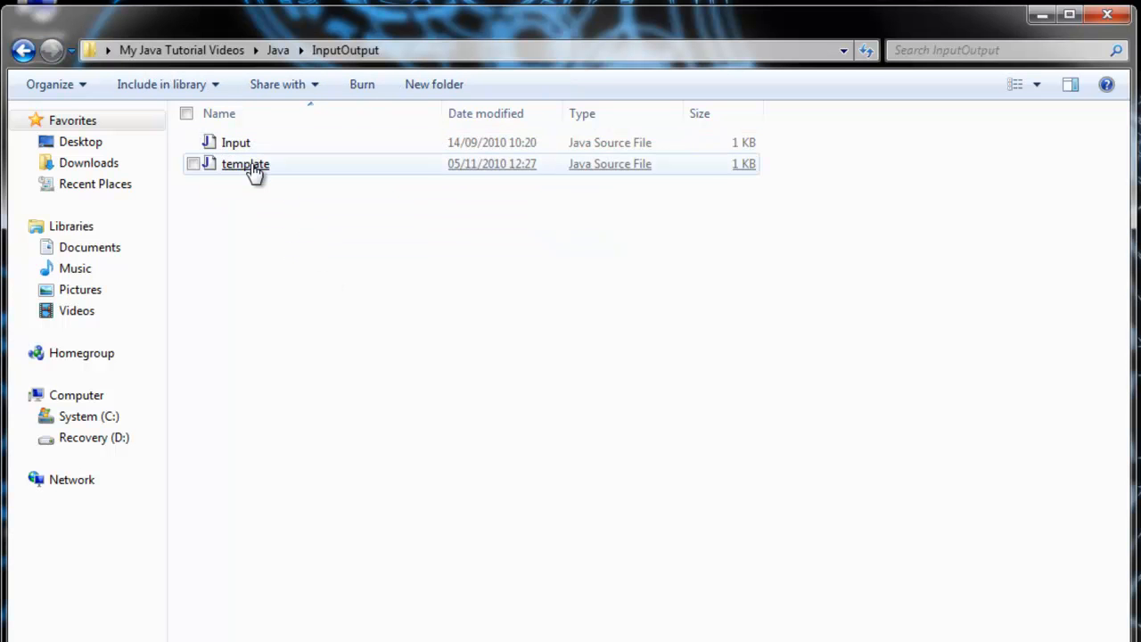
right_click(245, 163)
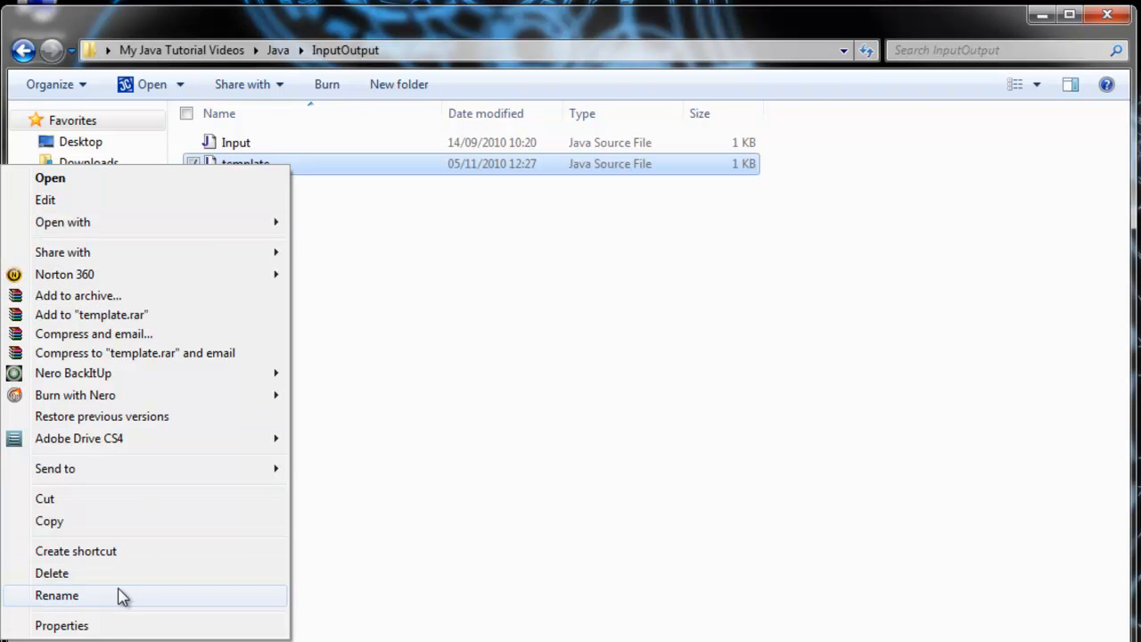
click(58, 596)
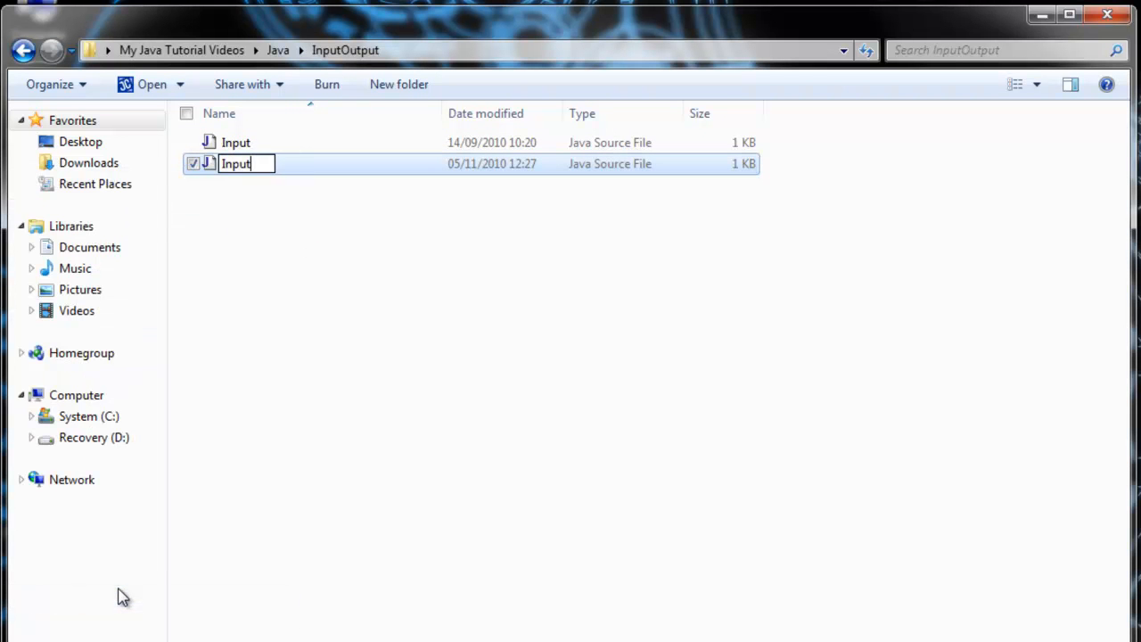
text(Output)
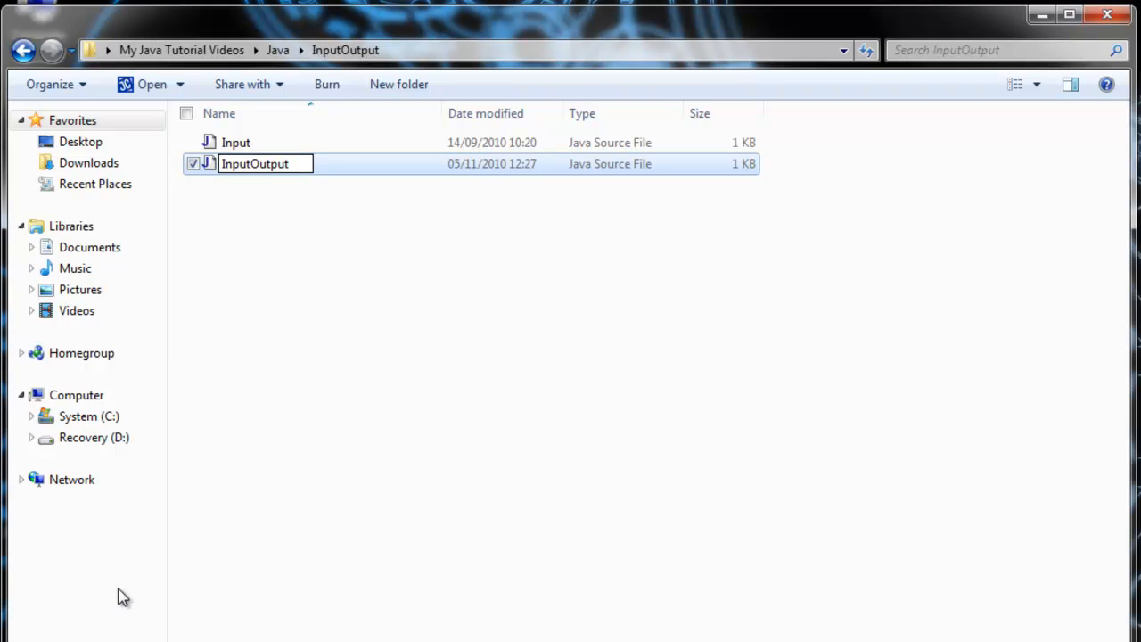
click(254, 169)
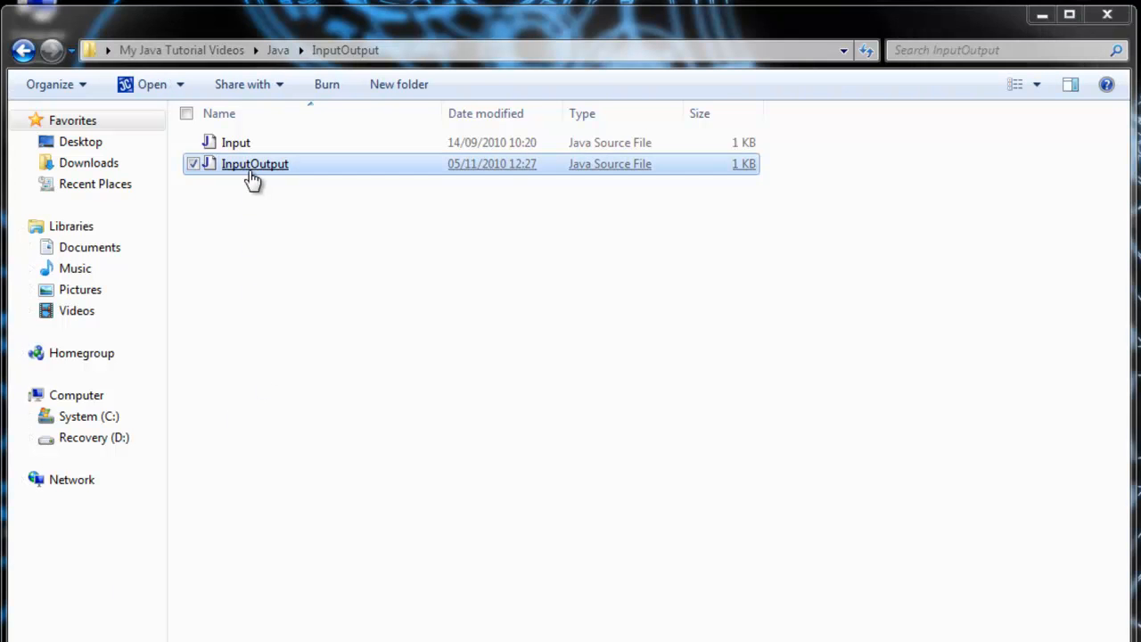
Open InputOutput.java in JCreator and replace the Date placeholder with 6/11/10
double_click(255, 164)
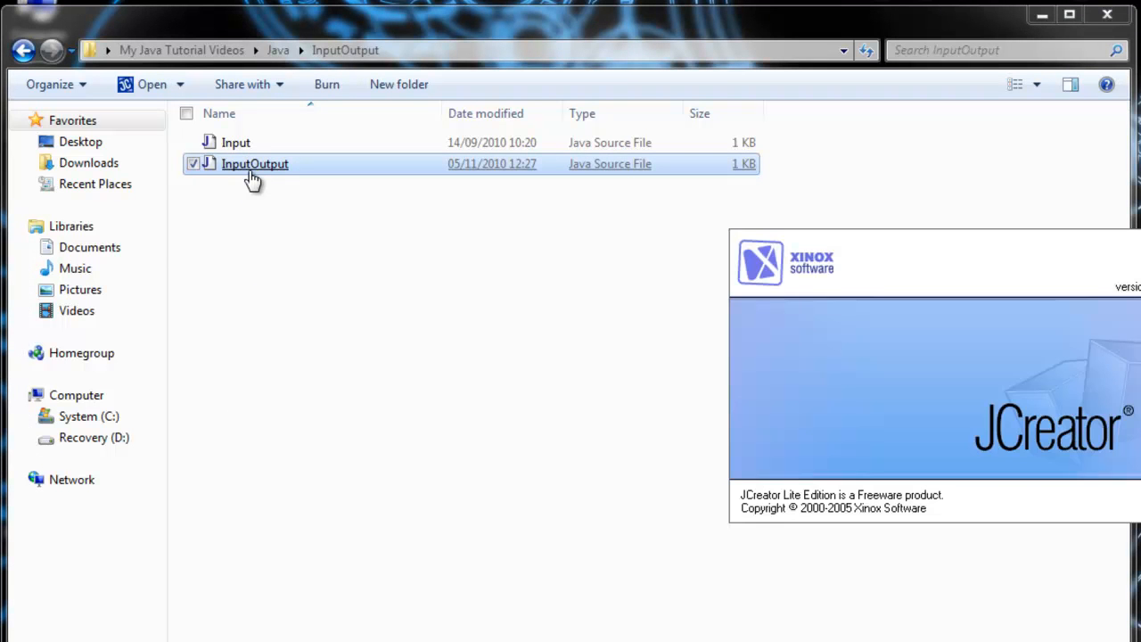
double_click(255, 163)
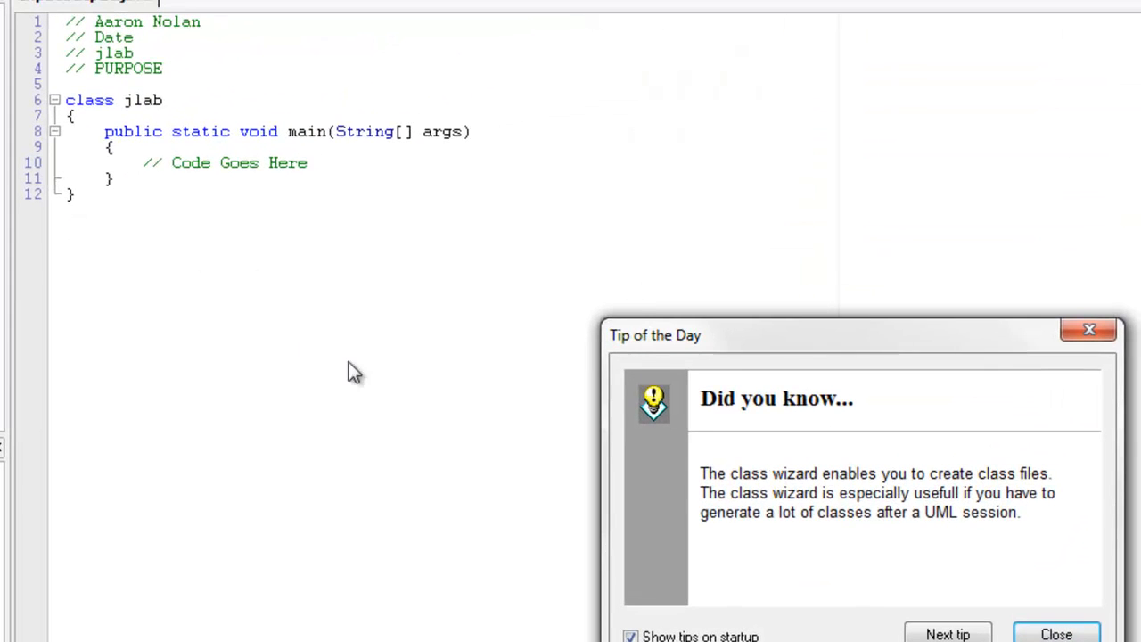
click(1056, 633)
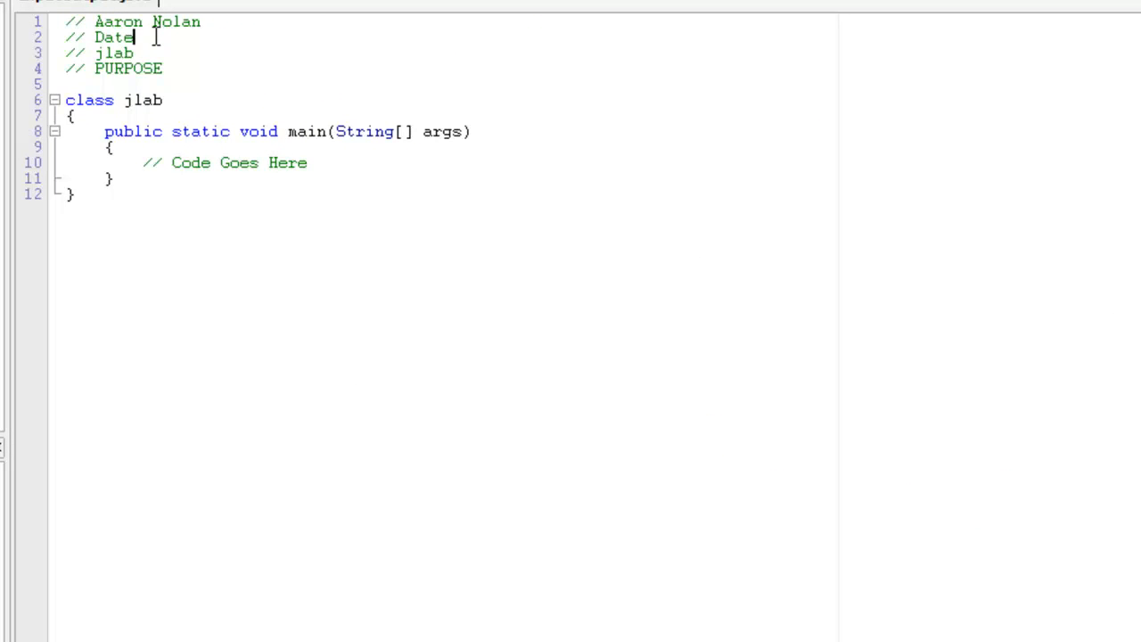
key(Backspace)
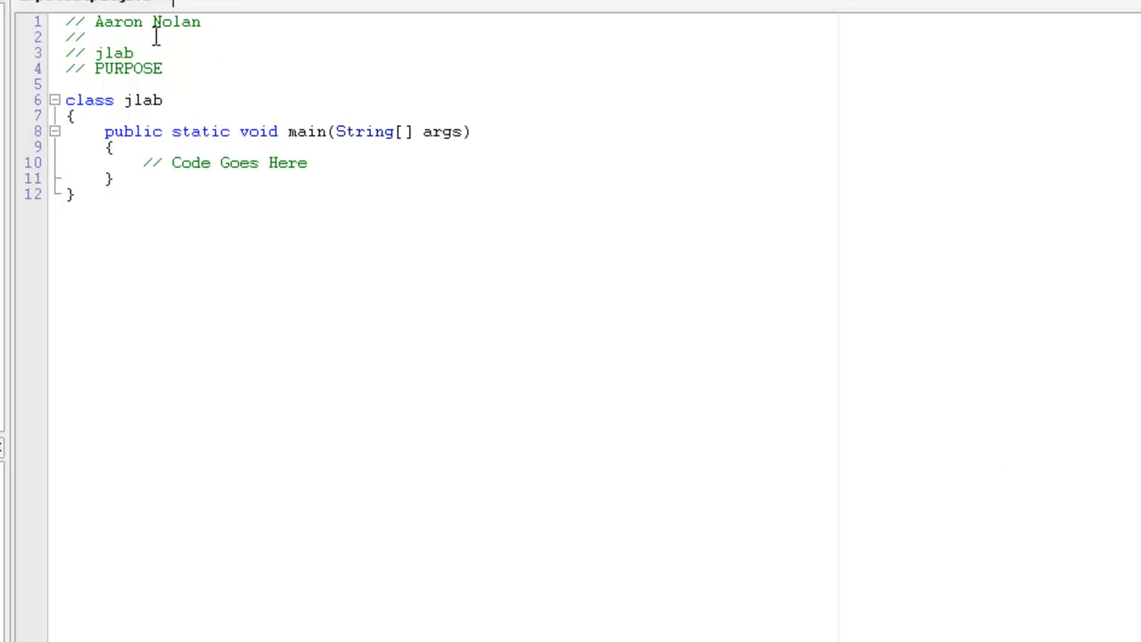
text(6/11/10)
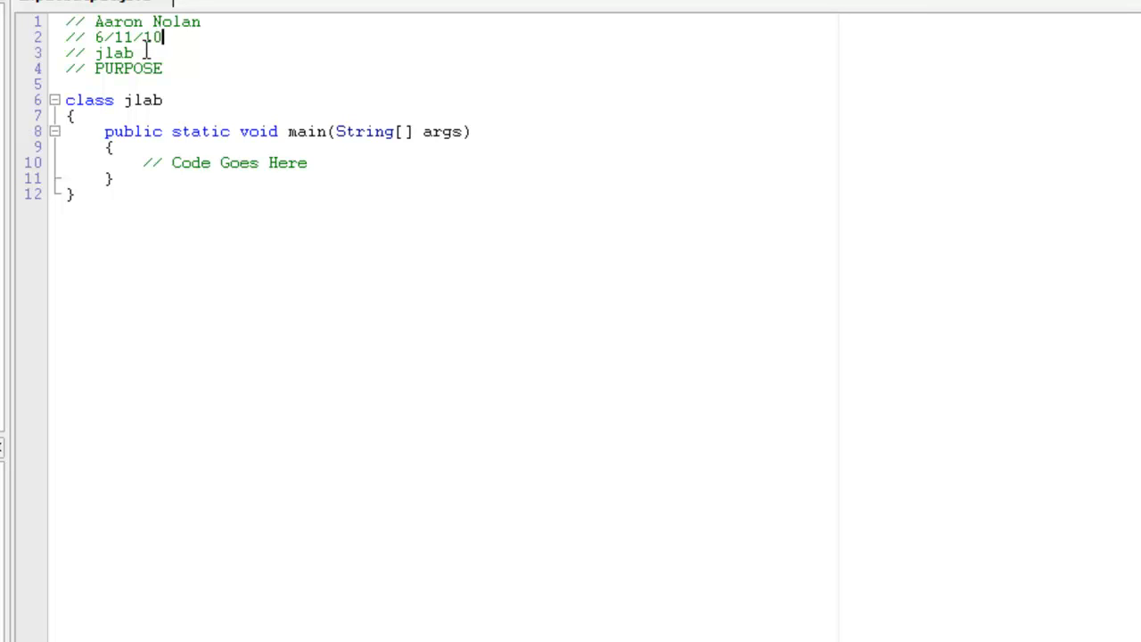
Enter InputOutput and its basic input/output purpose in the header, and rename the class InputOutput
text(I)
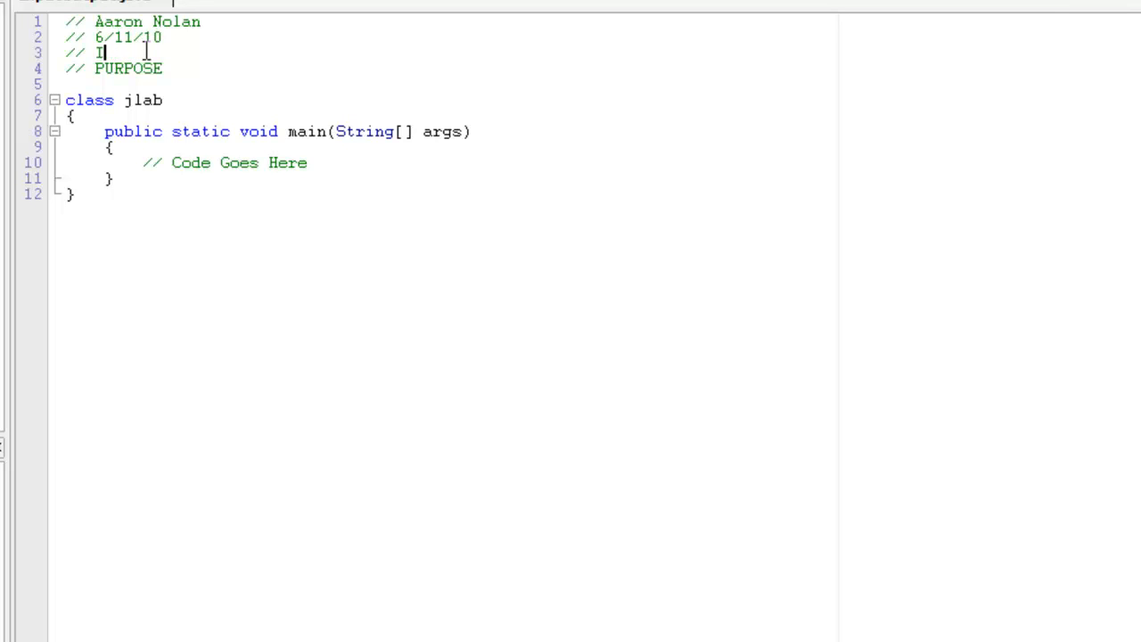
text(nputOutput)
click(450, 69)
text(// To show)
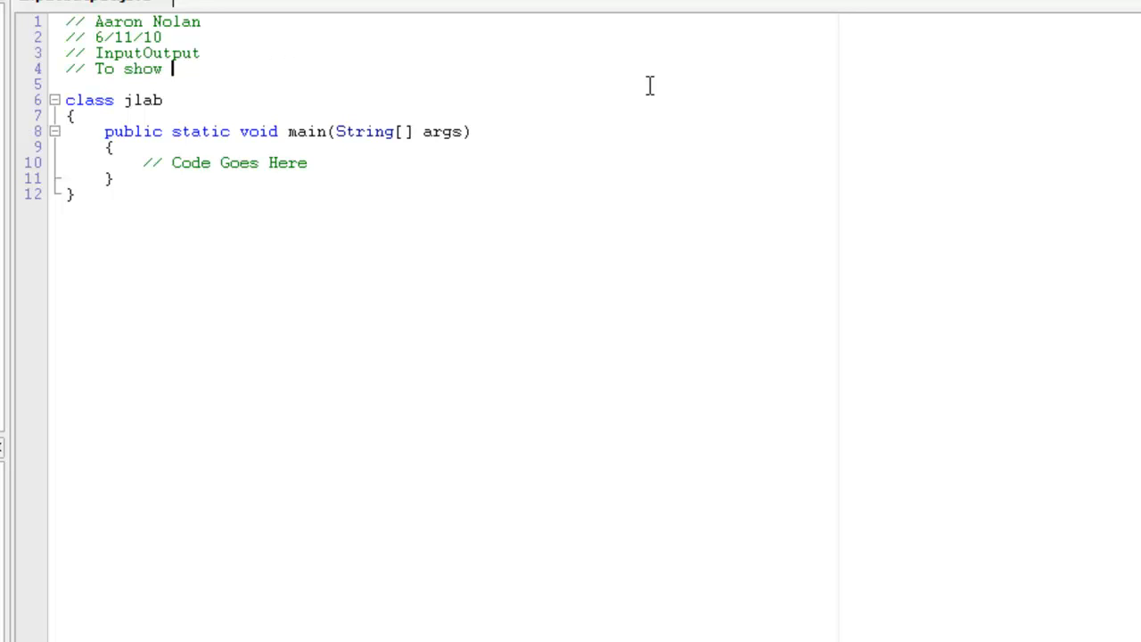
text(basic input and output)
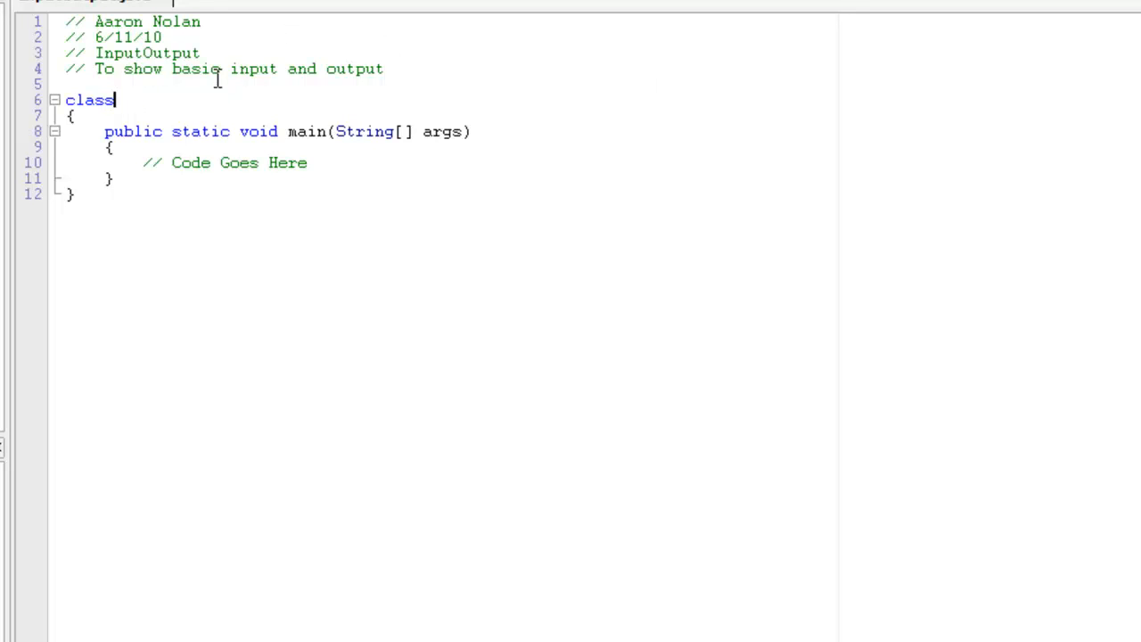
text(Input)
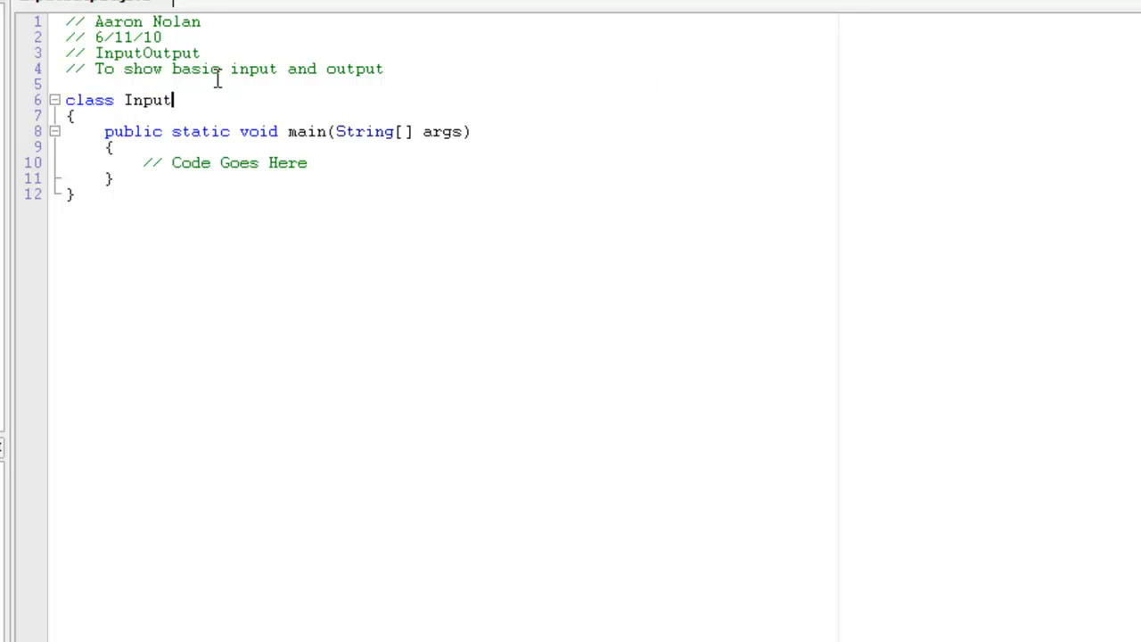
text(Output)
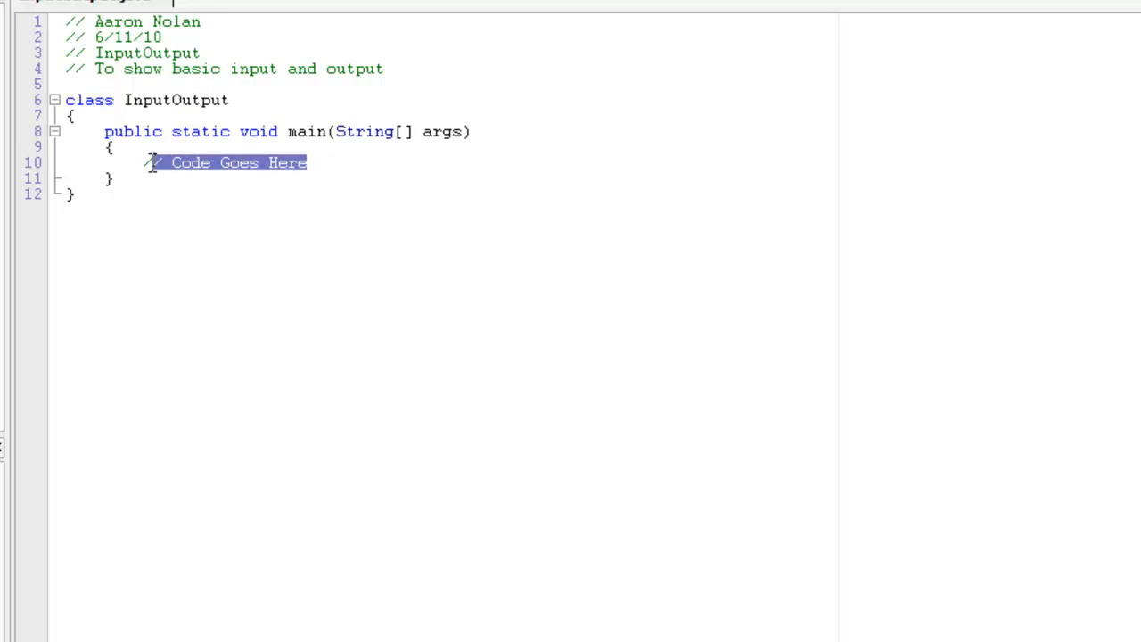
Replace the Code Goes Here comment with System.out.println("This is output"); in main
key(Delete)
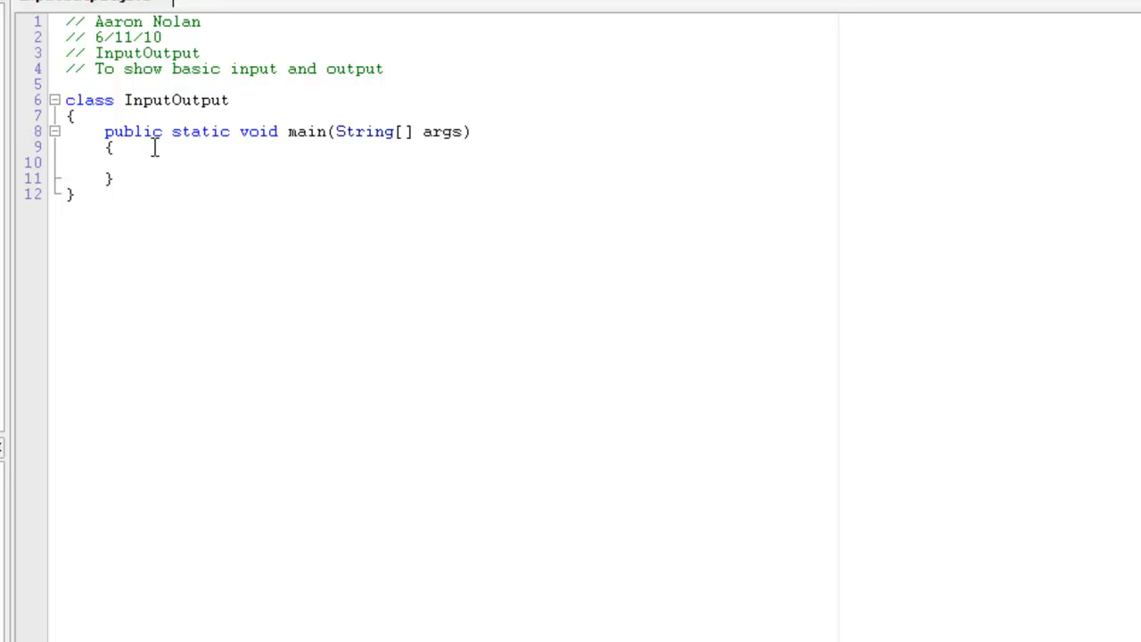
click(143, 162)
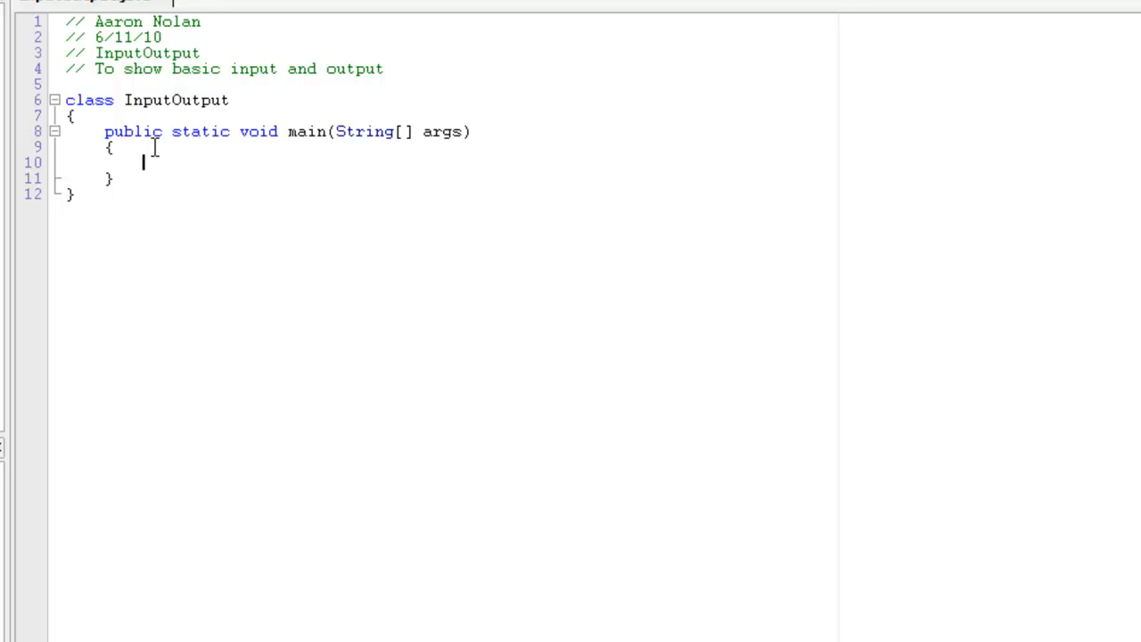
text(System.out)
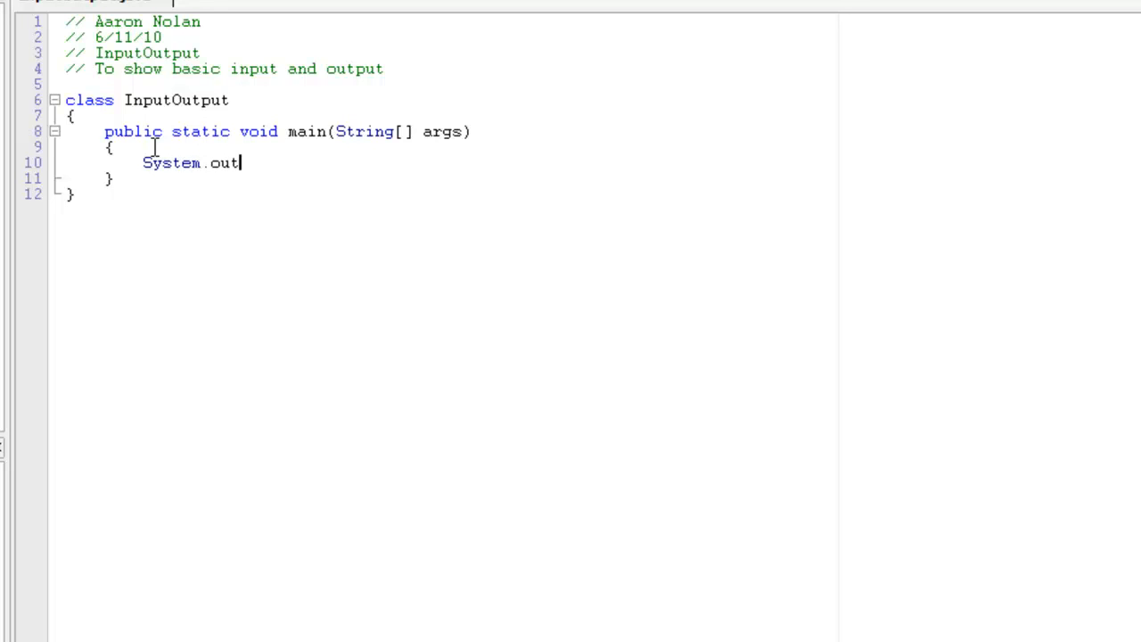
text(.print)
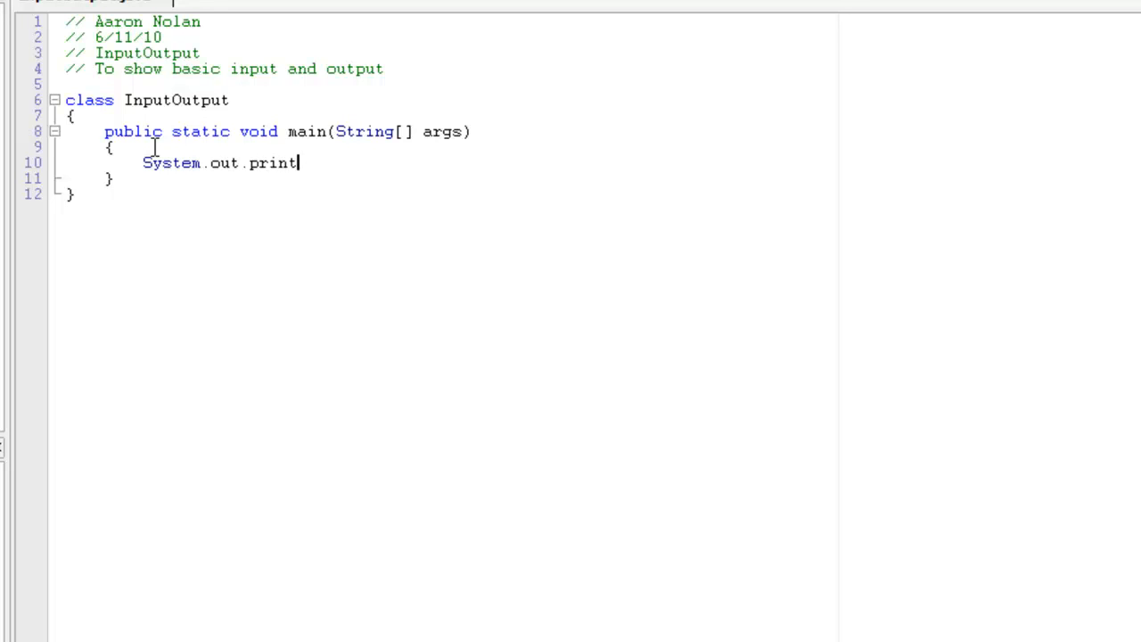
text(ln)
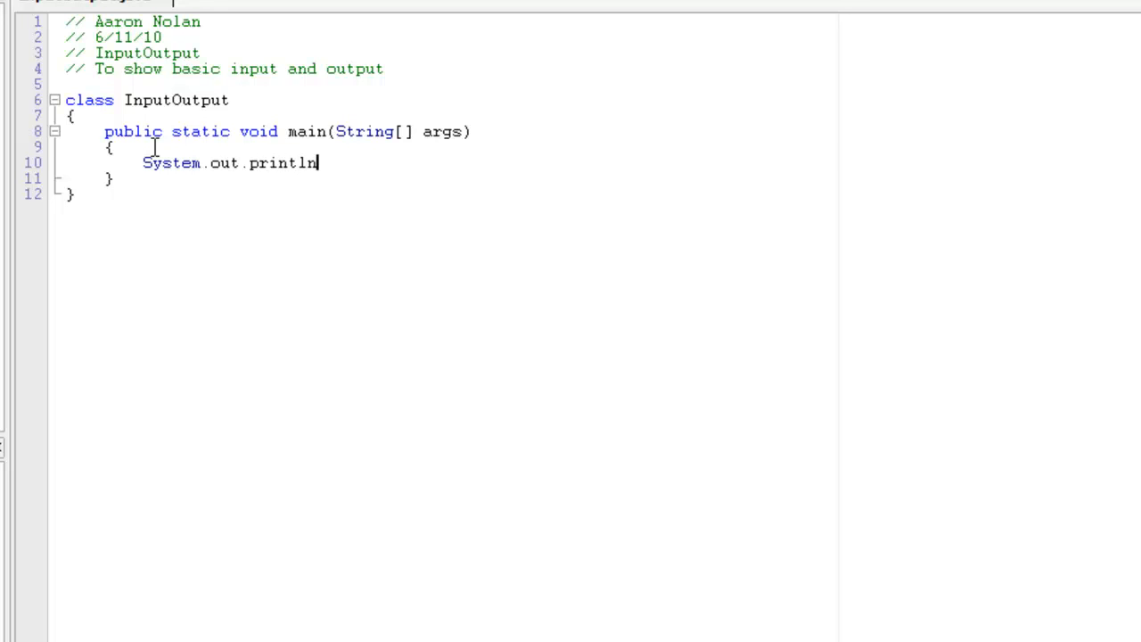
text(())
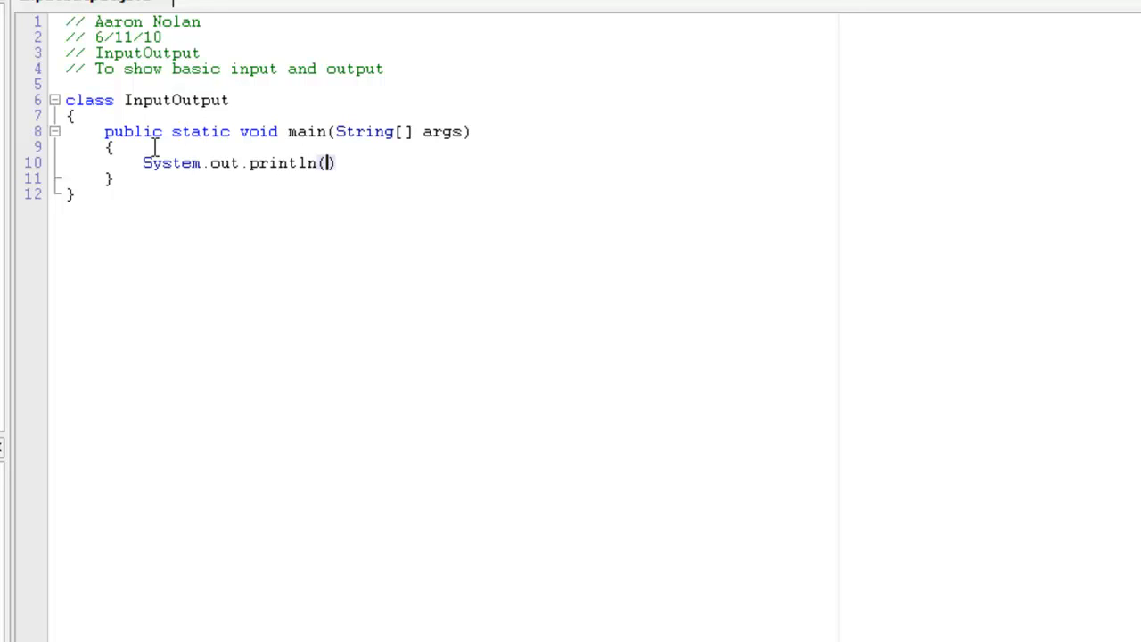
text(")
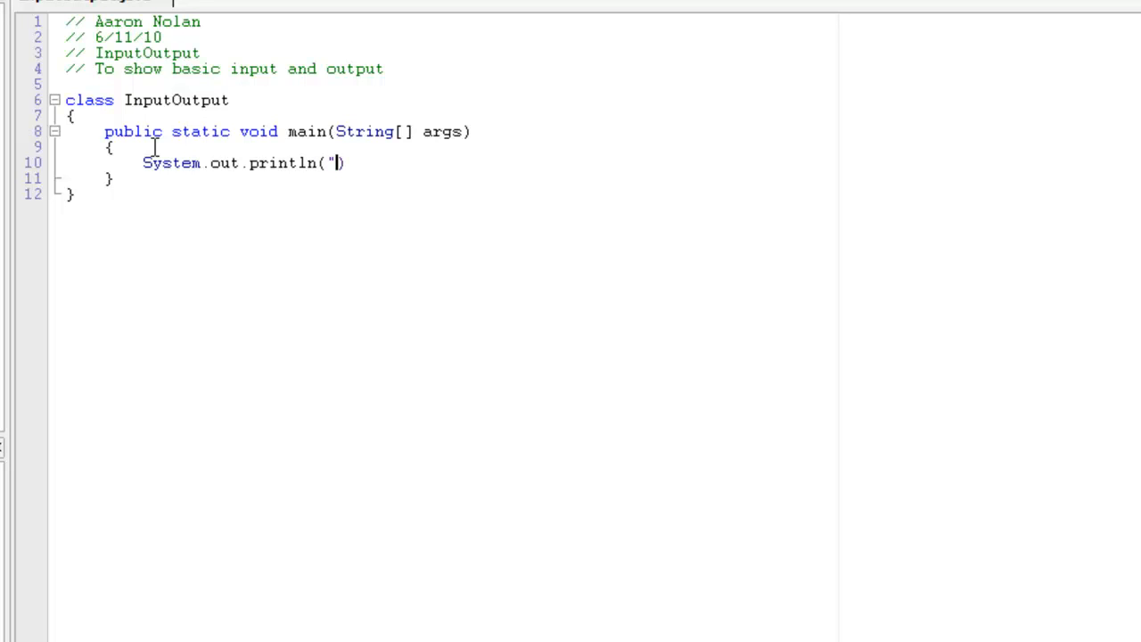
text(This is ou)
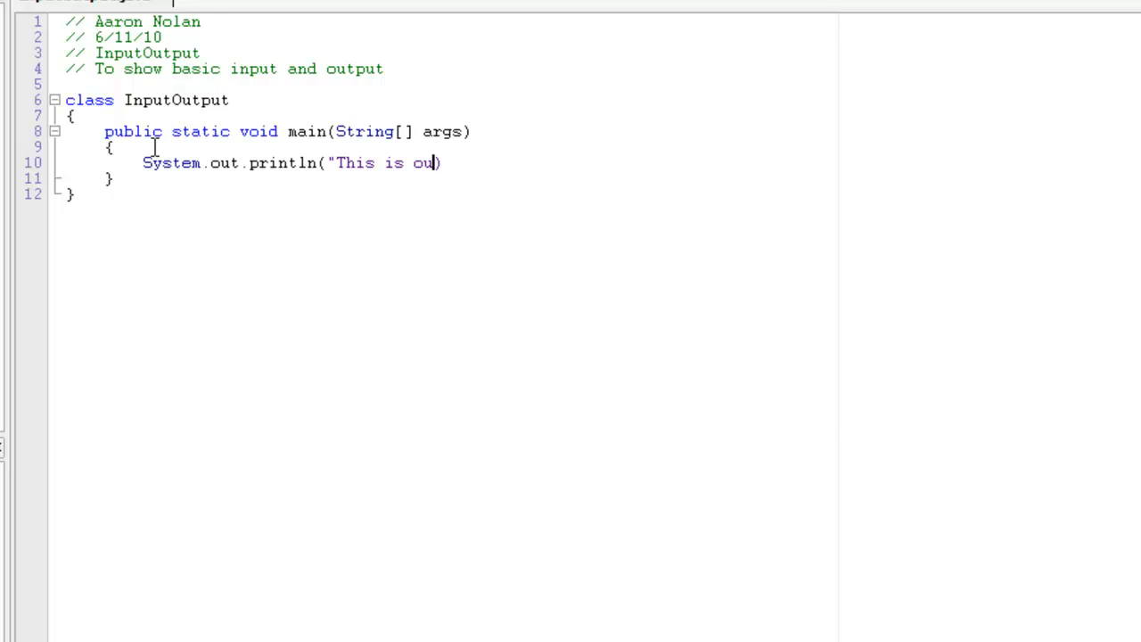
text(tput")
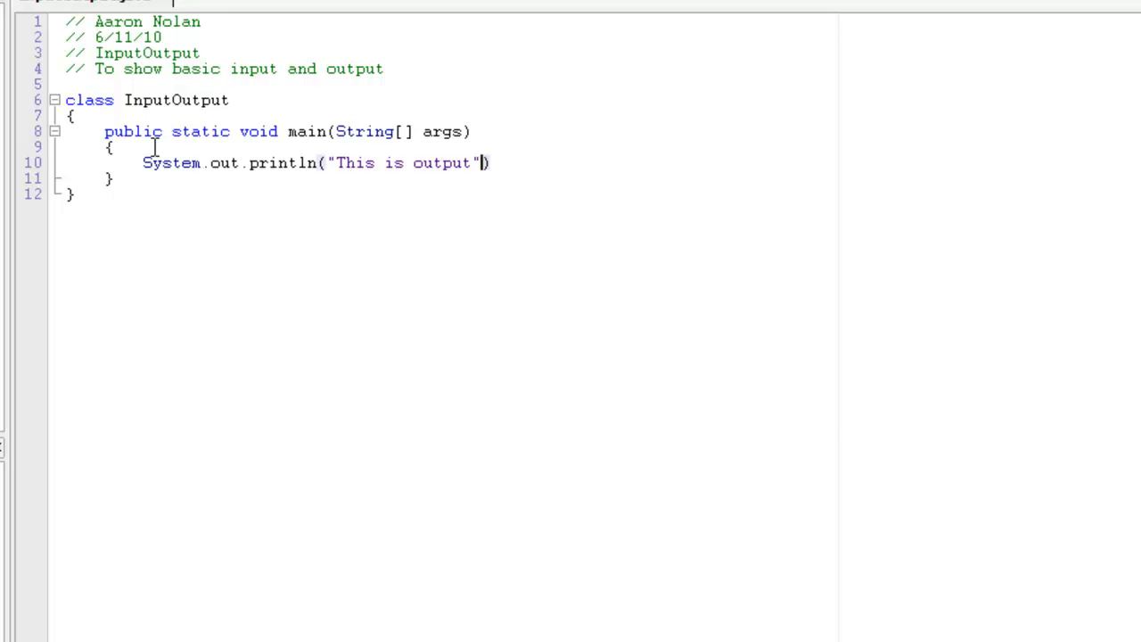
text(;)
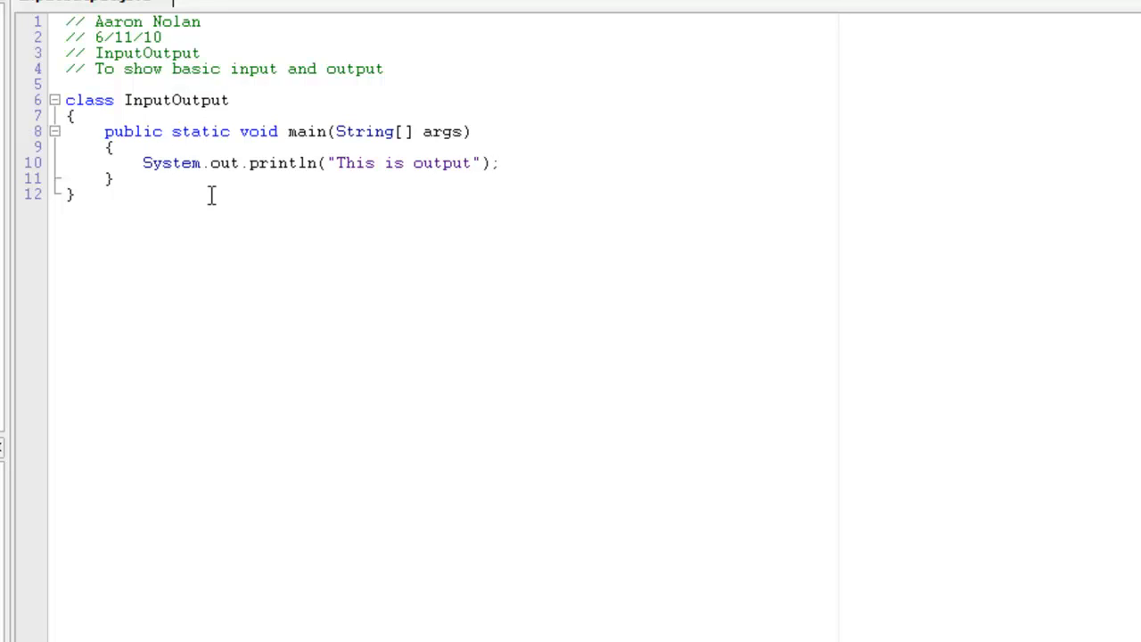
mouse_move(207, 186)
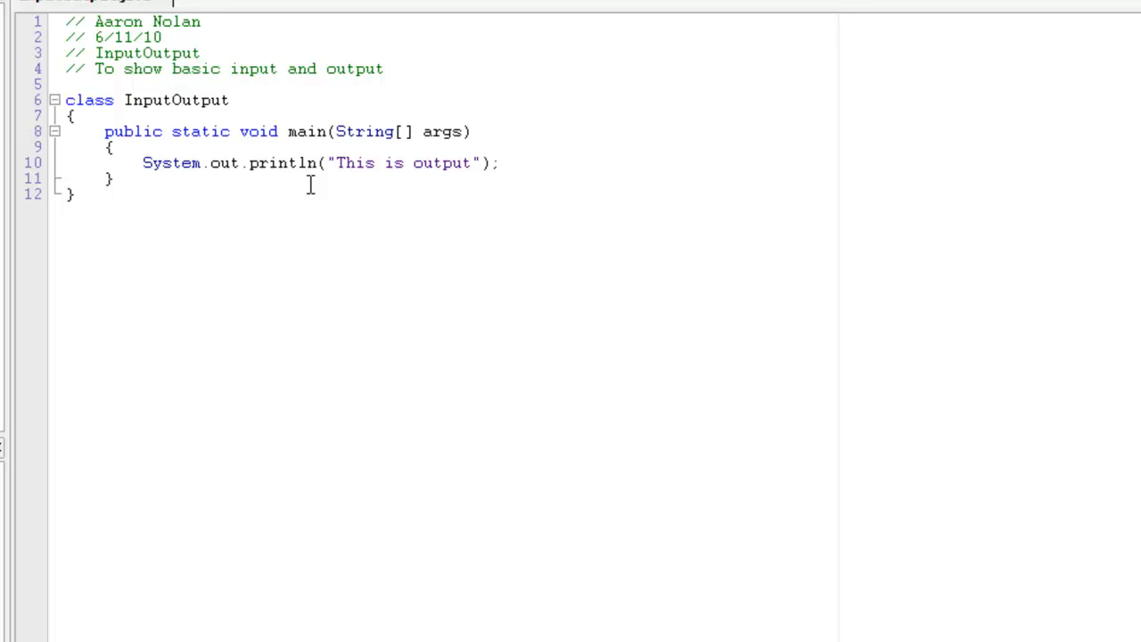
mouse_move(334, 175)
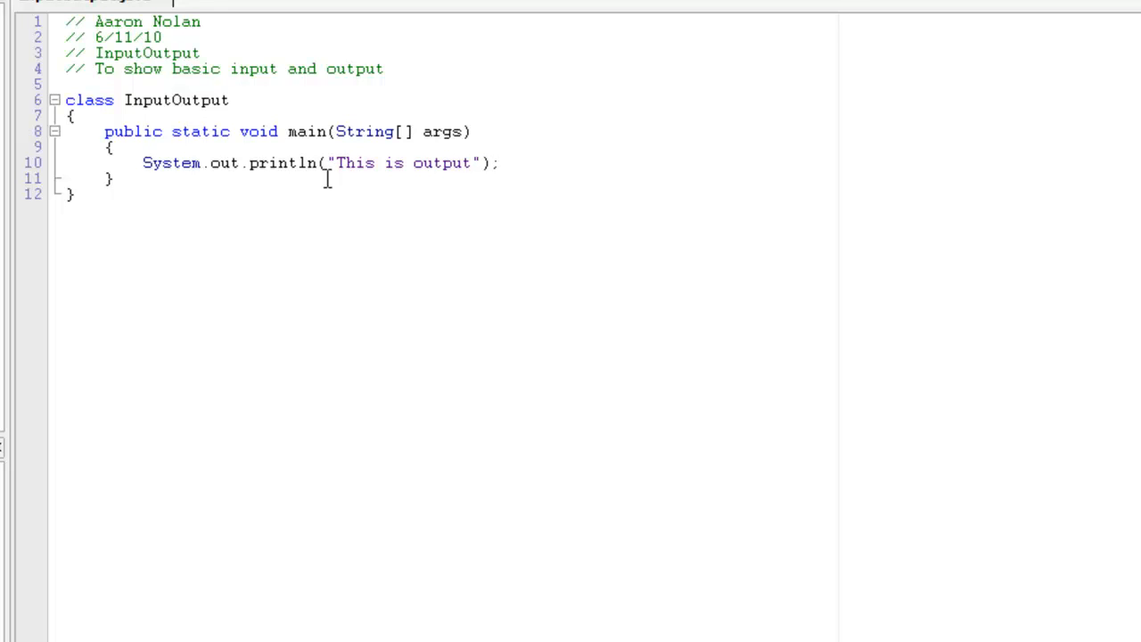
mouse_move(416, 190)
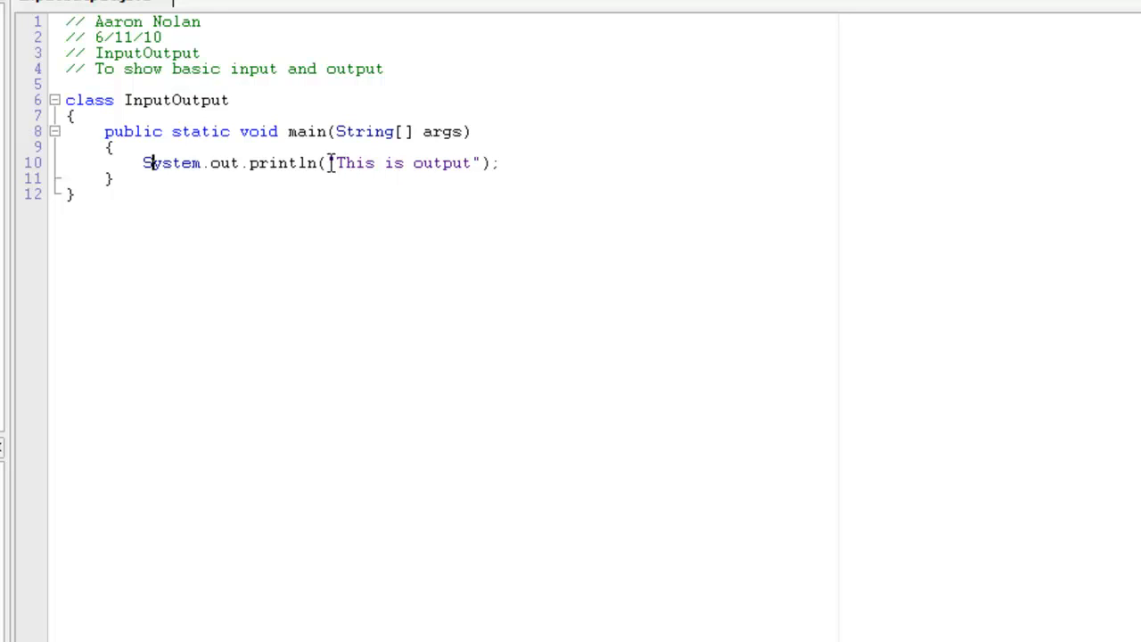
mouse_move(363, 169)
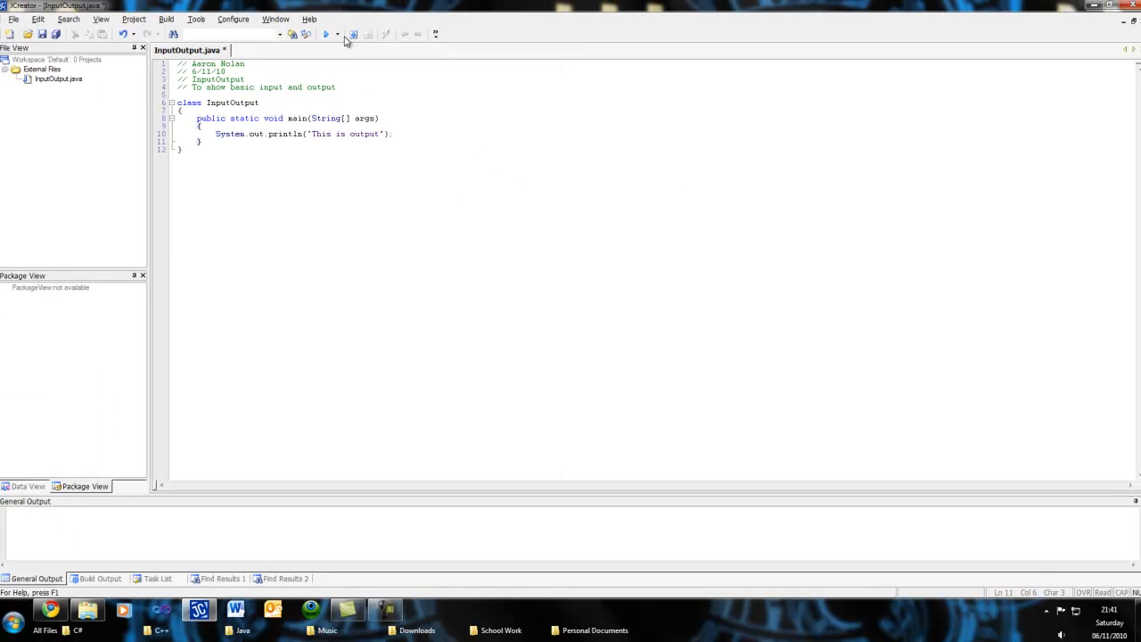
Compile InputOutput.java and run it to display "This is output" in the console
click(351, 34)
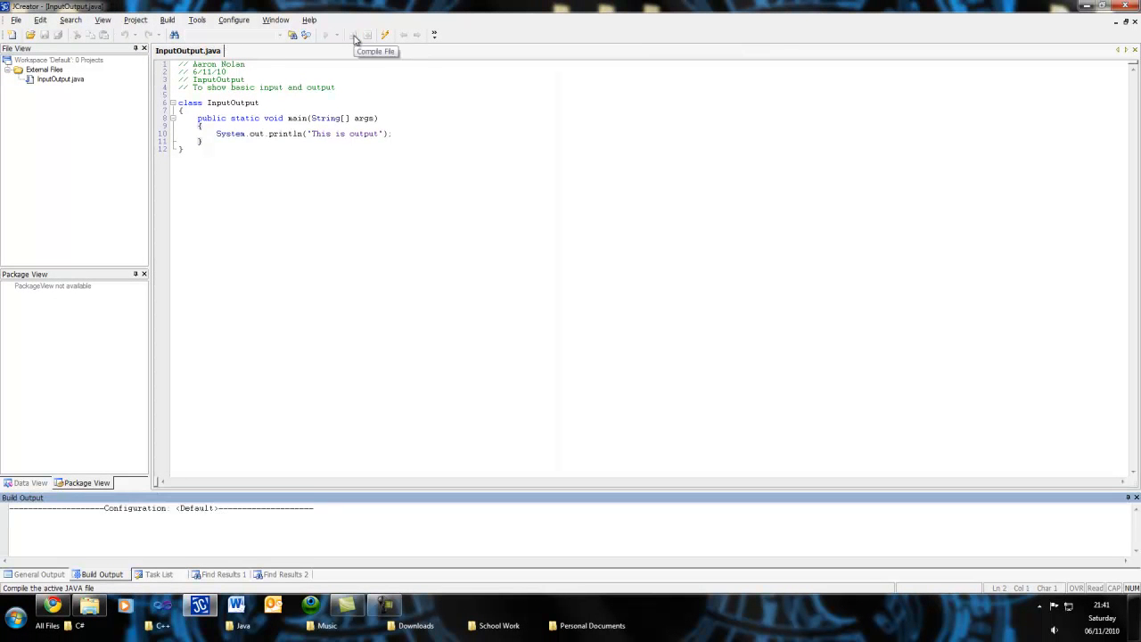
click(354, 35)
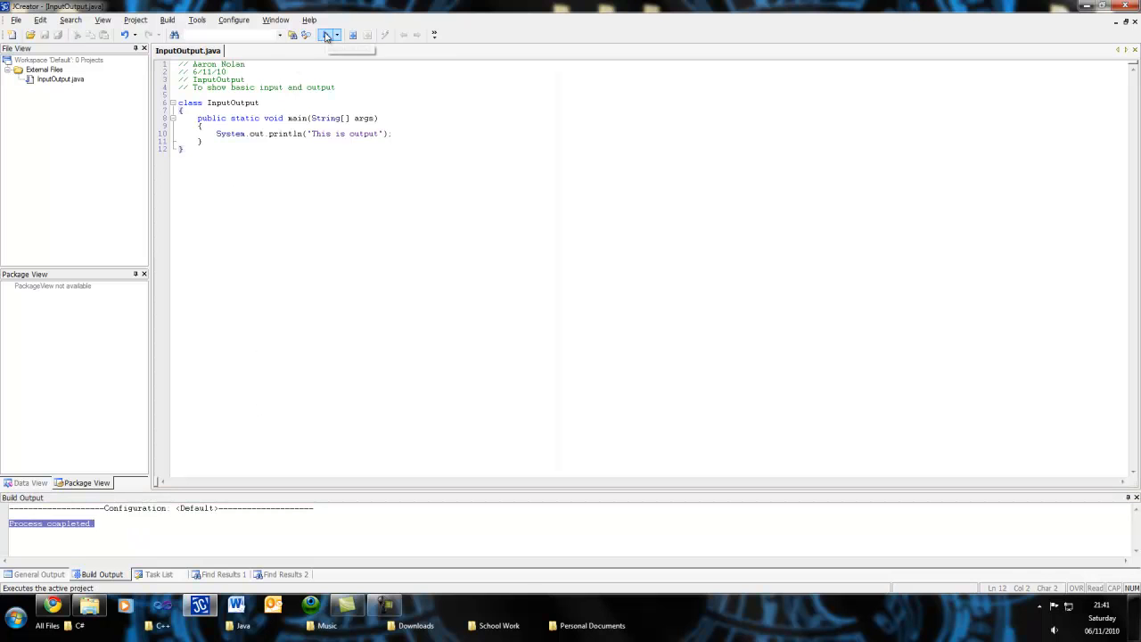
click(325, 35)
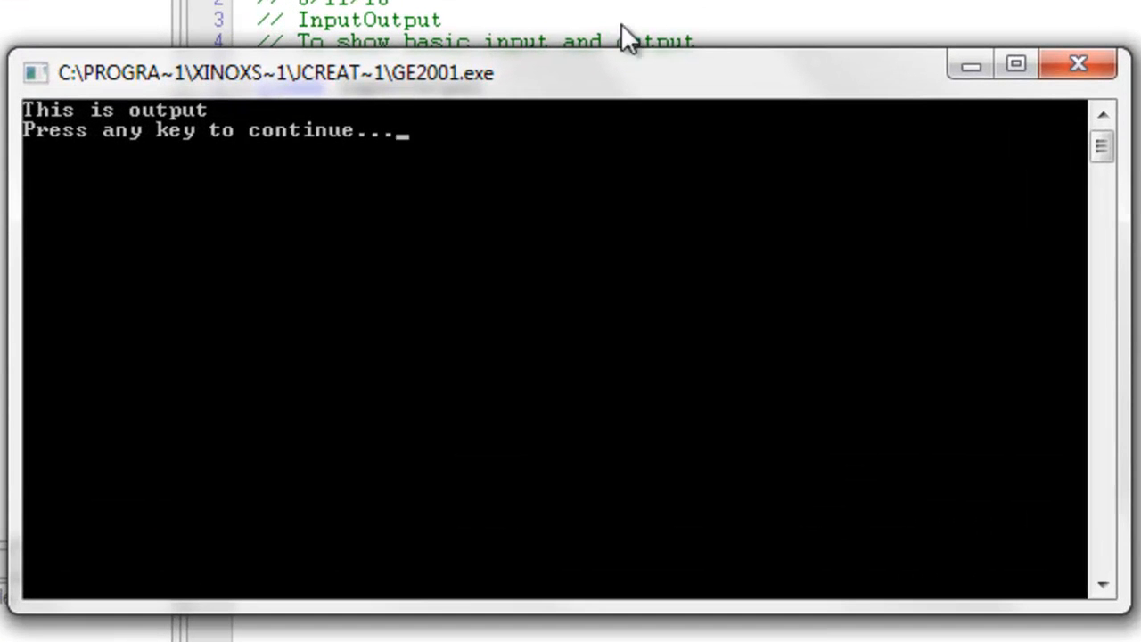
mouse_move(84, 182)
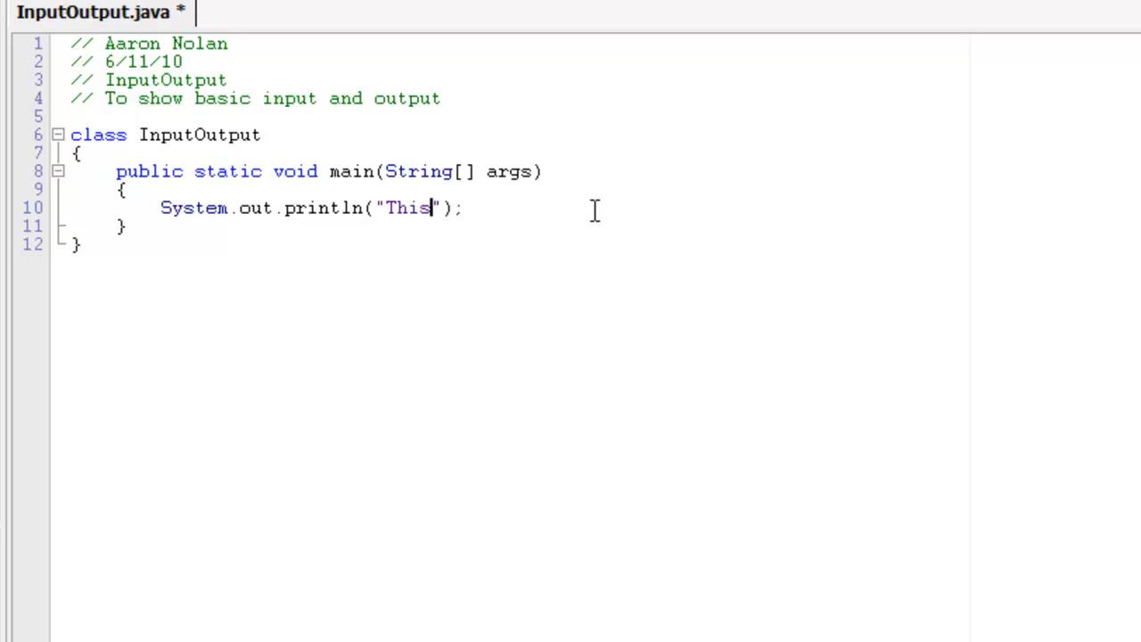
Declare int number = 1 and print "This Is A Number: " + number
text(Is A N)
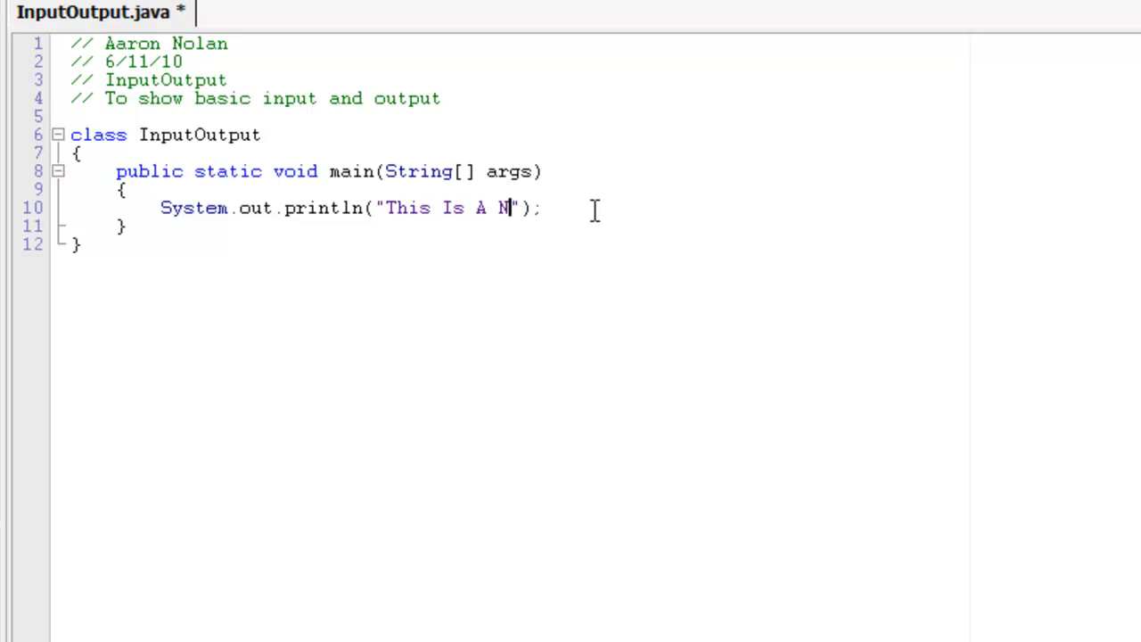
text(umber:)
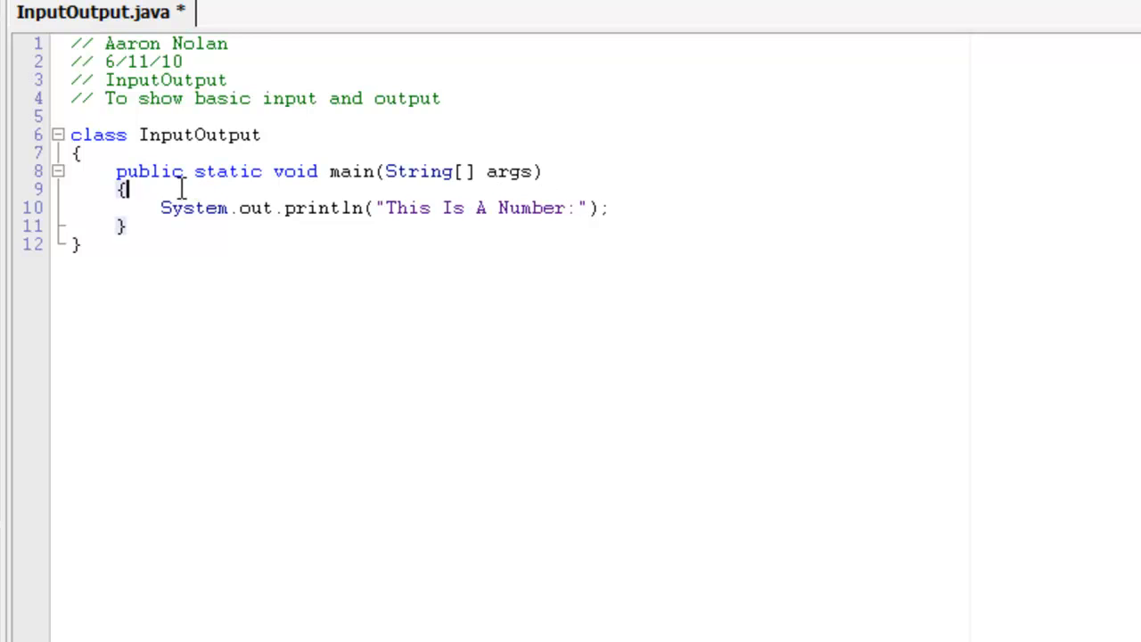
key(Enter)
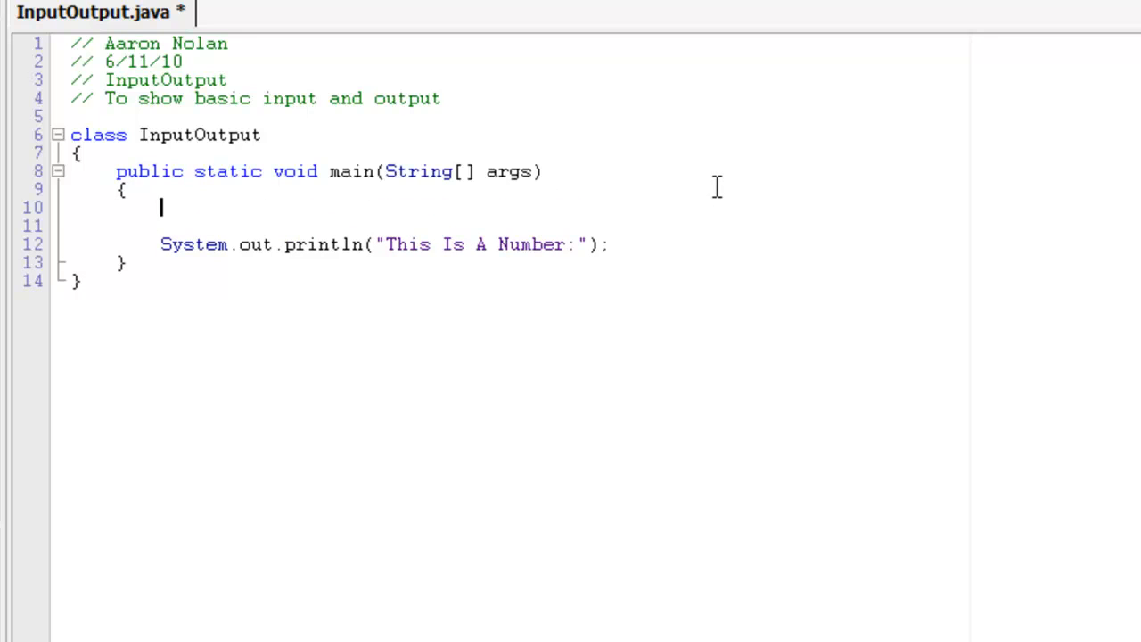
text(number)
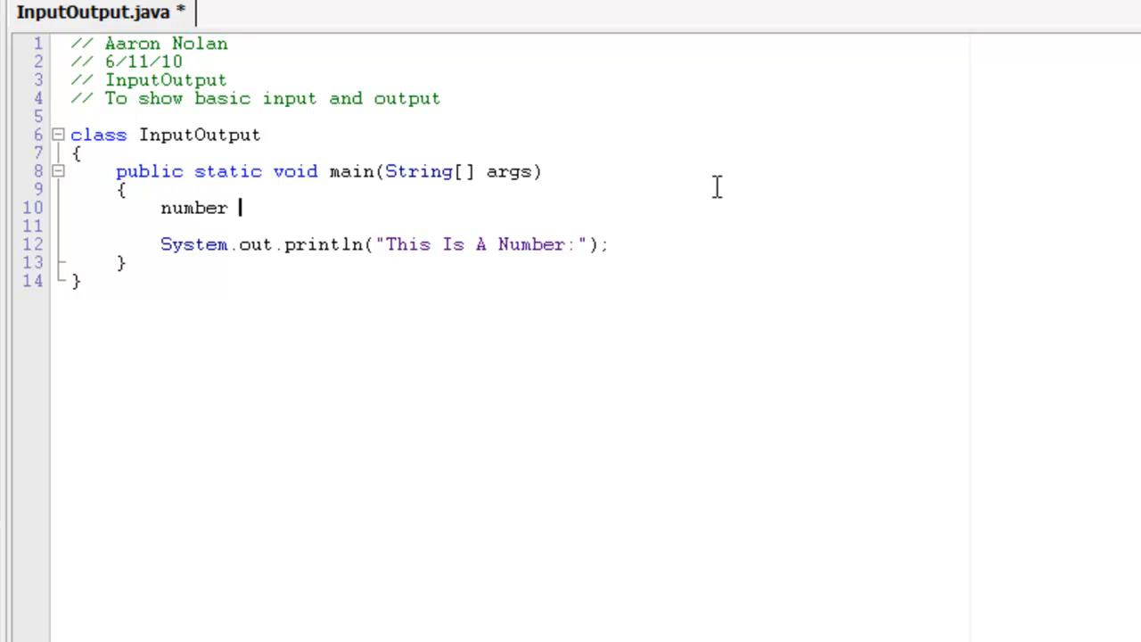
text(int)
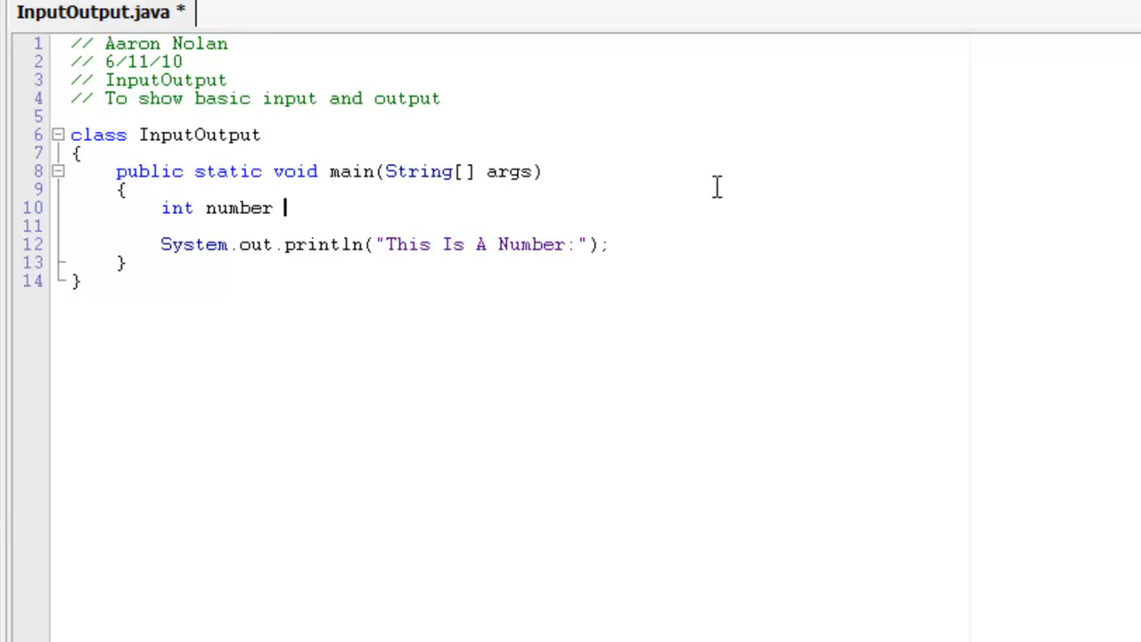
text(= 1;)
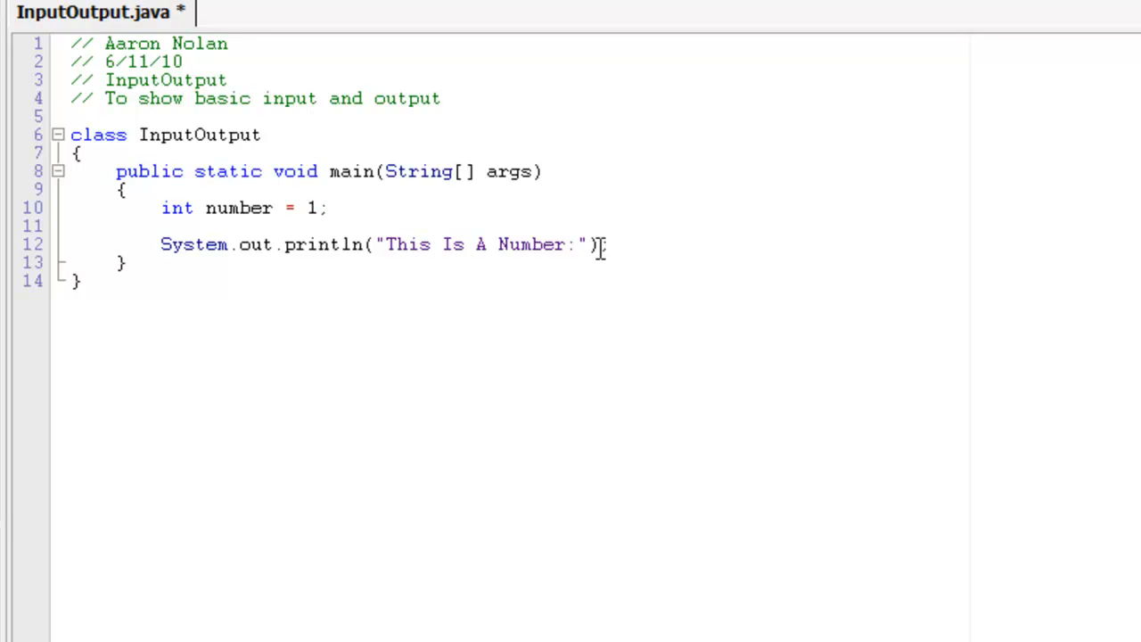
text(;)
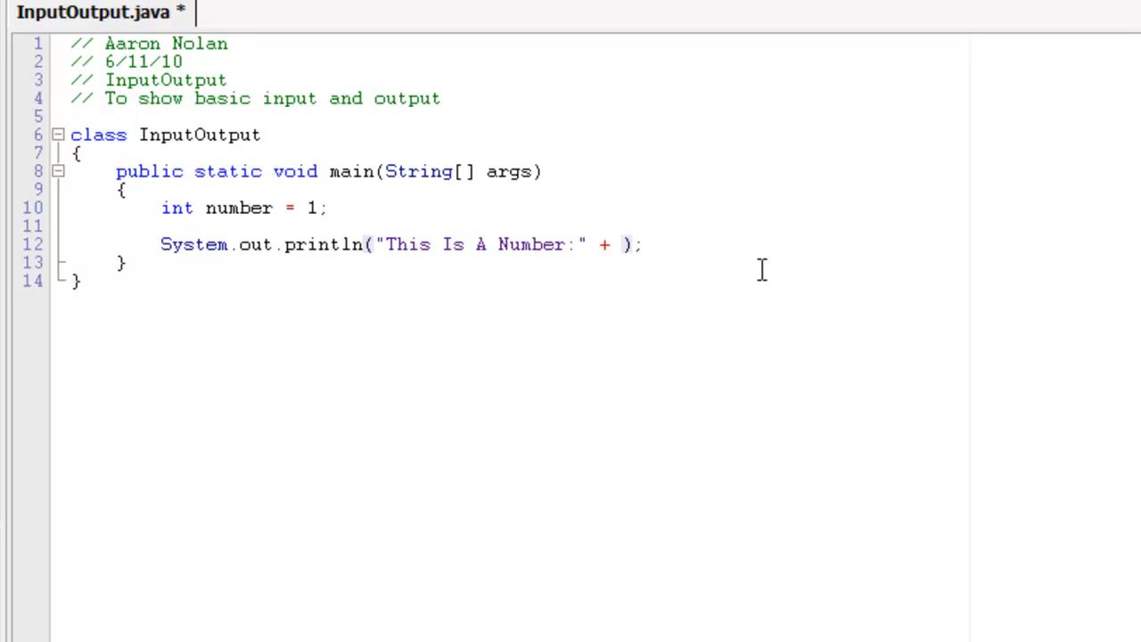
text(number)
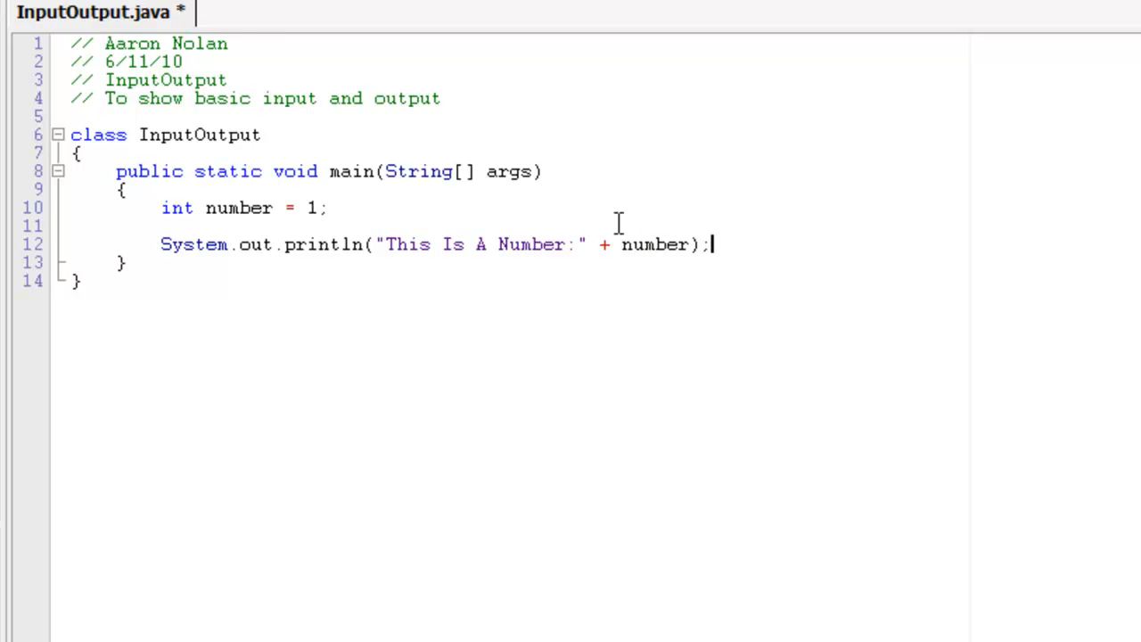
mouse_move(537, 244)
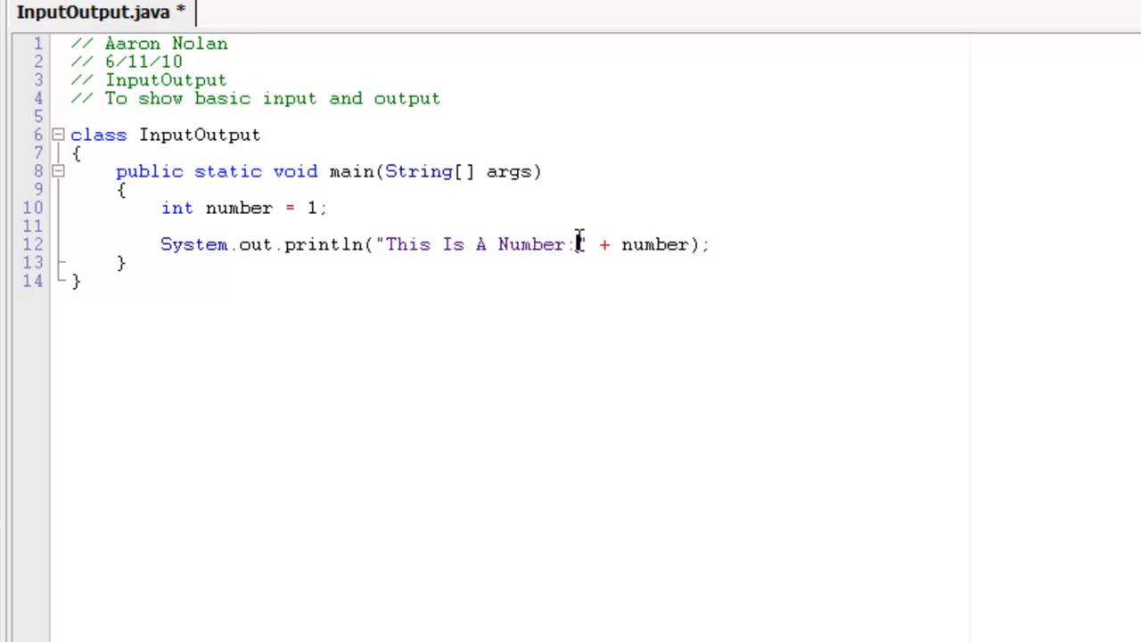
text(" ")
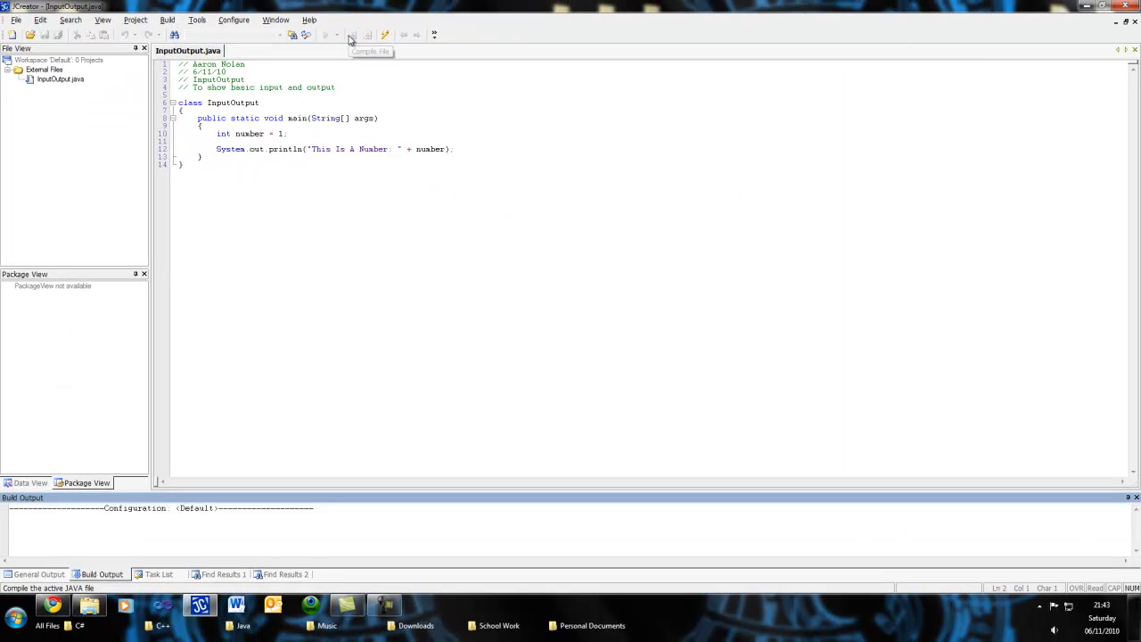
Compile the updated InputOutput.java and run it
click(351, 34)
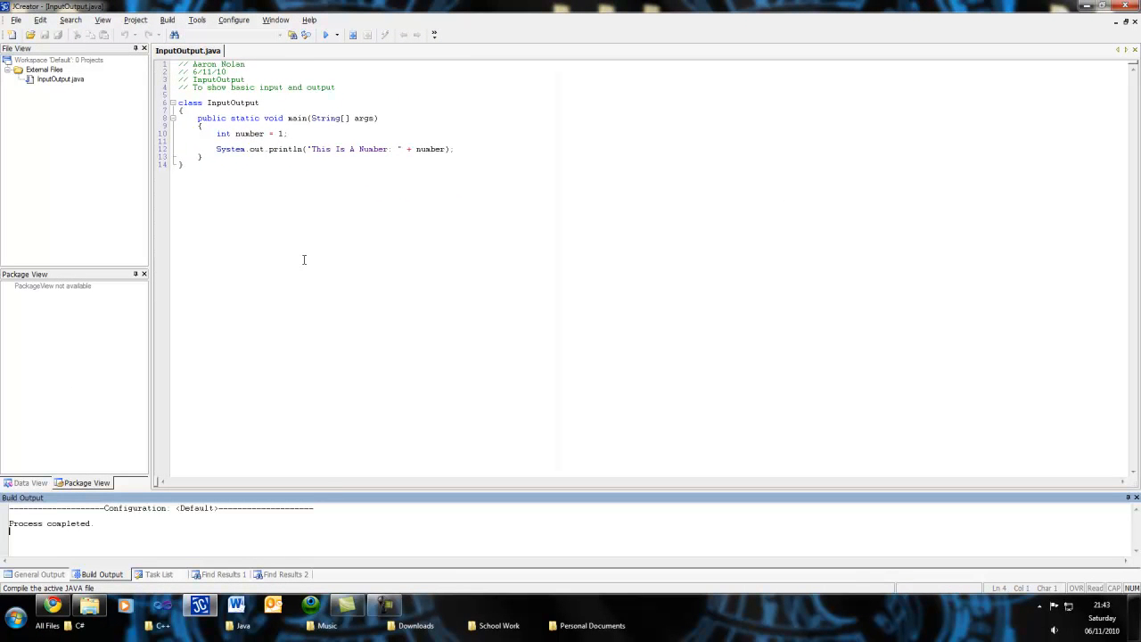
click(318, 35)
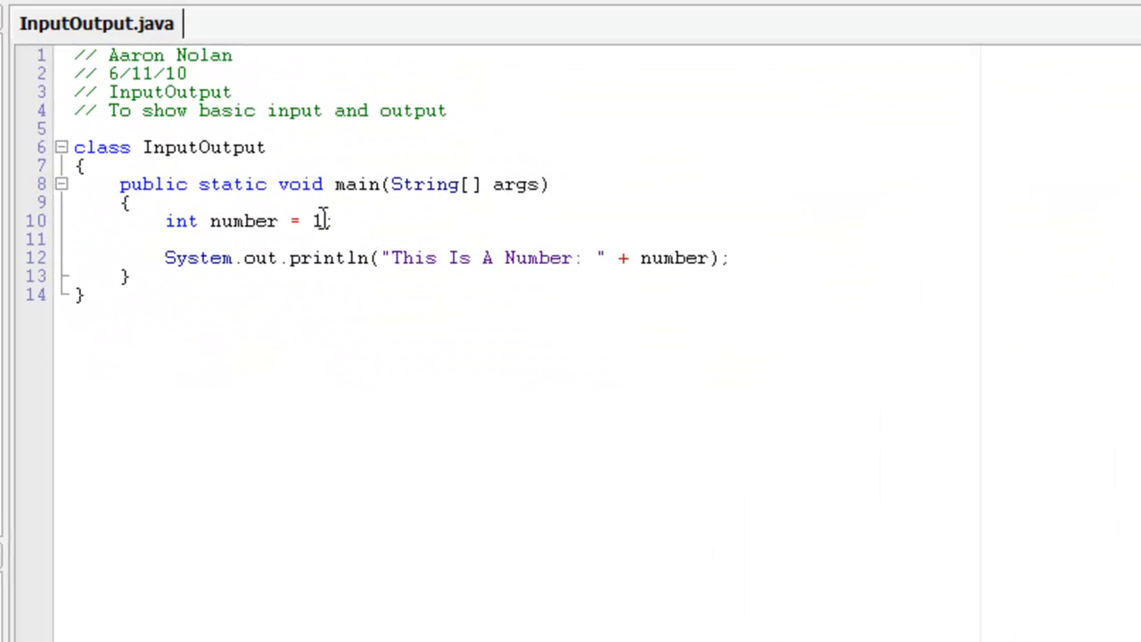
text(00)
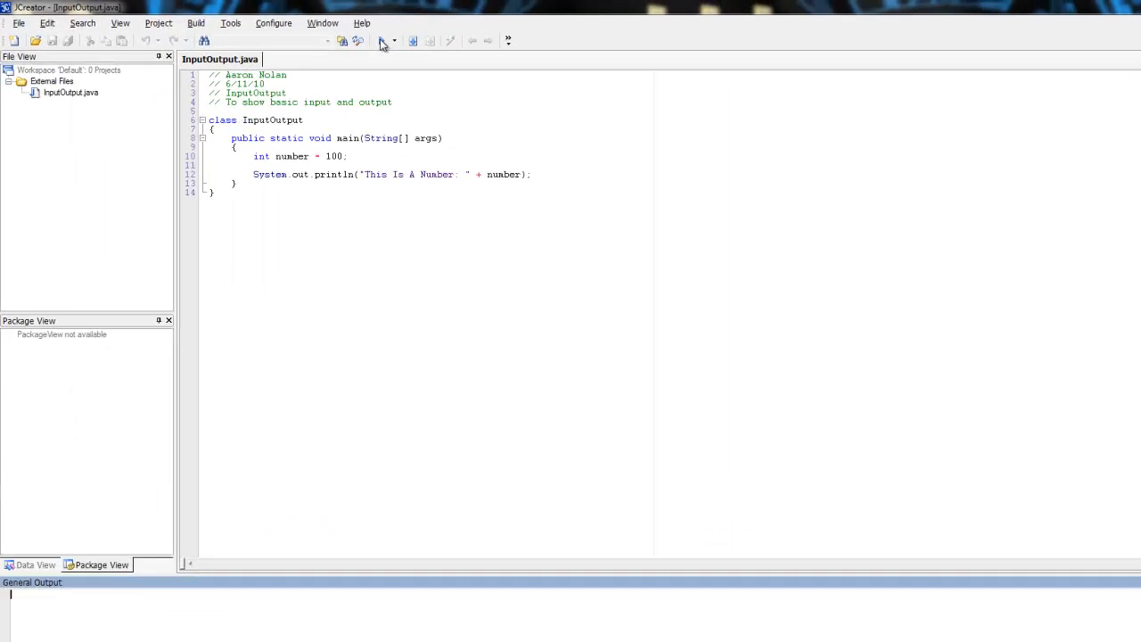
click(381, 41)
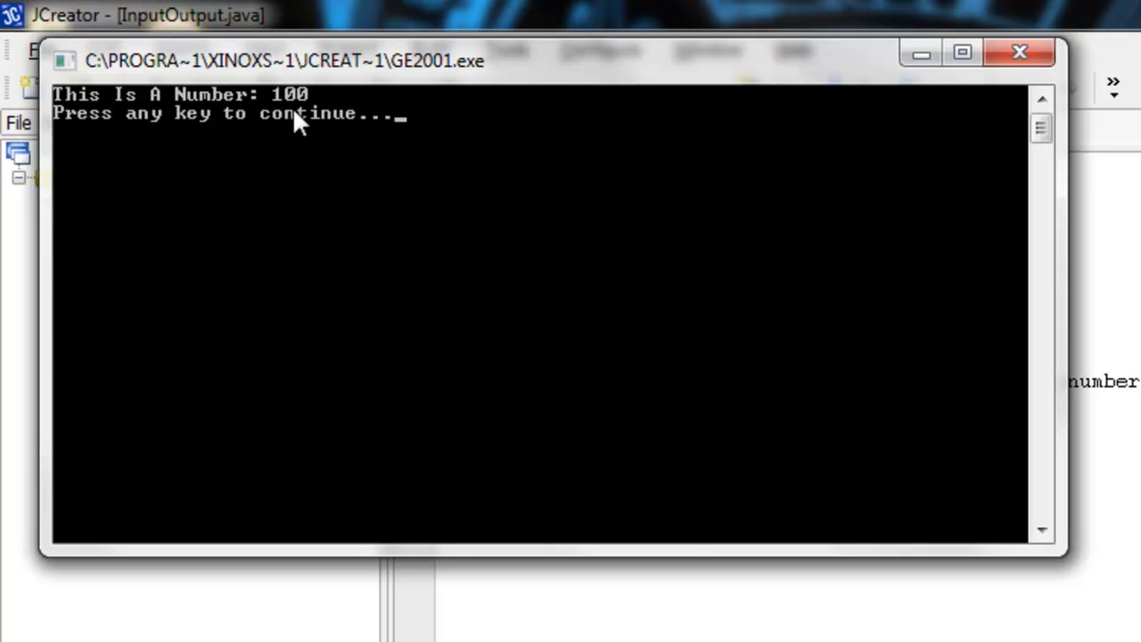
mouse_move(1016, 53)
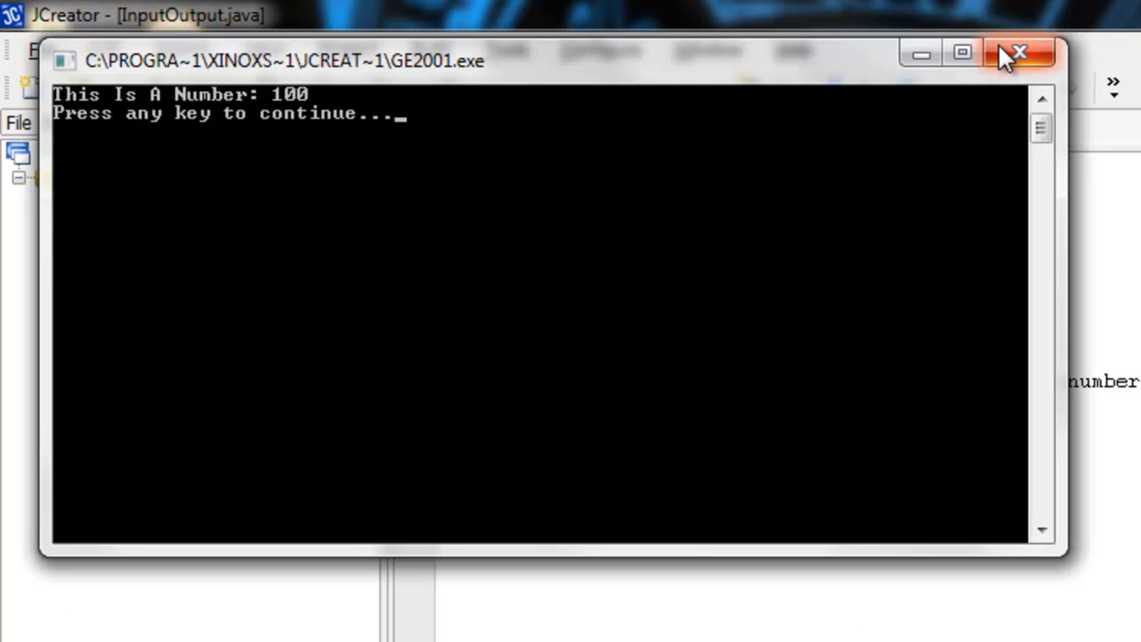
click(1019, 51)
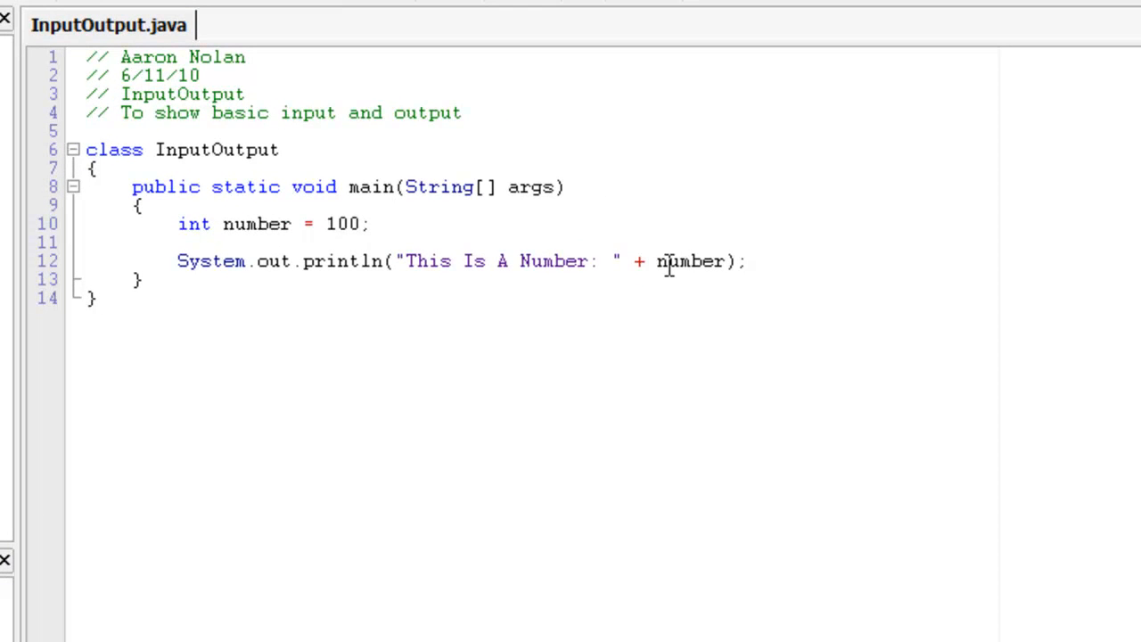
mouse_move(778, 248)
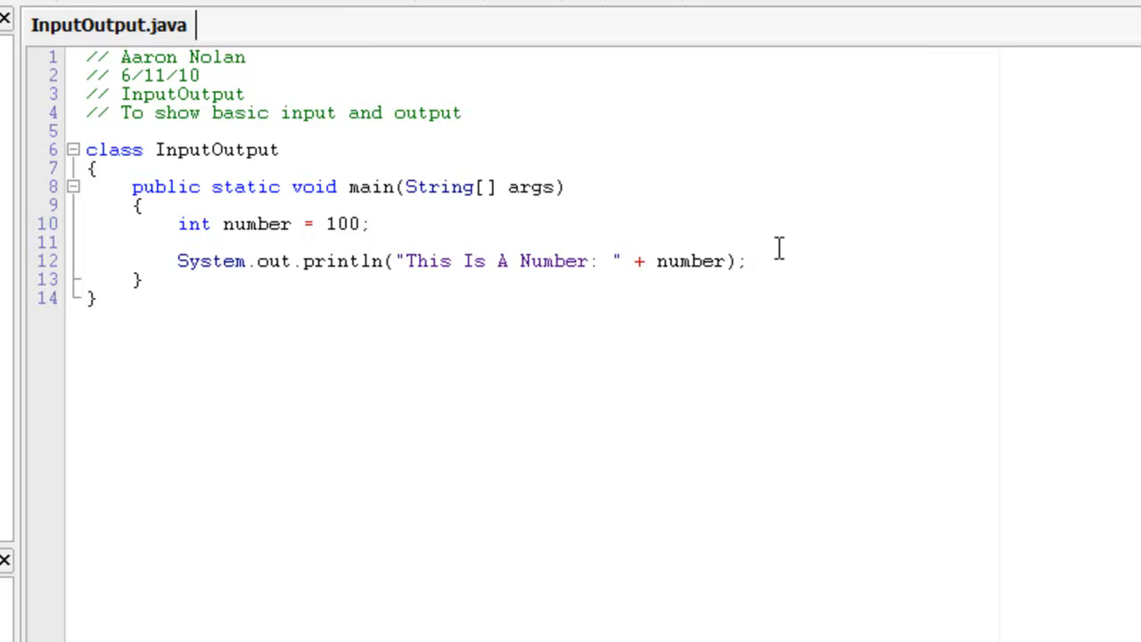
mouse_move(765, 140)
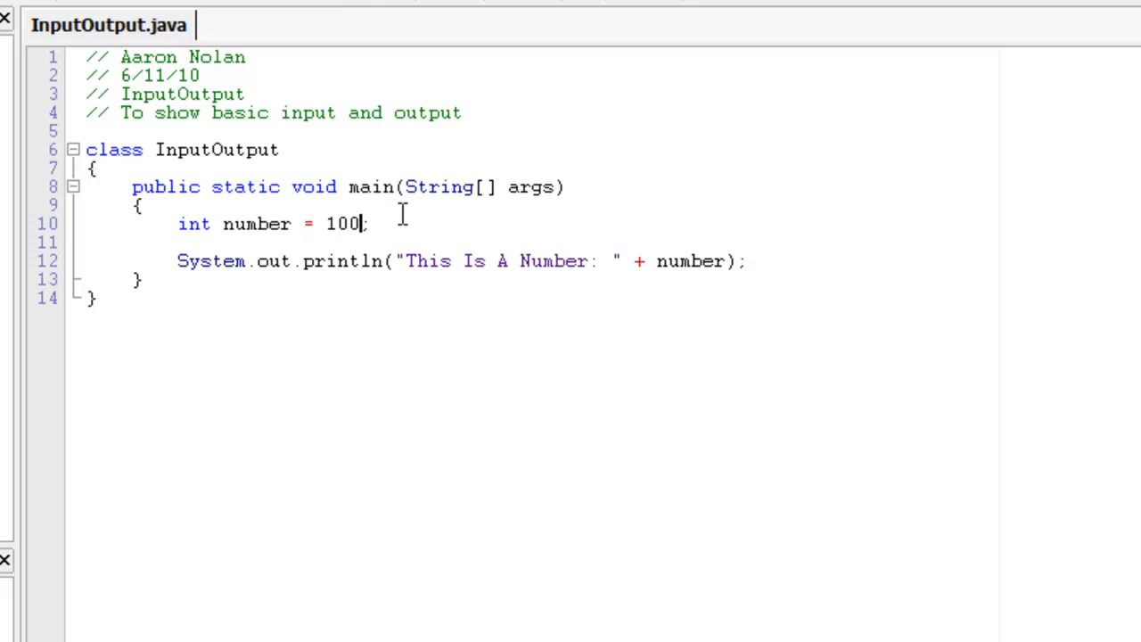
mouse_move(310, 224)
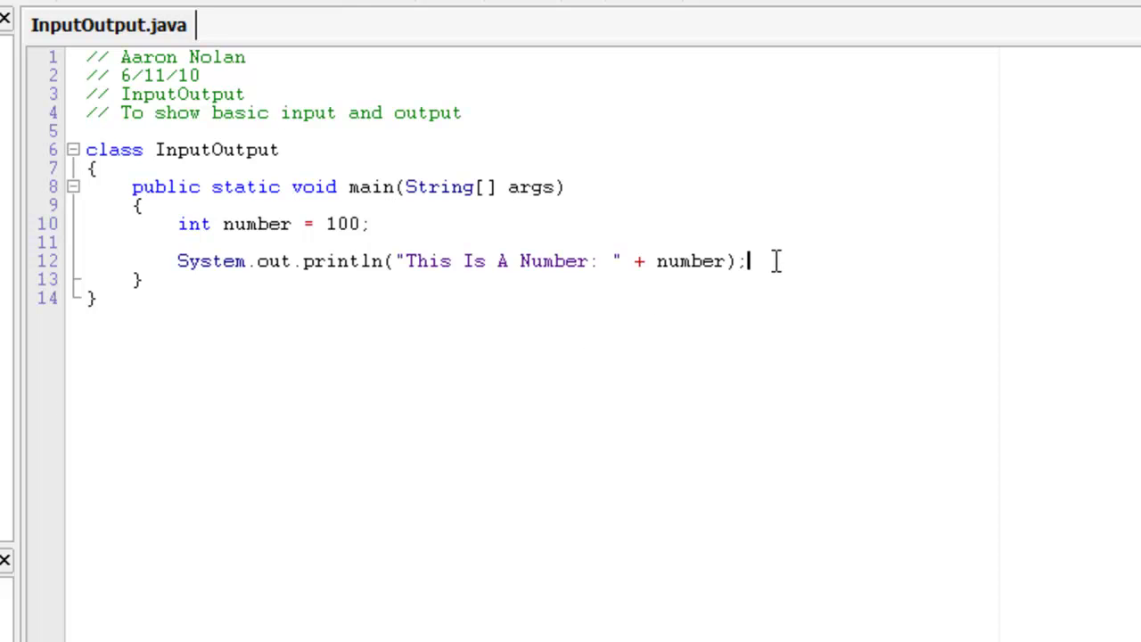
Declare int number1 on a new line below the print statement
key(Enter)
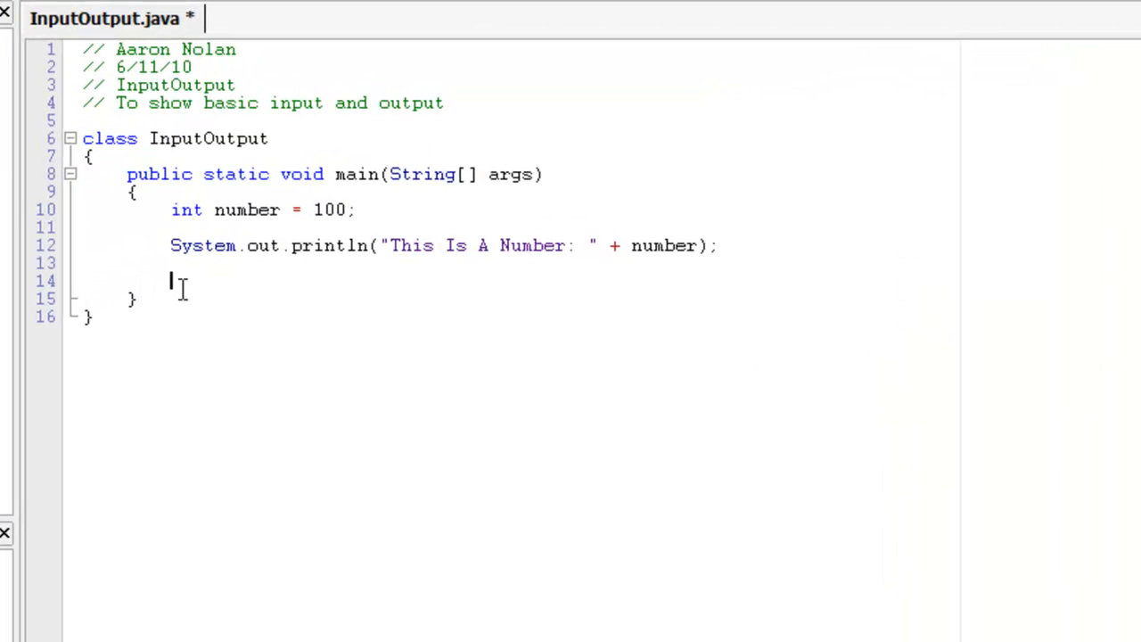
text(in)
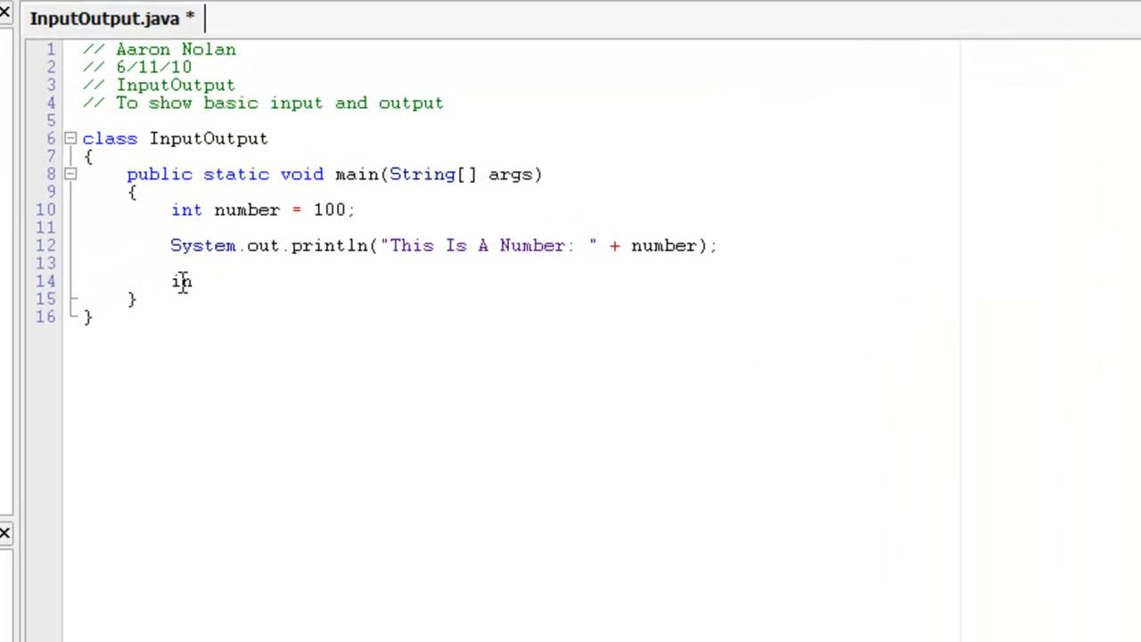
text(t number)
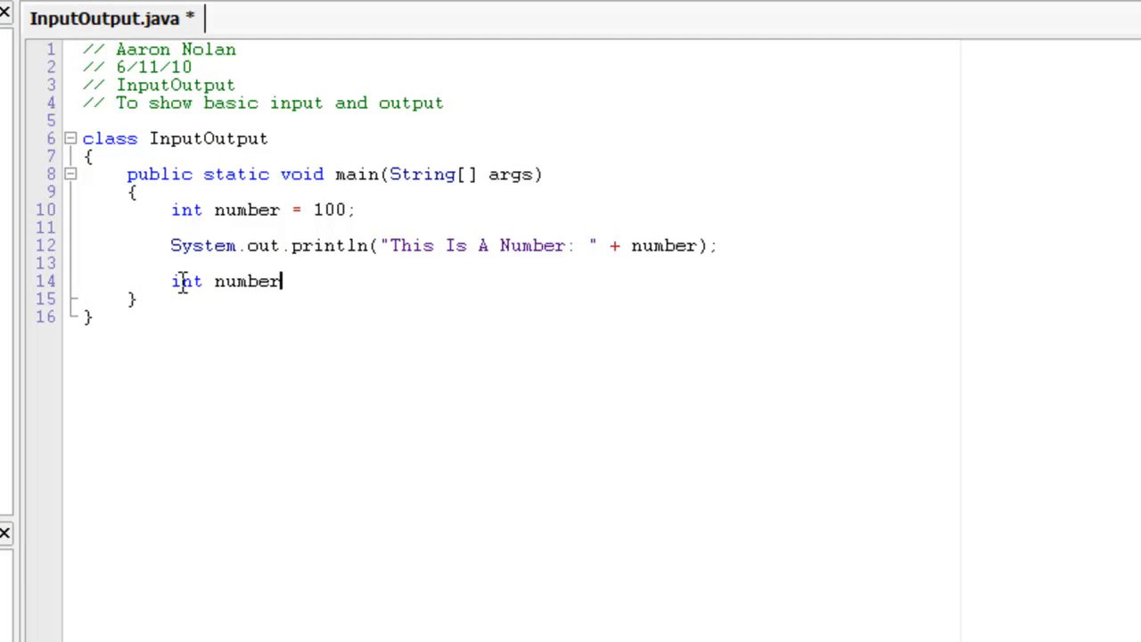
text(1;)
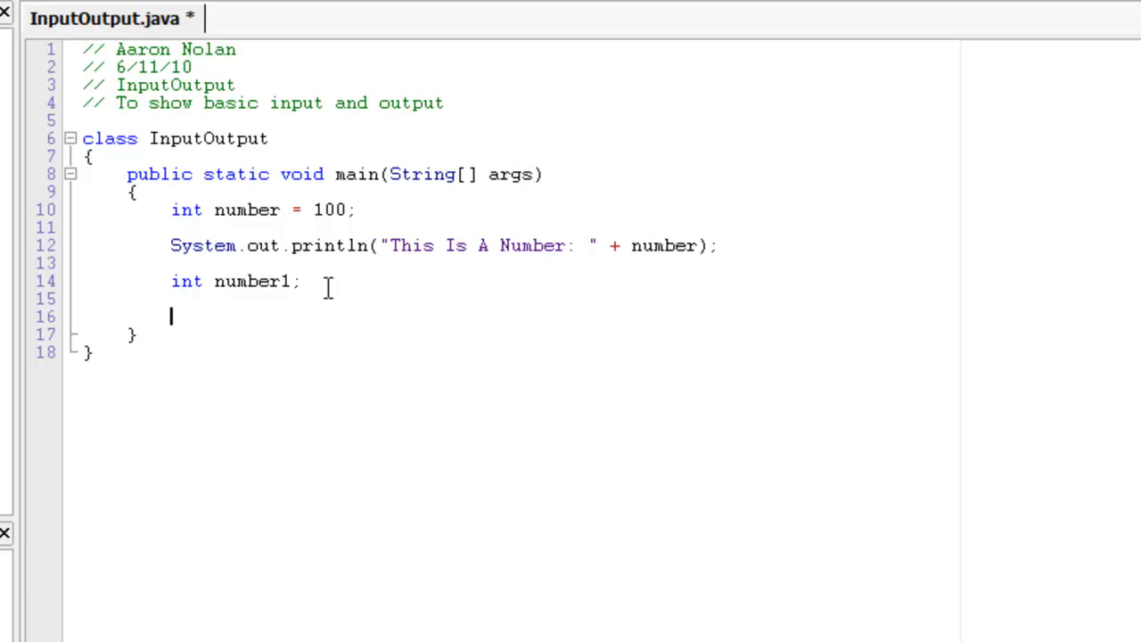
Add a println prompting "Please Enter A Number:"
text(System.)
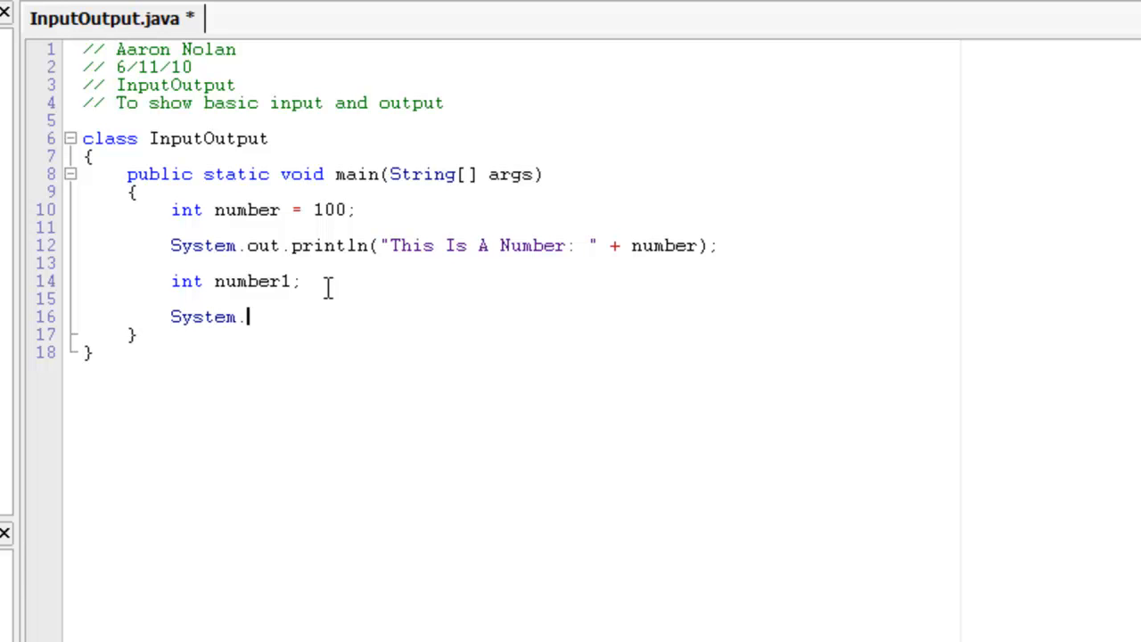
text(out.println)
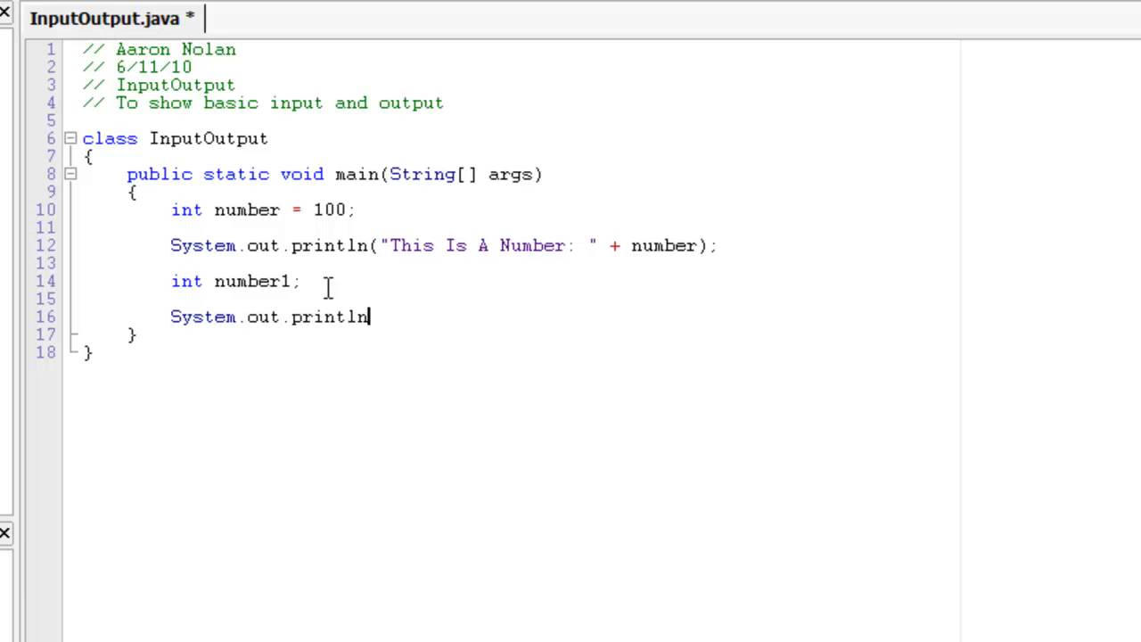
text(())
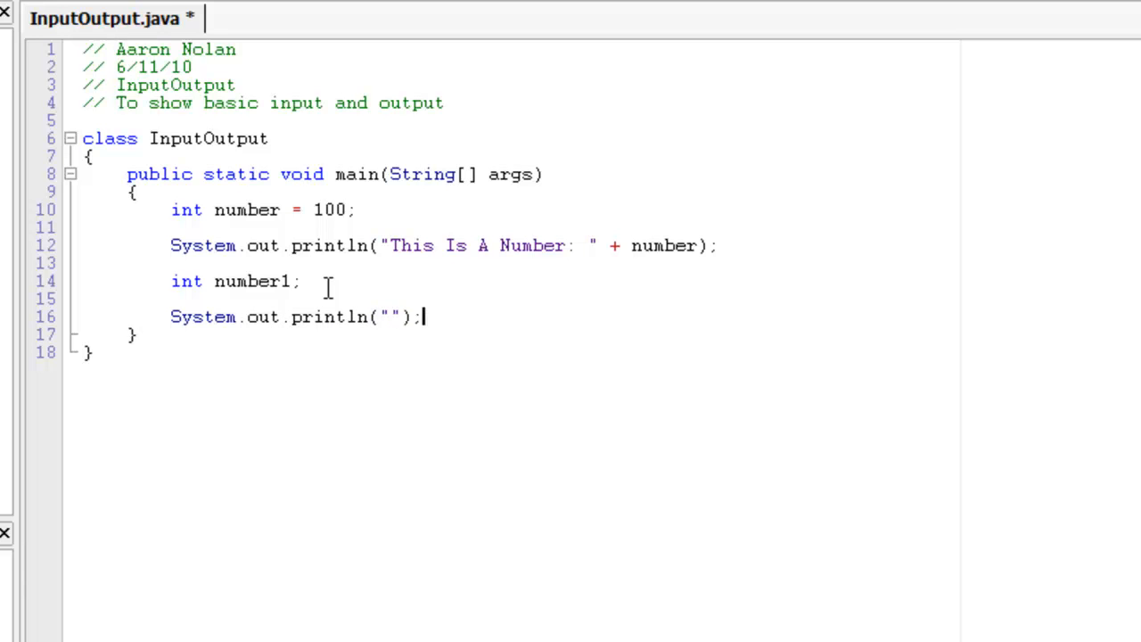
mouse_move(410, 298)
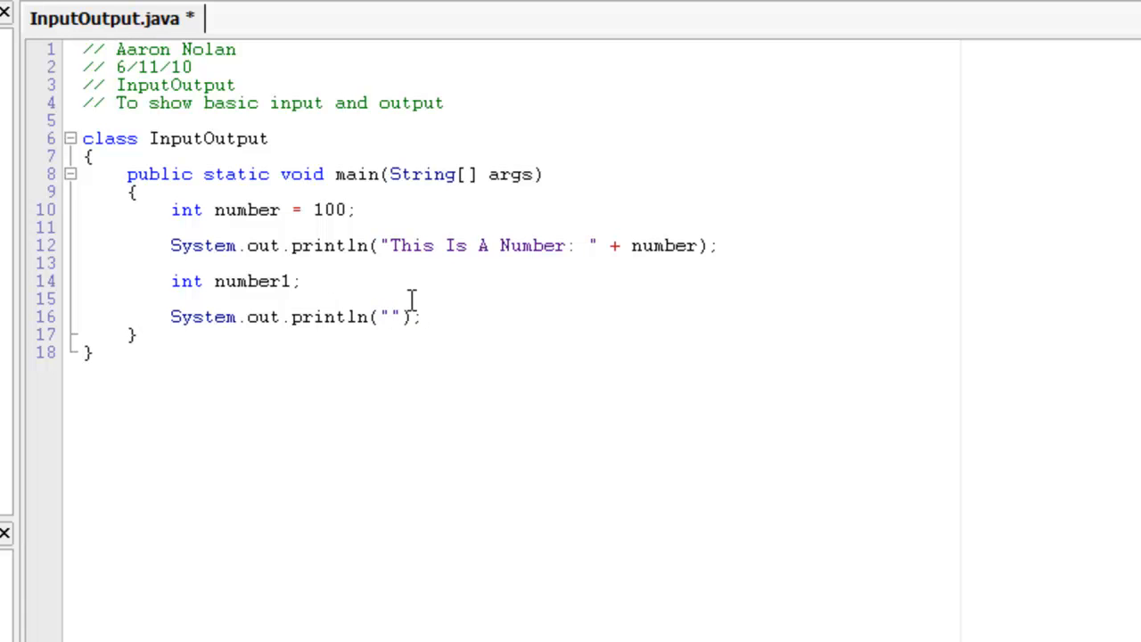
text(Please En)
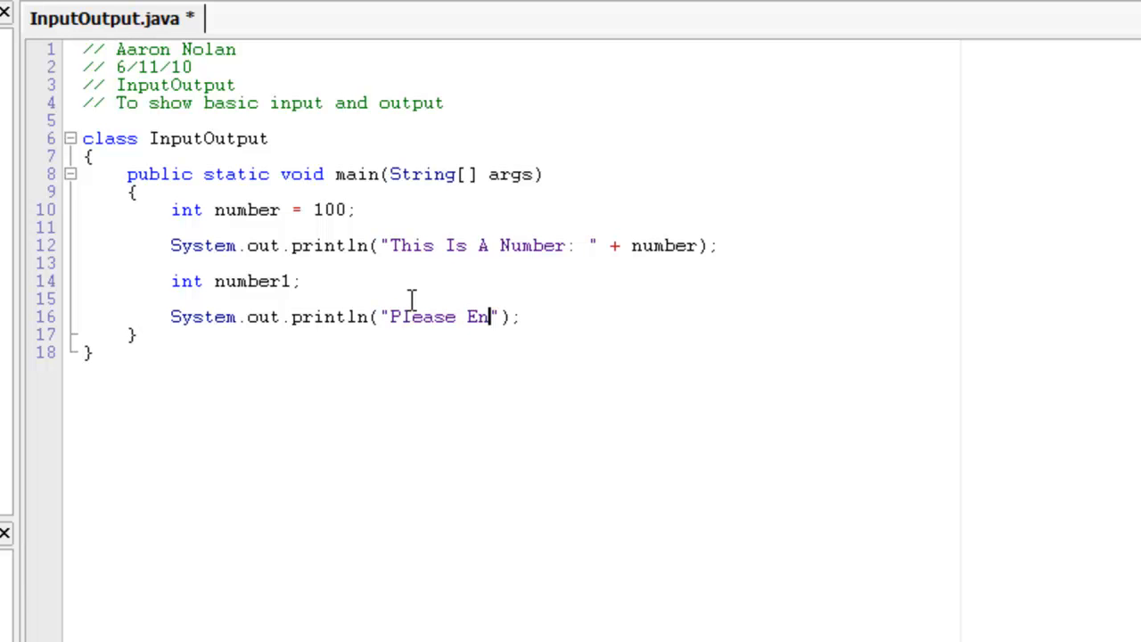
text(ter A Number)
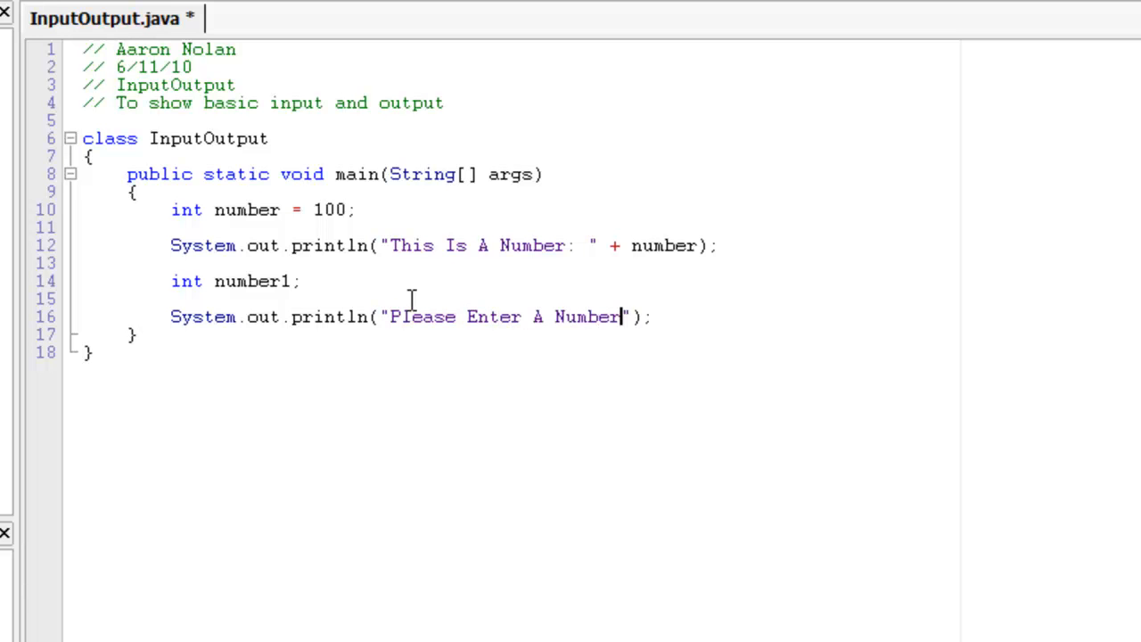
text(:)
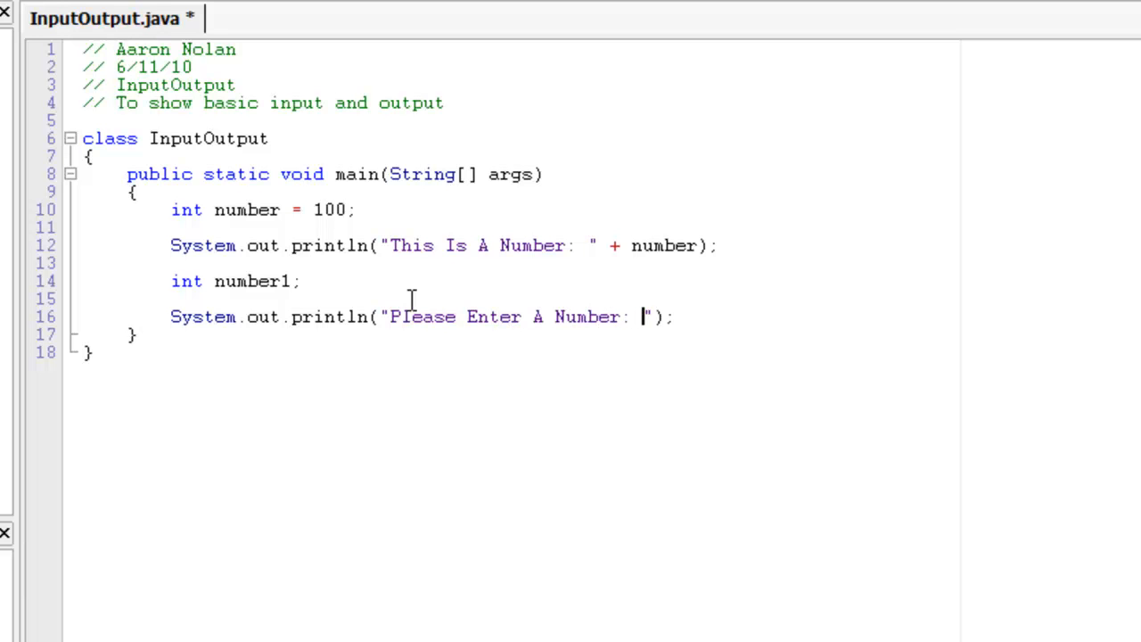
key(Enter)
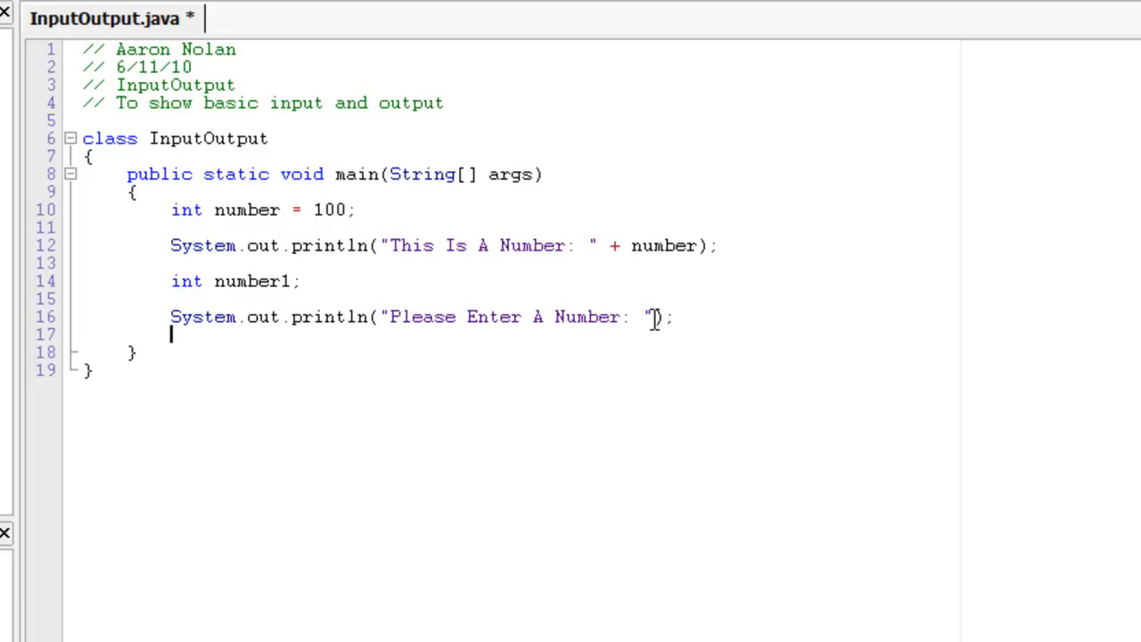
Read the user's number with number1 = Input.readInt();
text(numb)
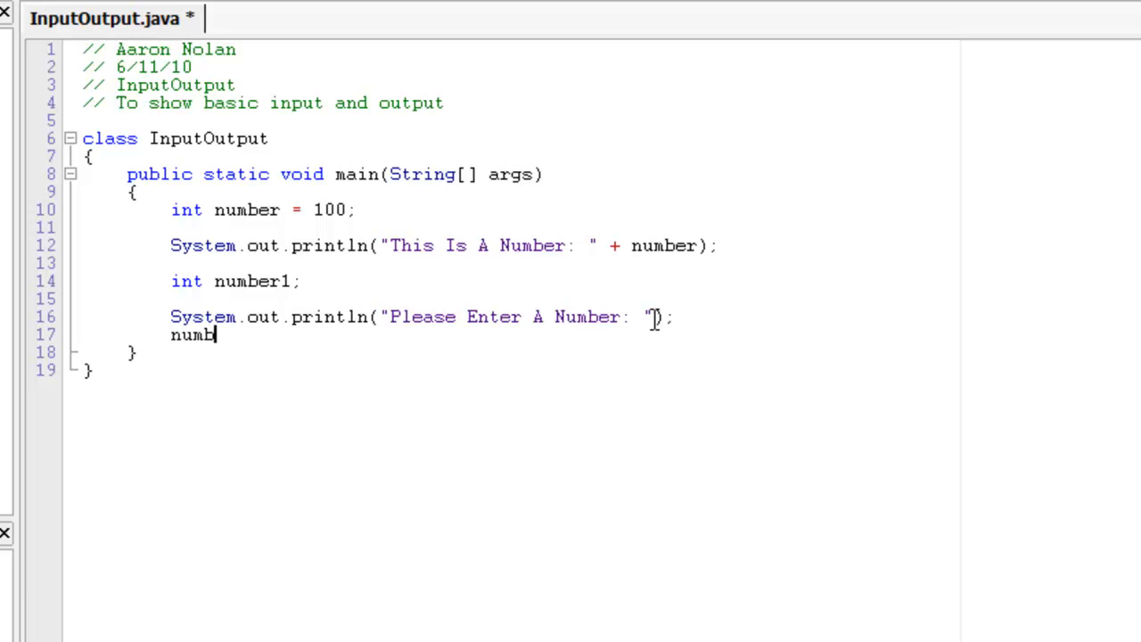
text(er1)
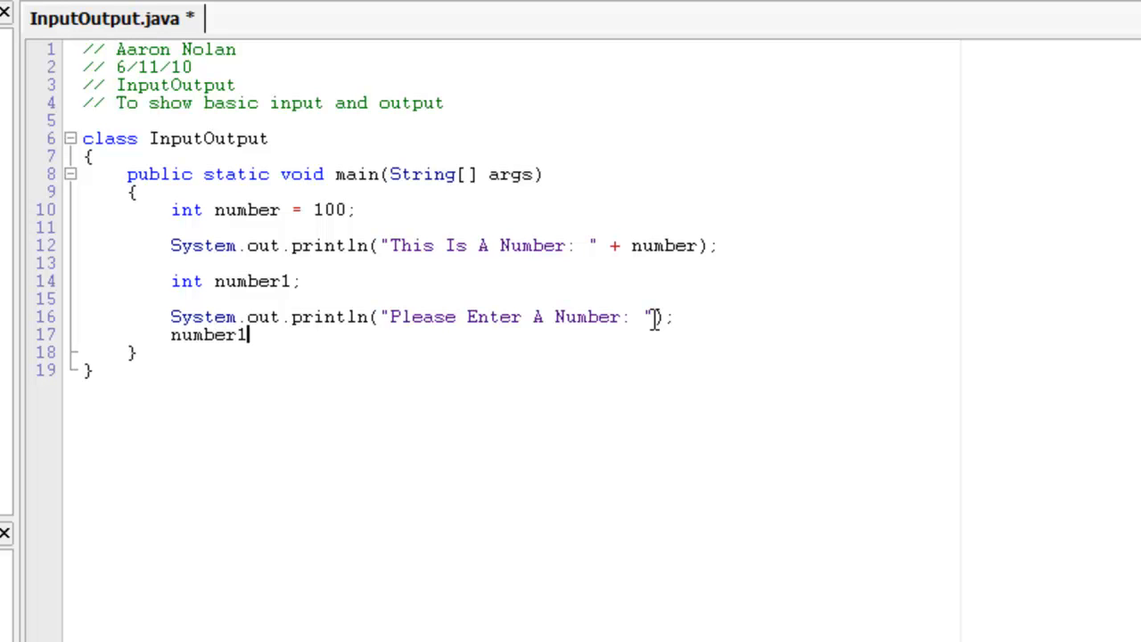
text(" ")
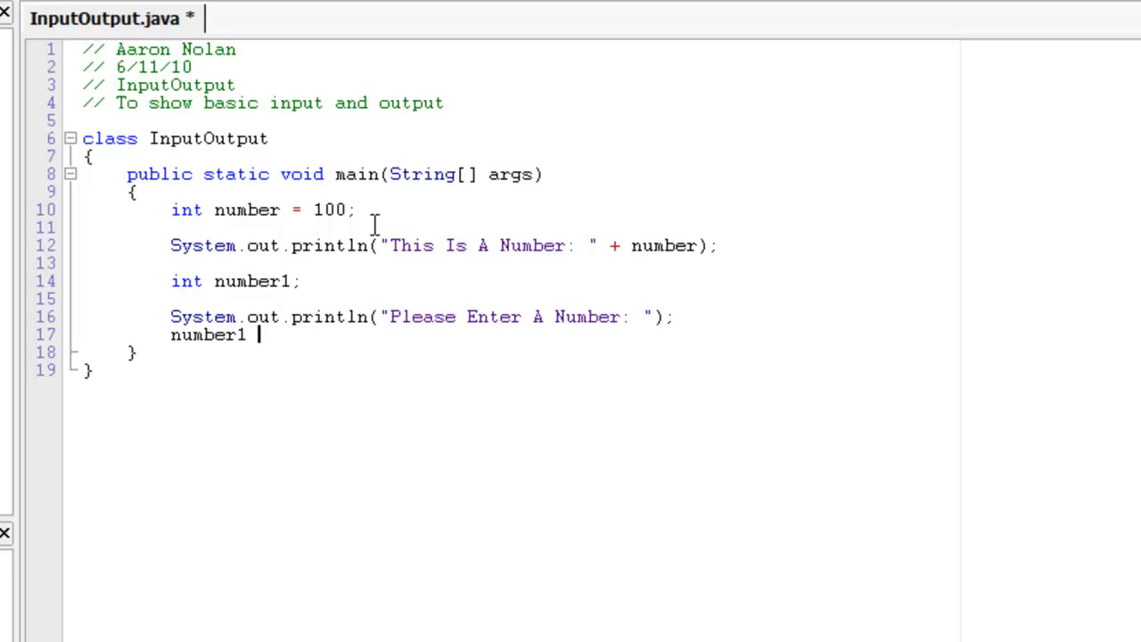
text(=)
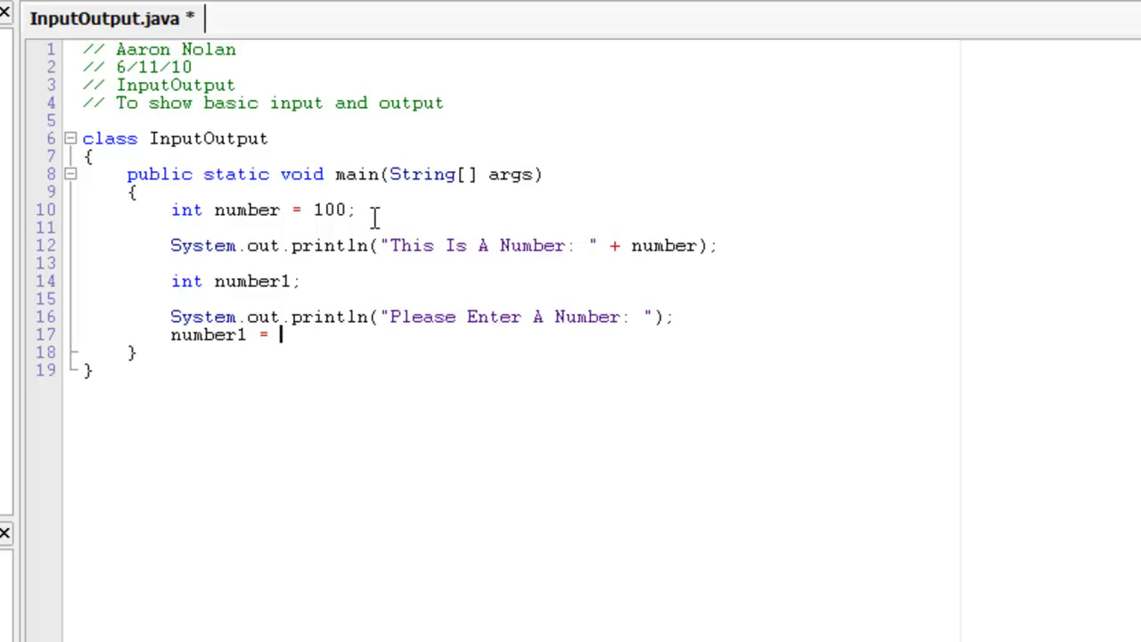
text(Input)
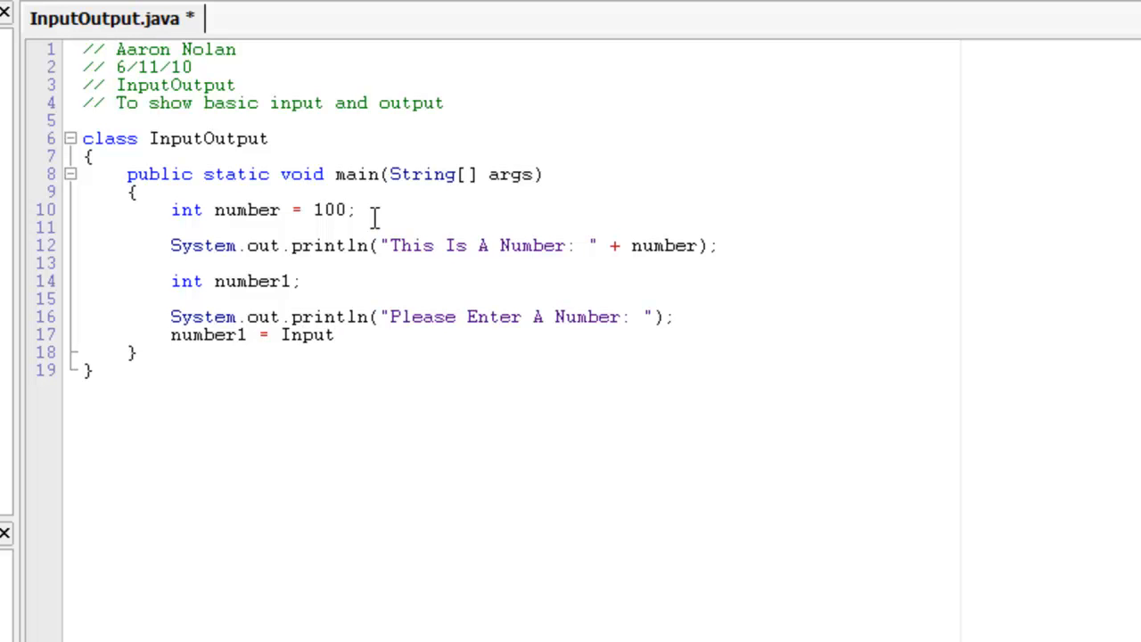
text(.)
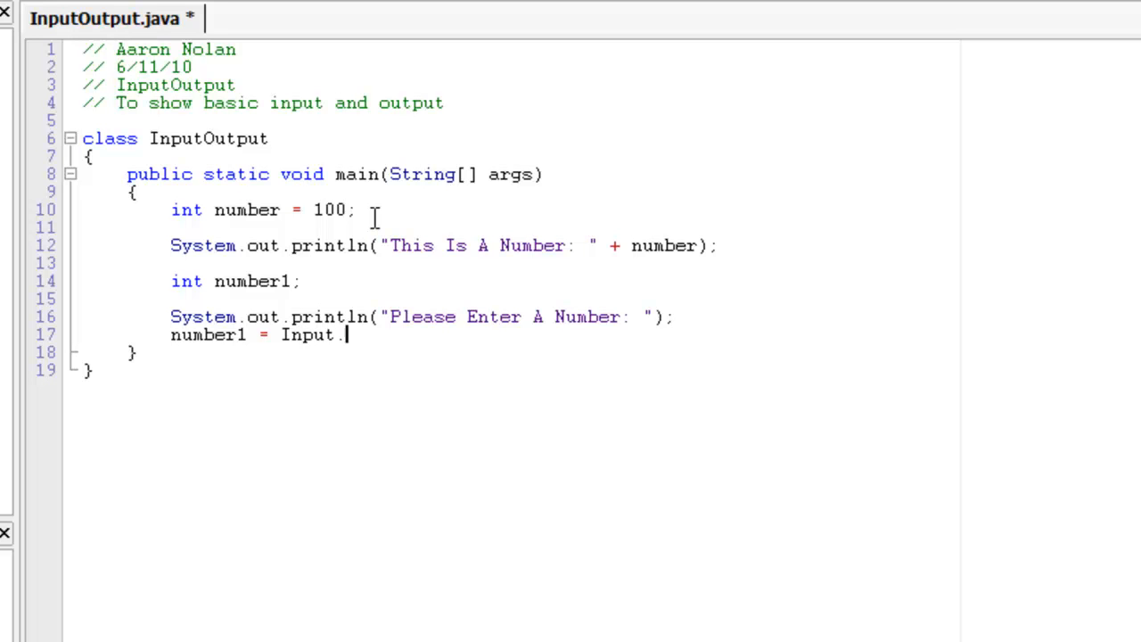
text(readInt();)
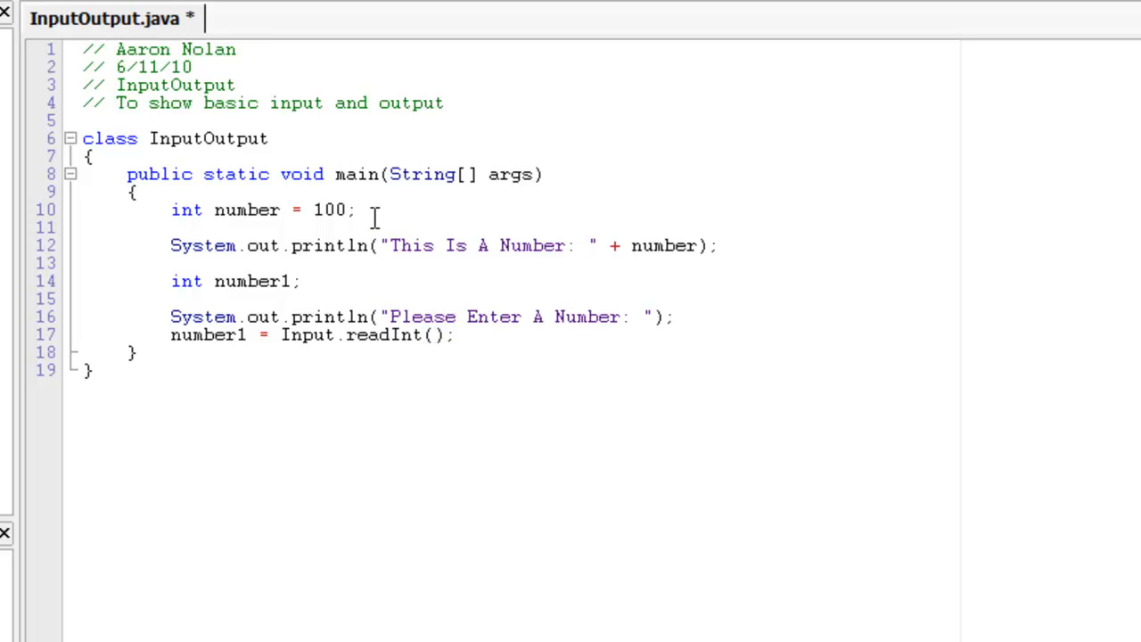
click(460, 335)
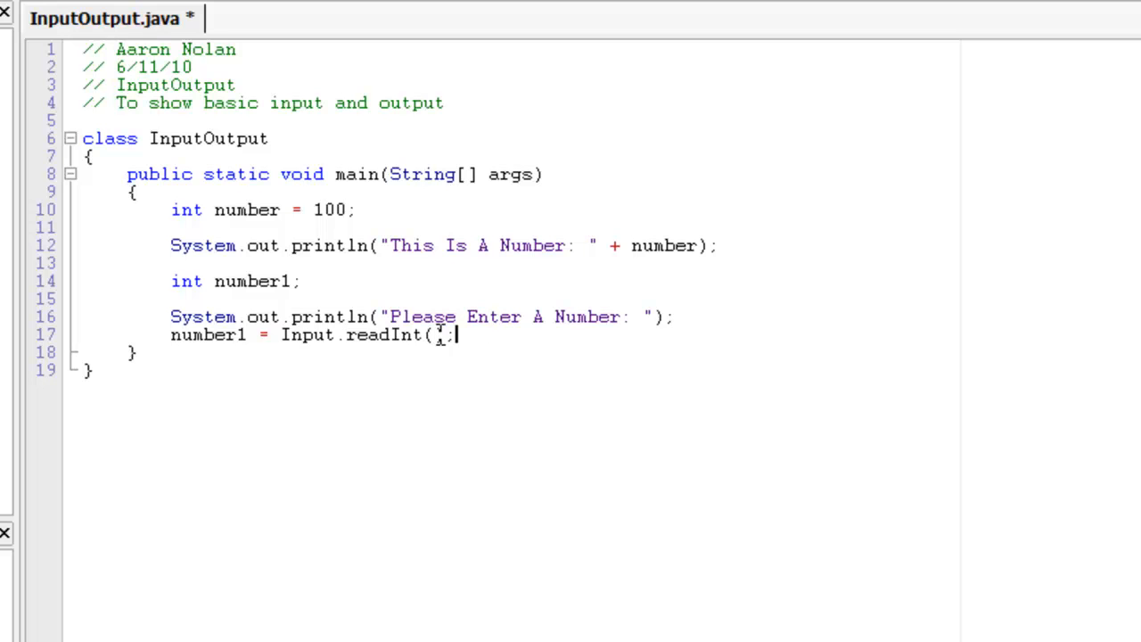
text())
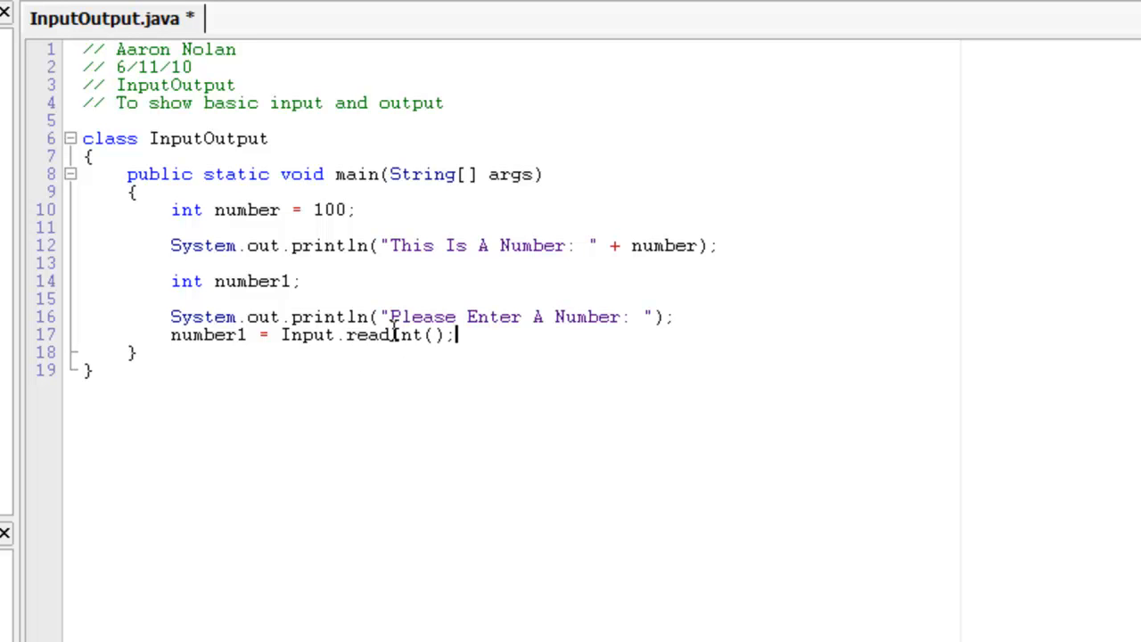
Add a camelCase comment, declare int twoWords, and fix the variable name to number1
text(//)
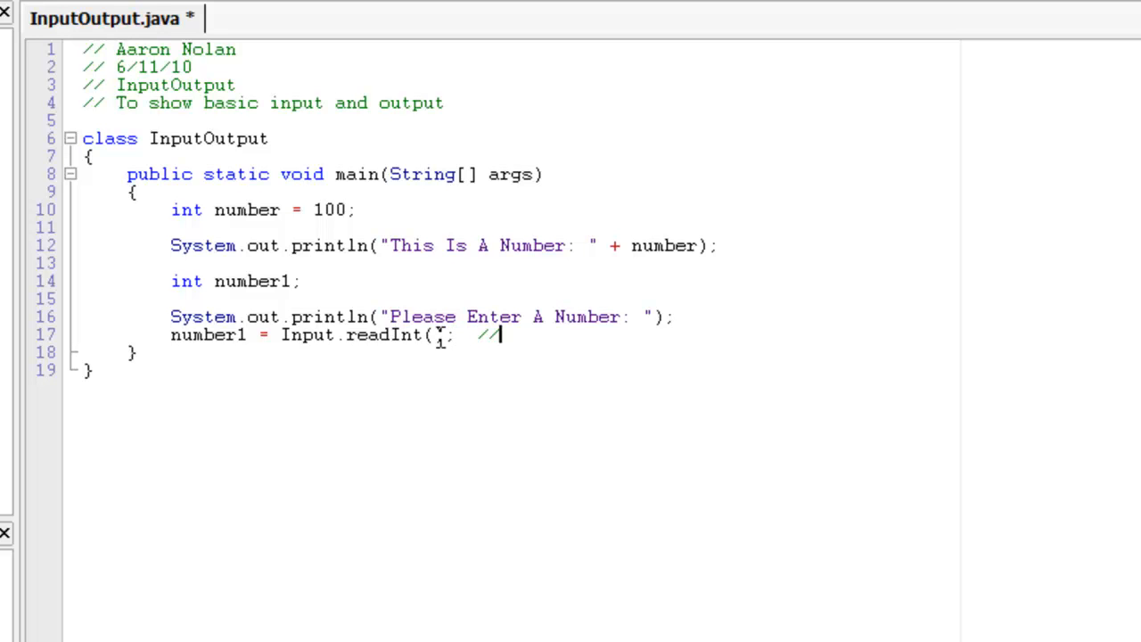
text(camelCase)
click(514, 299)
text(int )
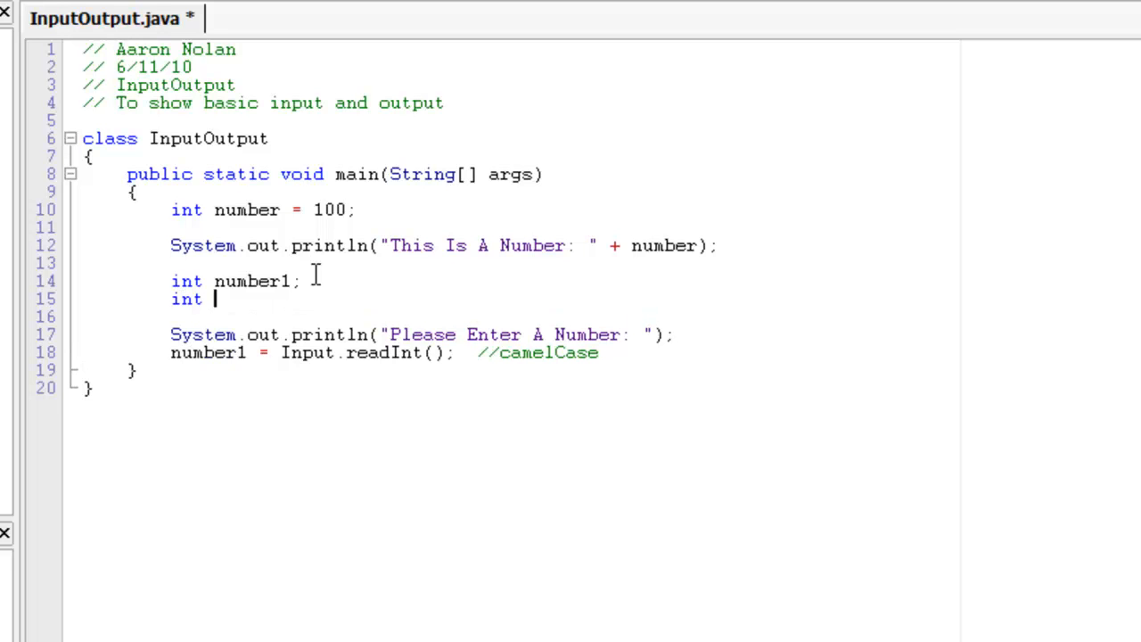
text(twoWord)
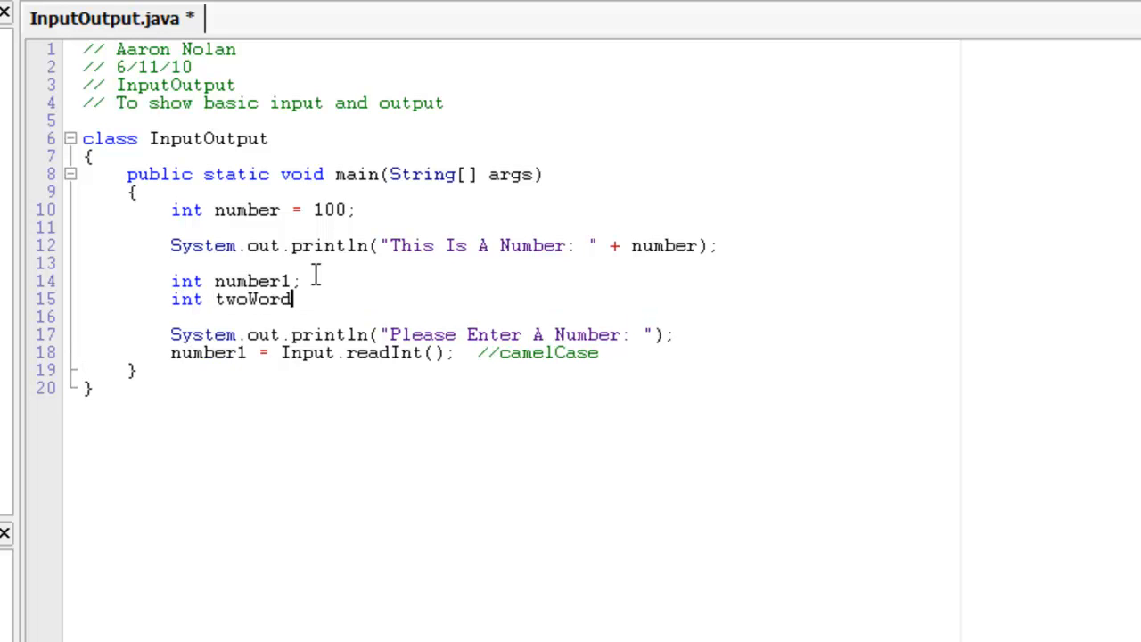
text(s;)
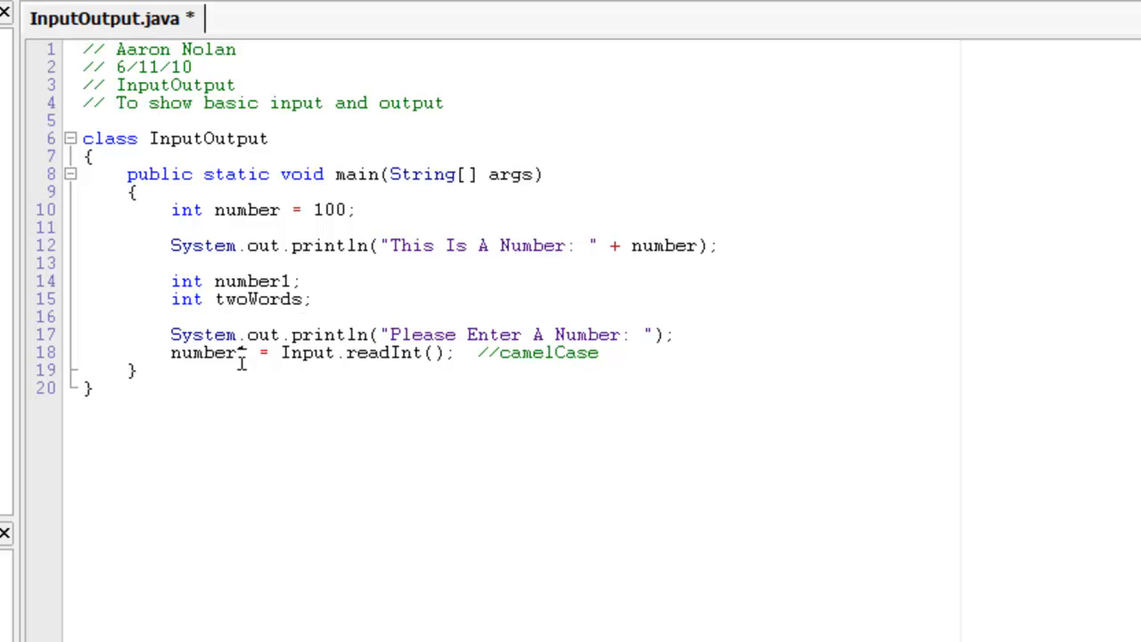
text(1)
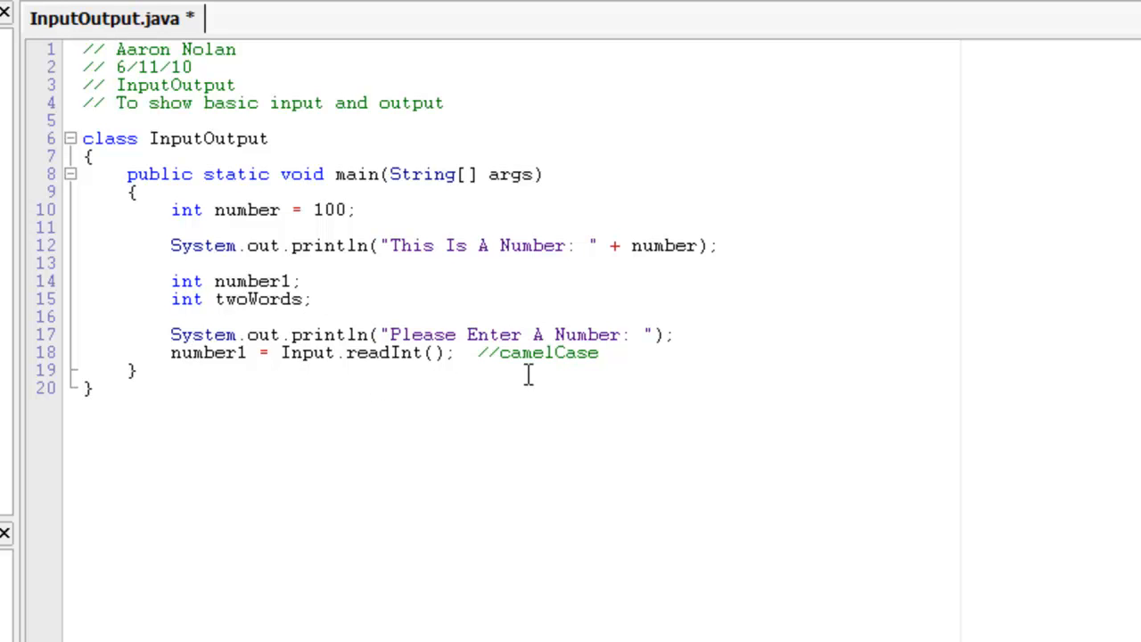
click(597, 353)
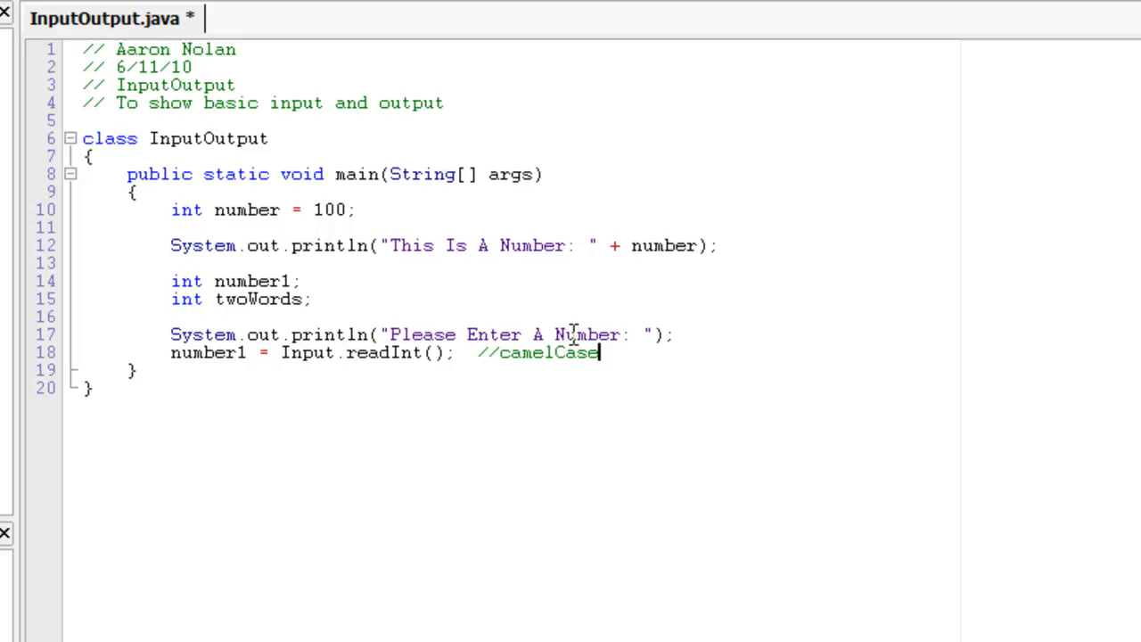
Add System.out.println("The Number You Entered Is: " + number1); on line 19
text(S)
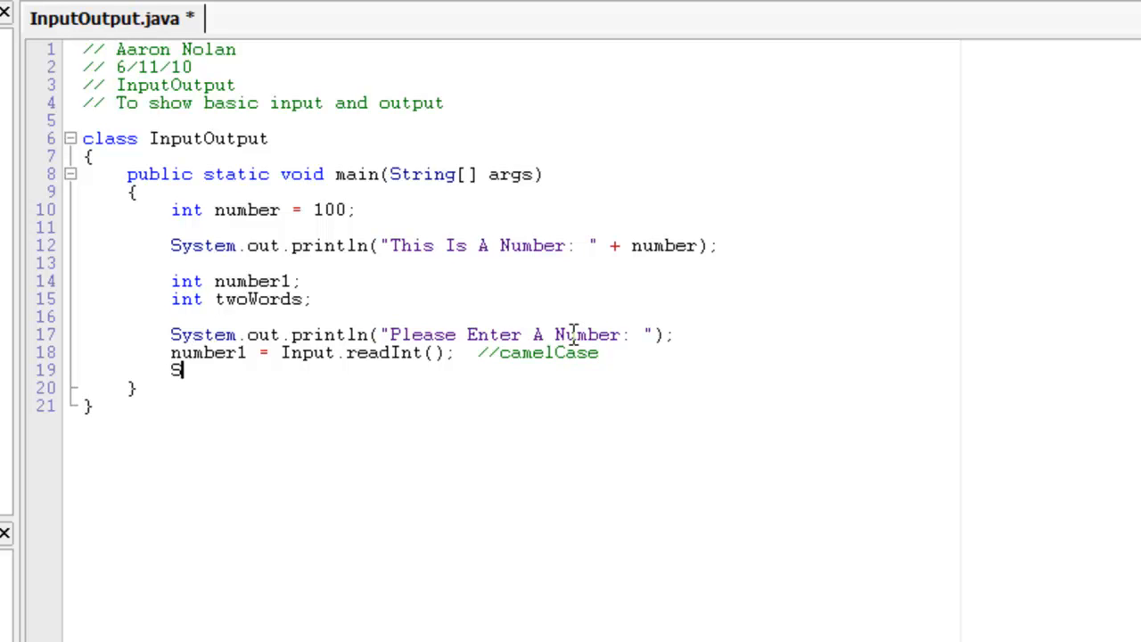
text(ystem.out.)
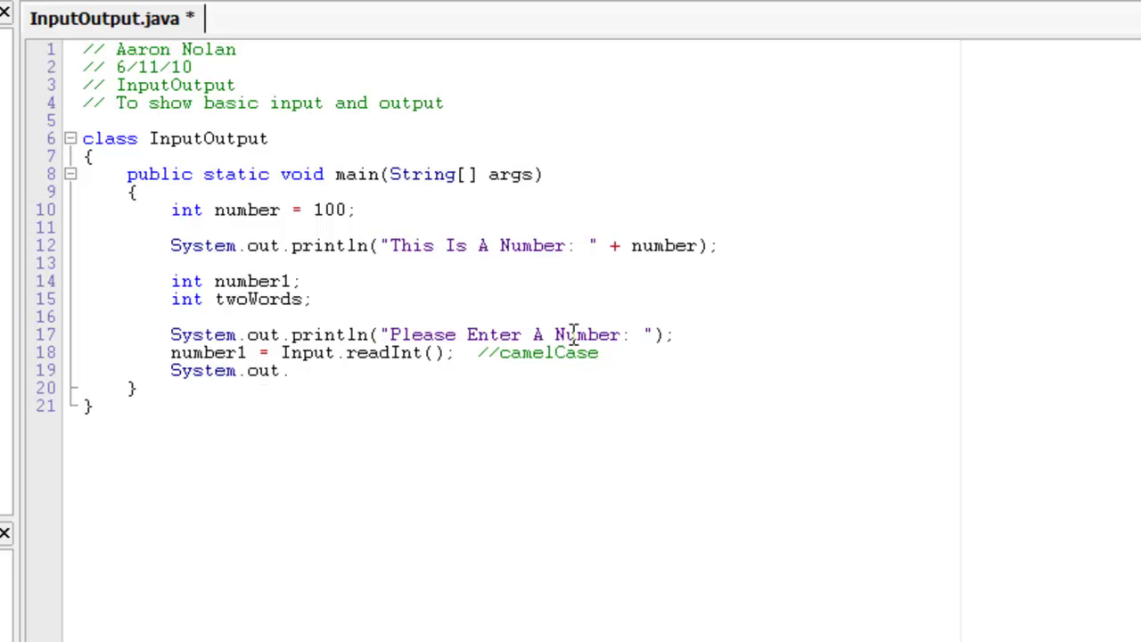
text(println())
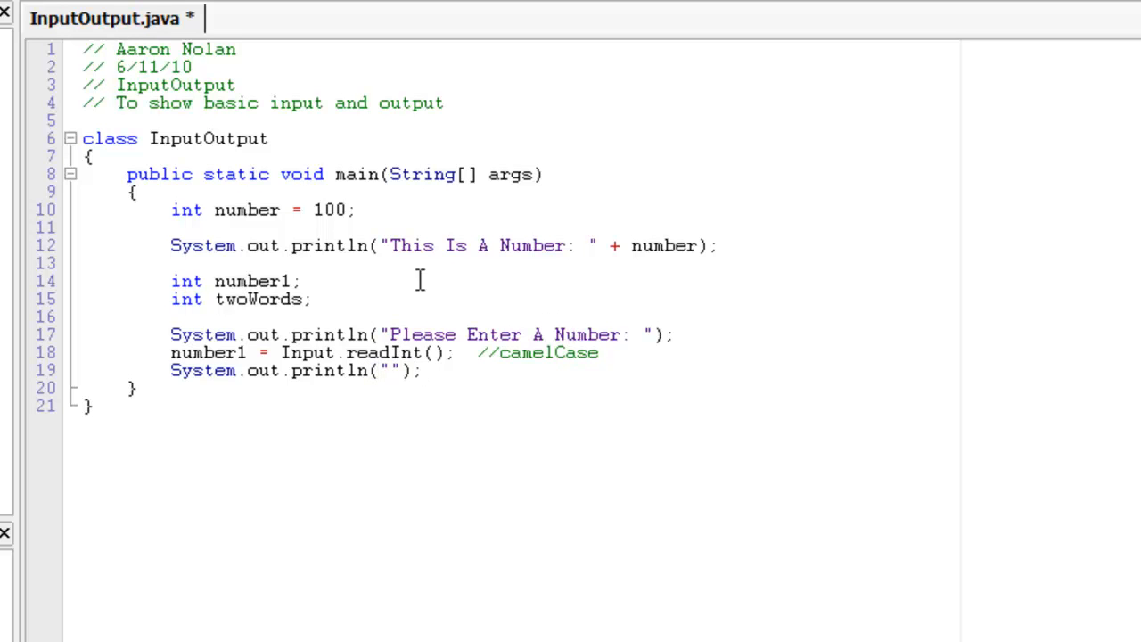
click(395, 371)
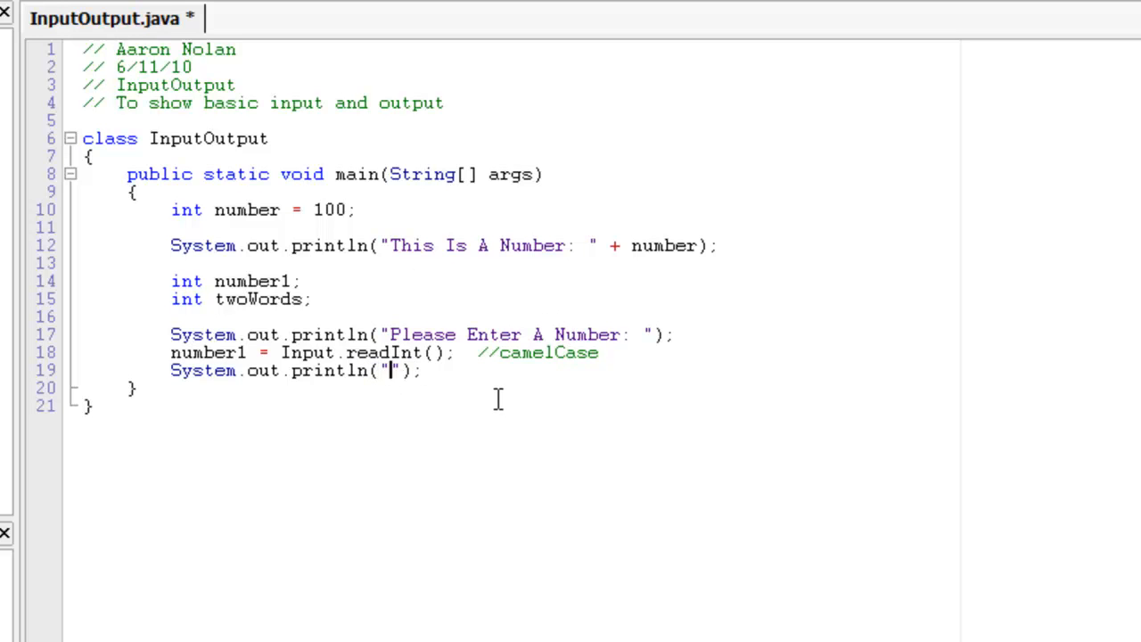
text(The Number You Entered)
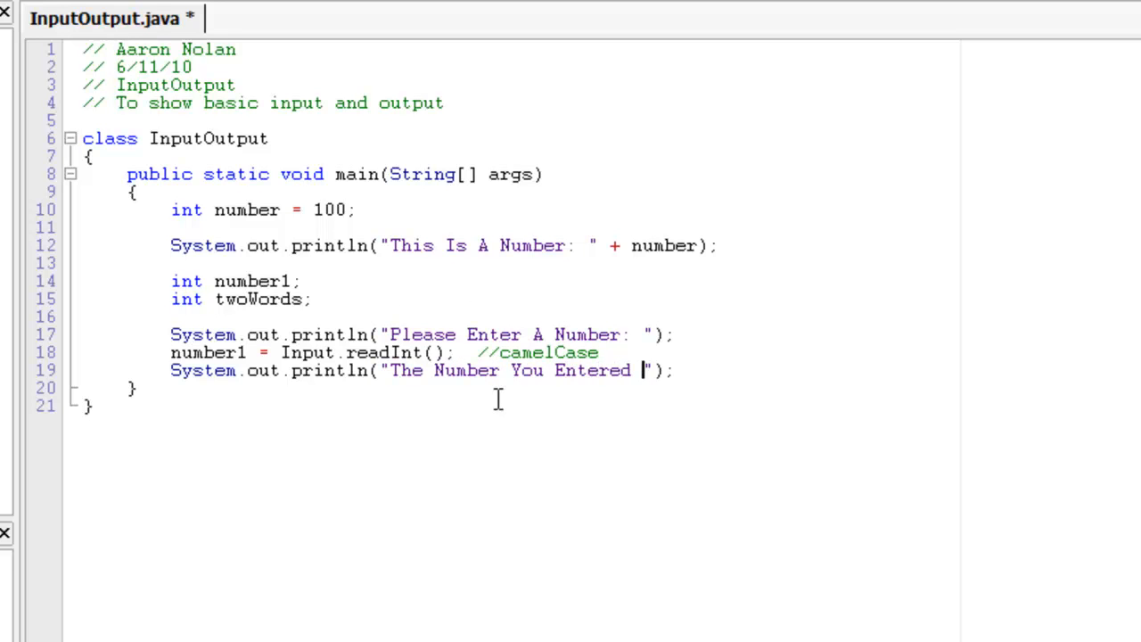
text(Is:)
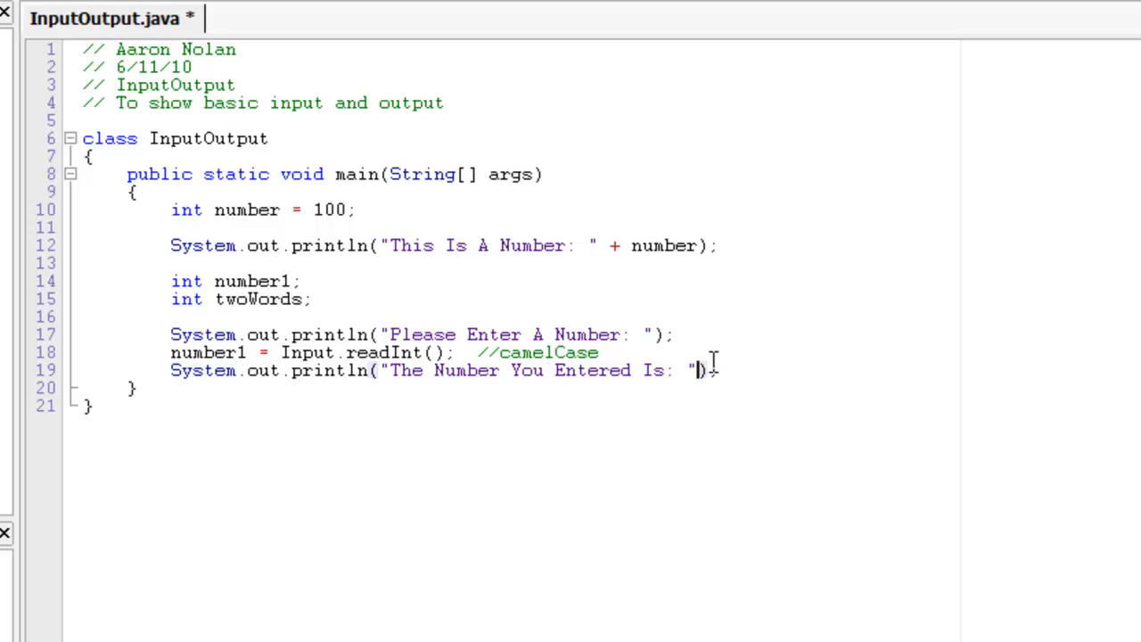
text(+ number1)
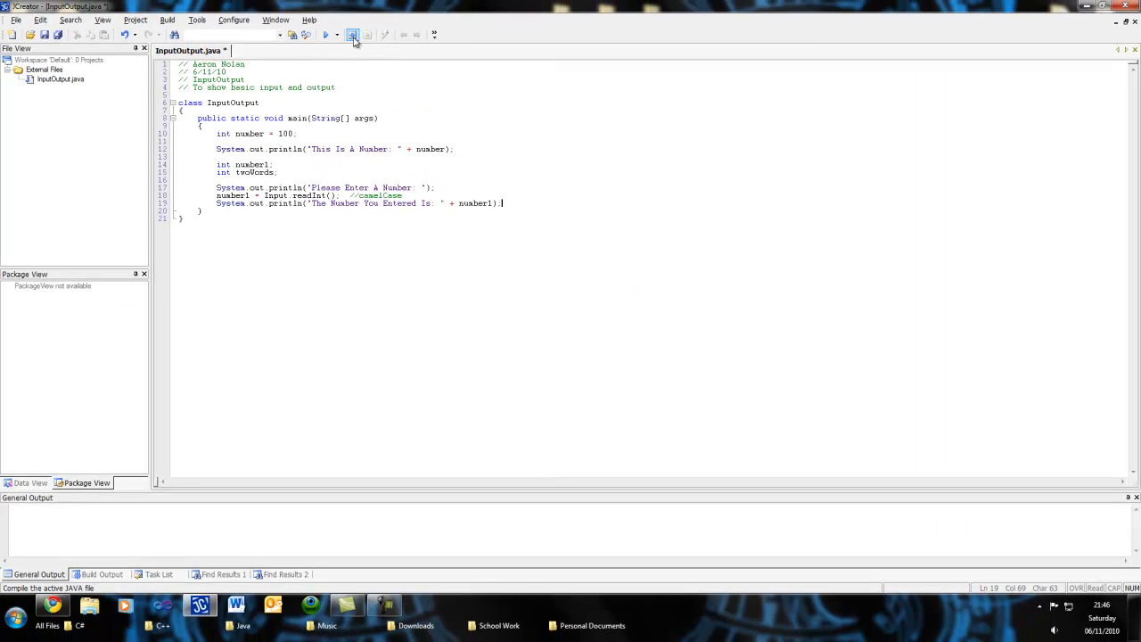
Compile and run, enter 34 to see "The Number You Entered Is: 34", then close the console
click(352, 35)
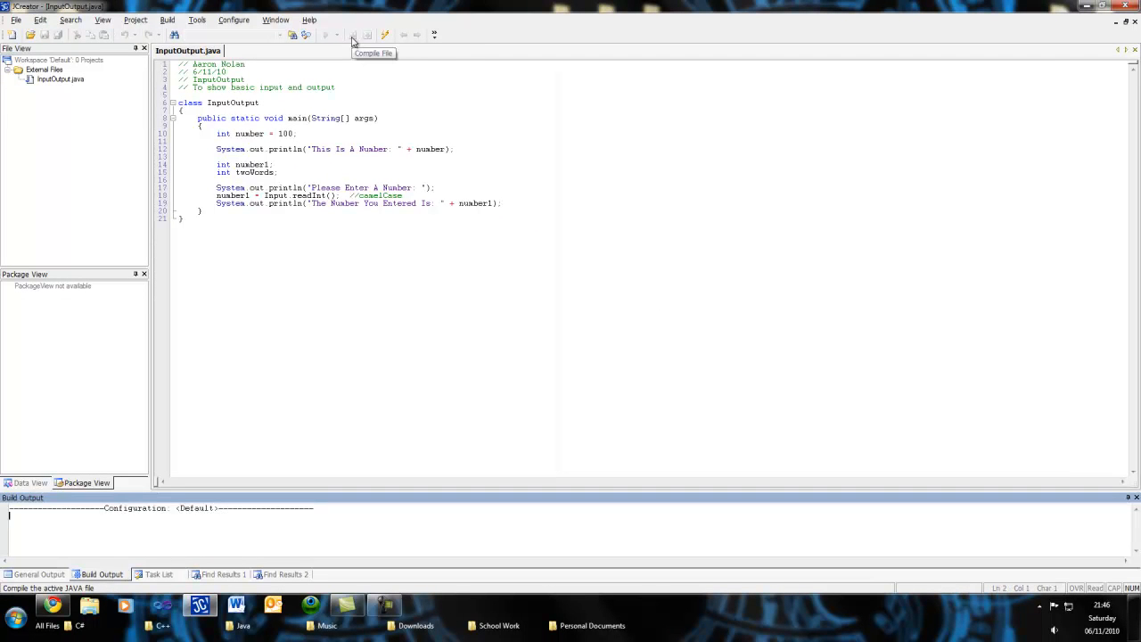
click(328, 34)
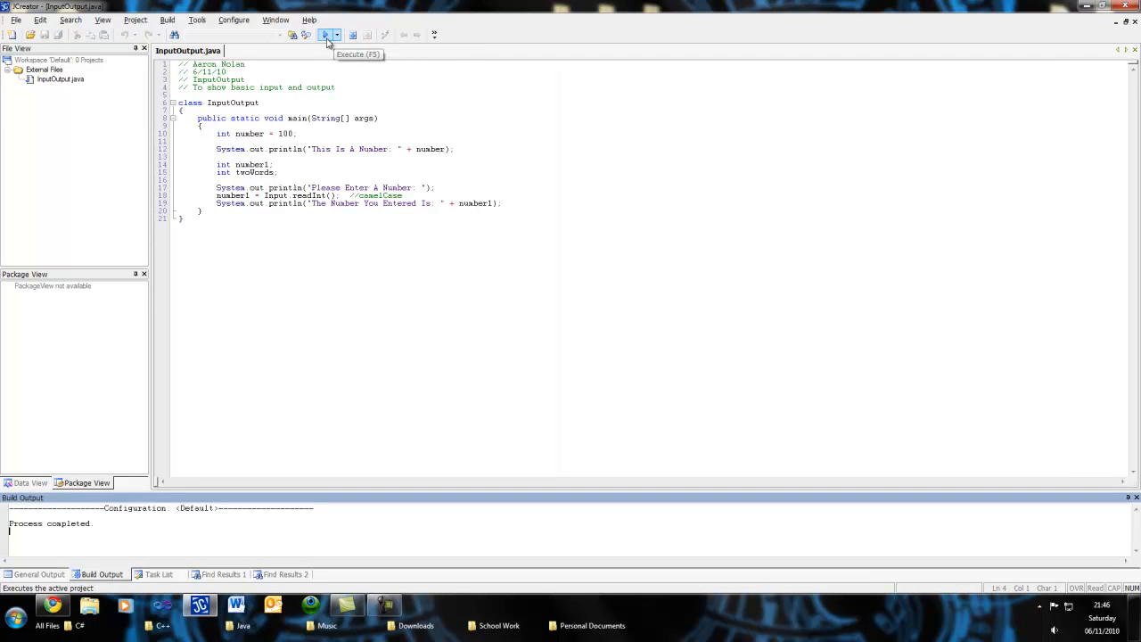
click(328, 34)
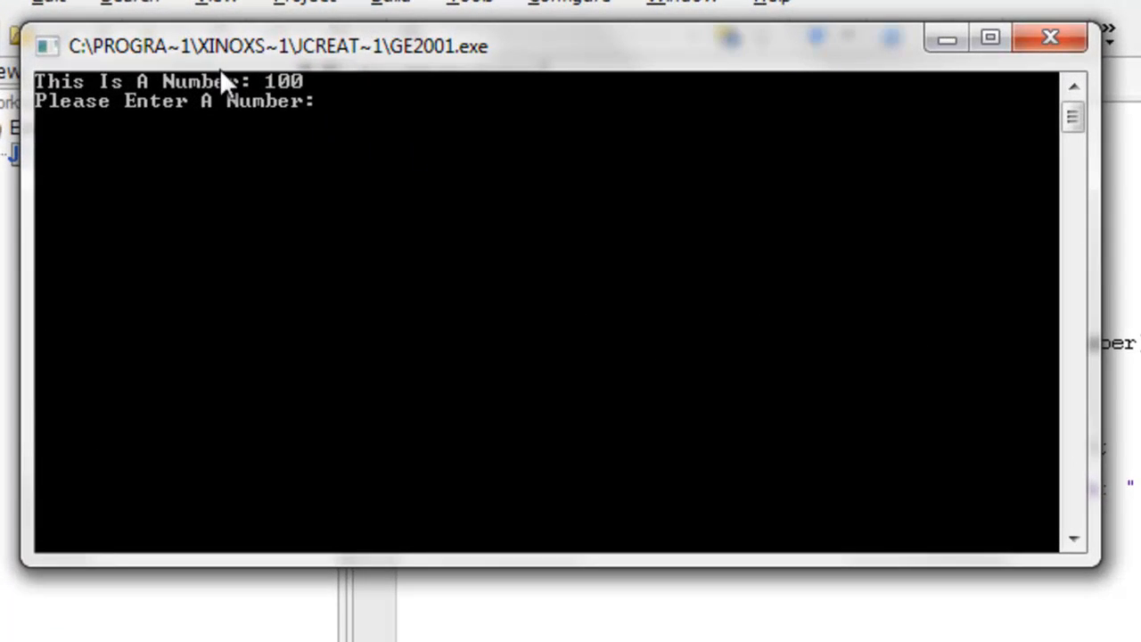
mouse_move(782, 245)
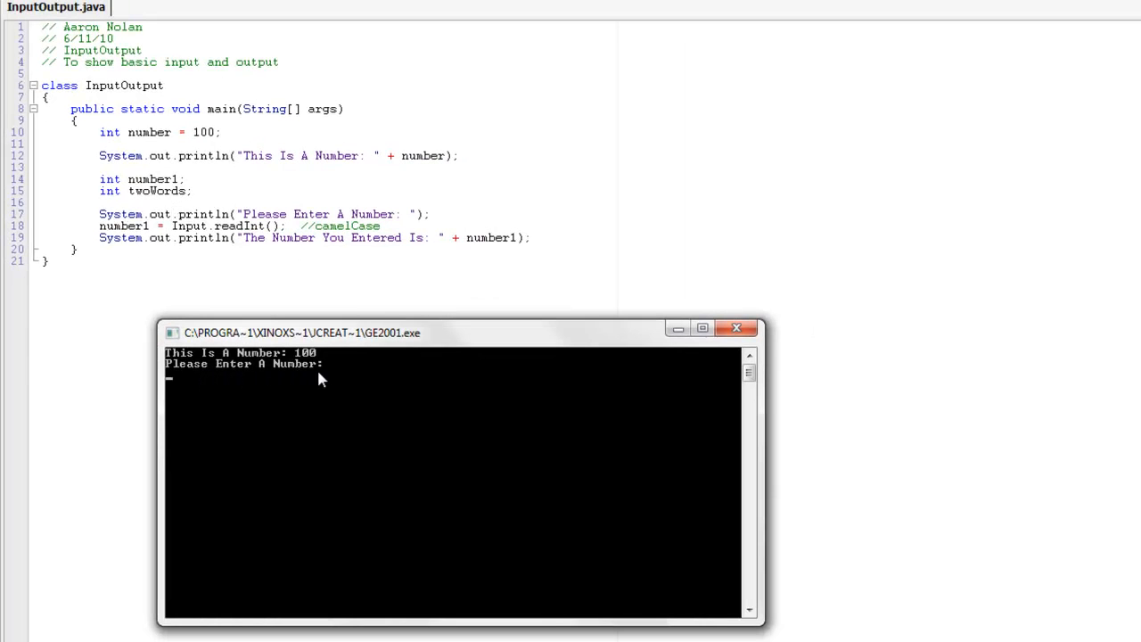
mouse_move(236, 371)
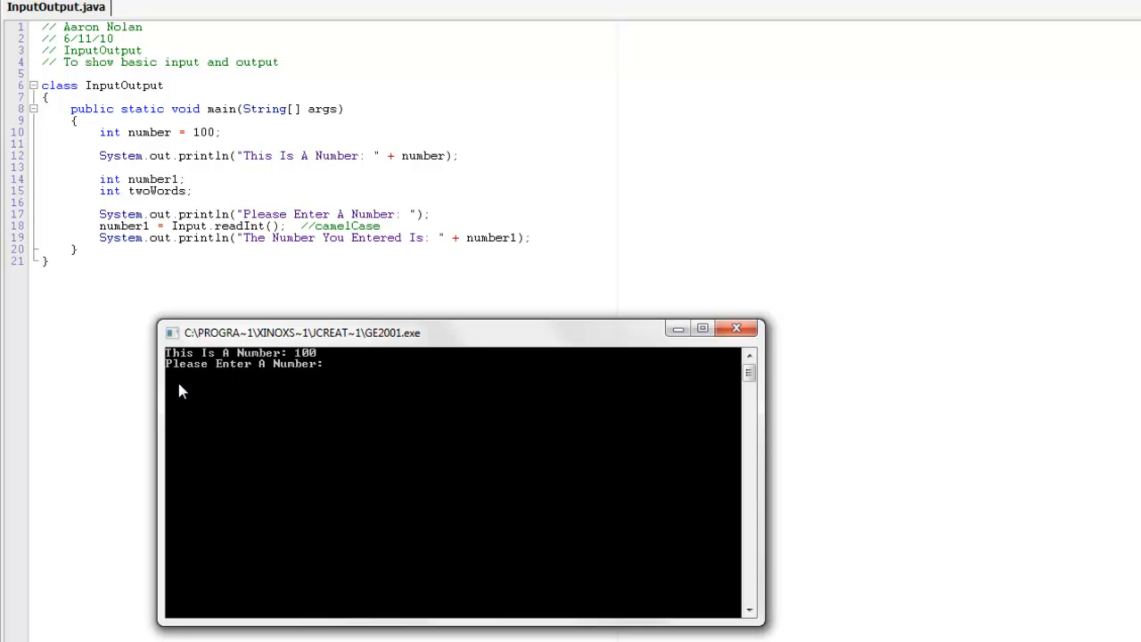
mouse_move(171, 380)
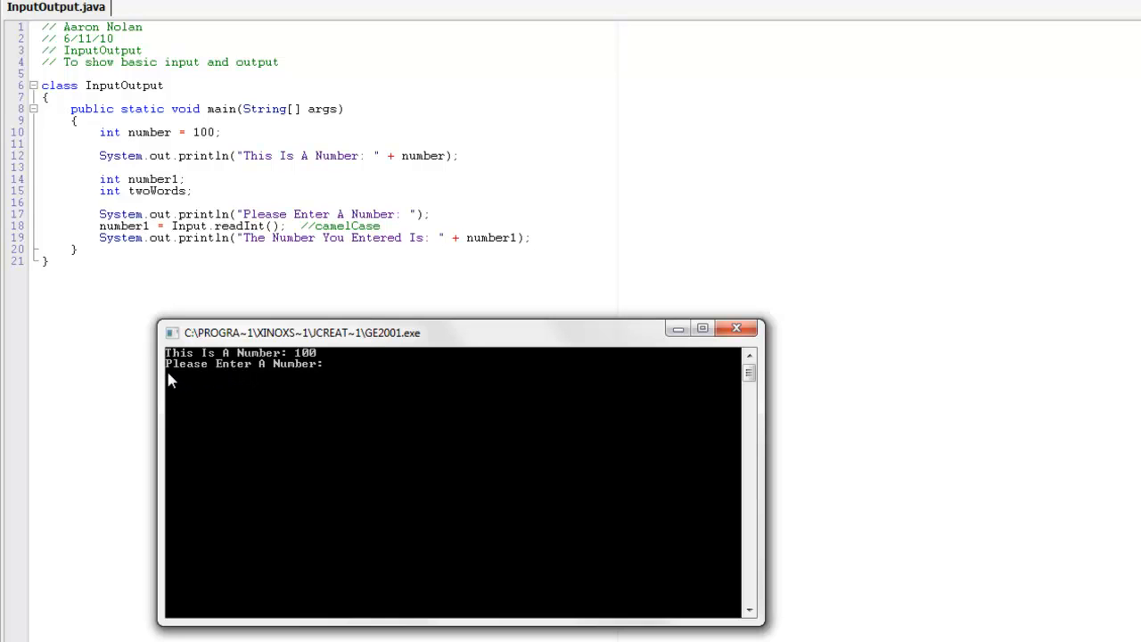
mouse_move(180, 392)
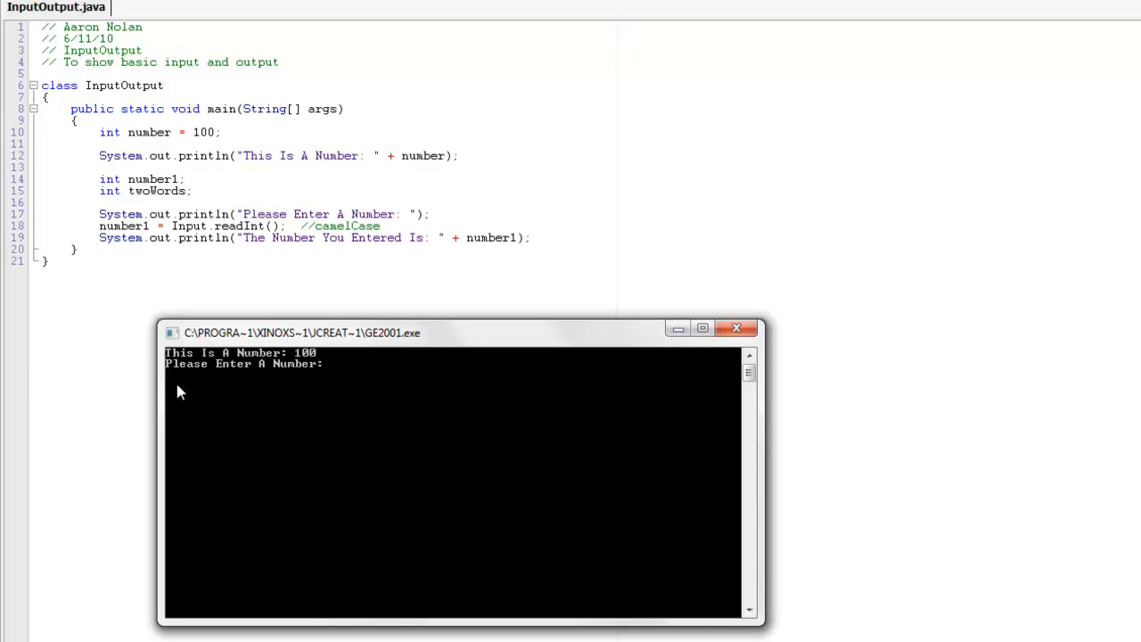
mouse_move(176, 394)
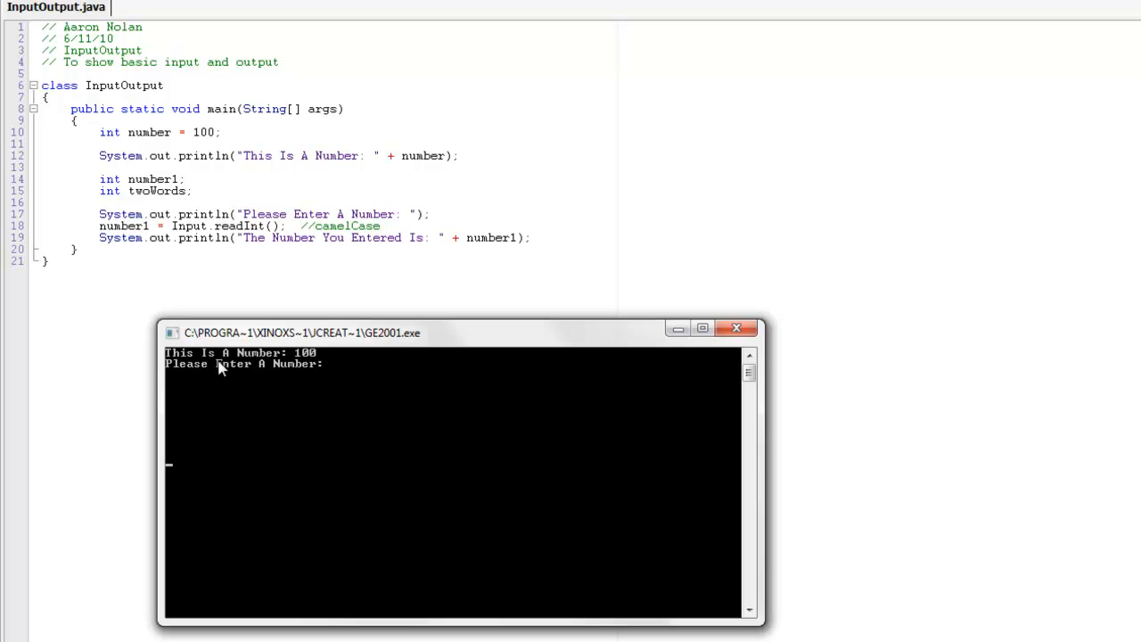
mouse_move(210, 344)
text(34)
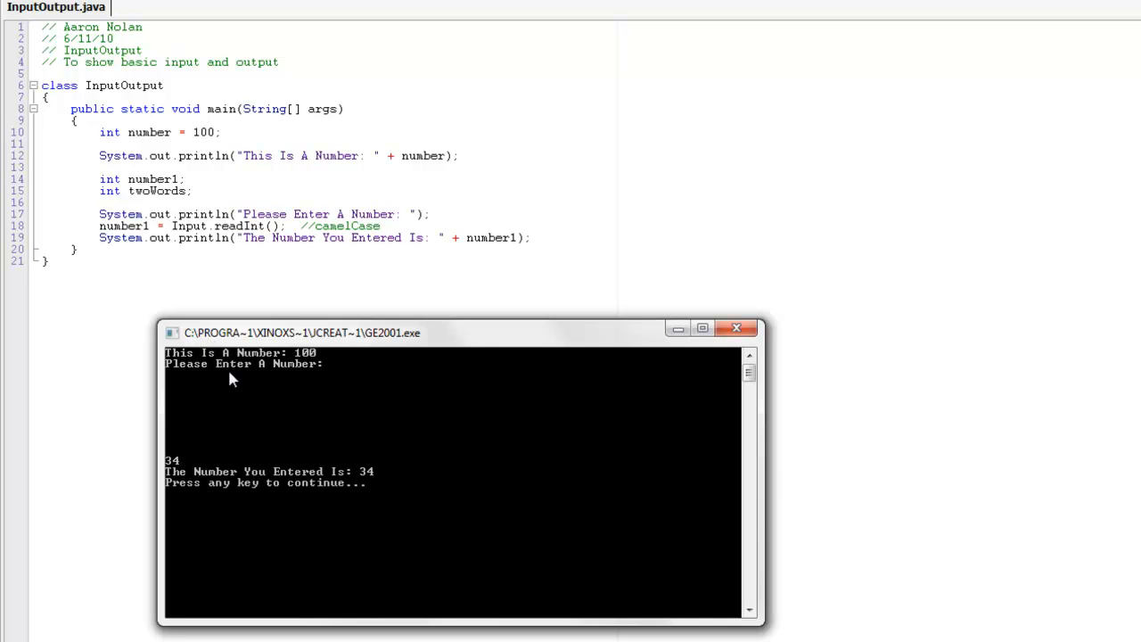
mouse_move(377, 486)
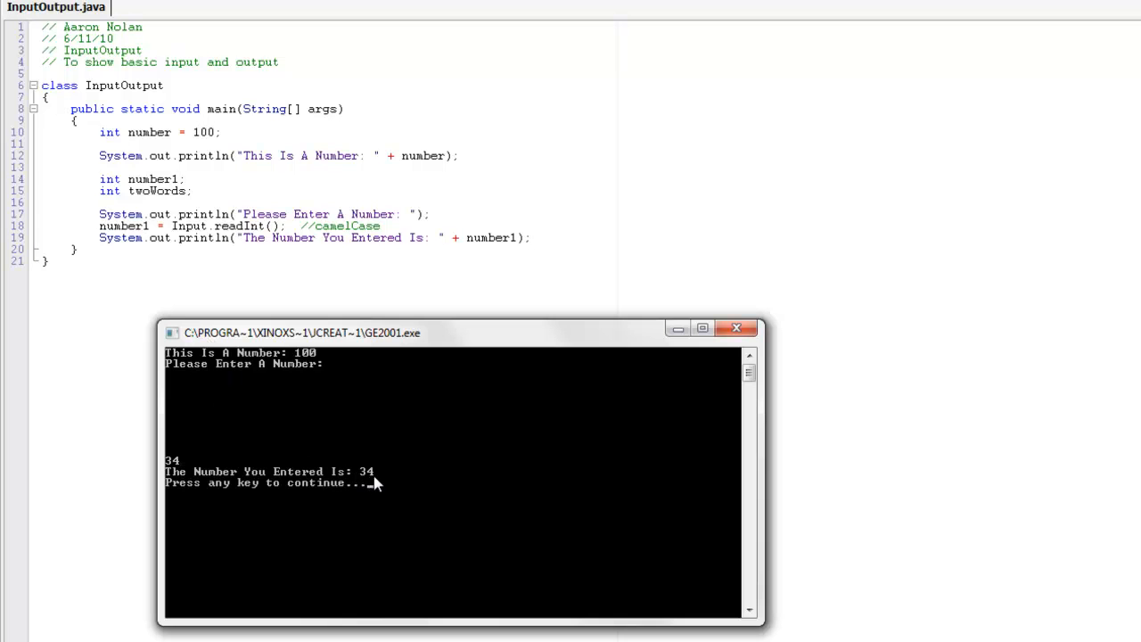
click(735, 326)
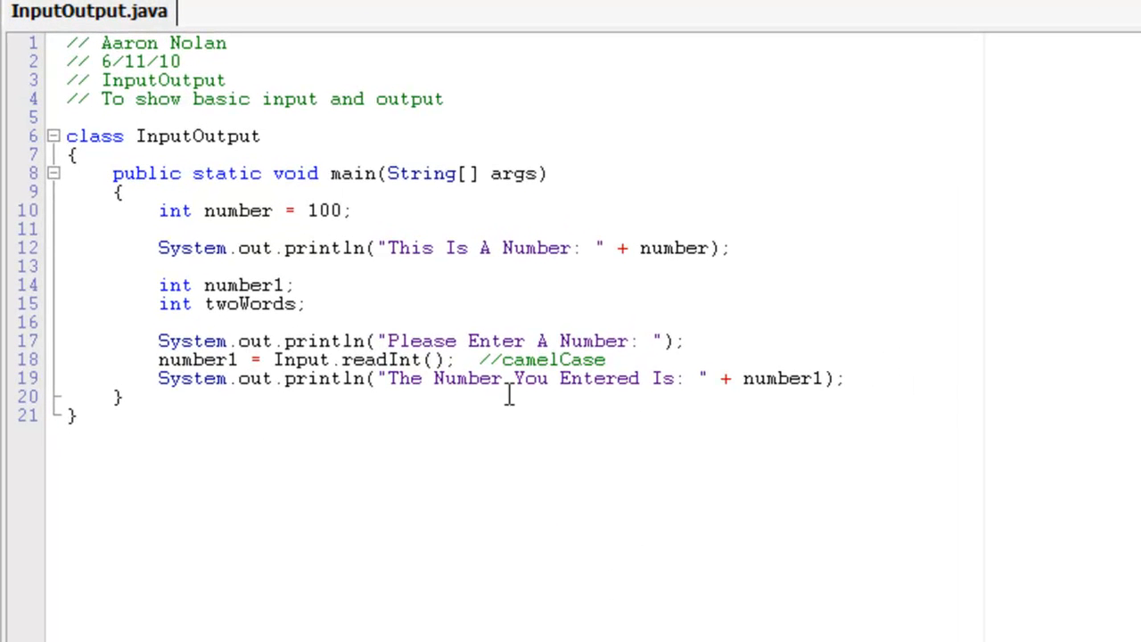
Add System.out.println(number1); on line 20 so number1 prints on its own
click(158, 361)
text(10)
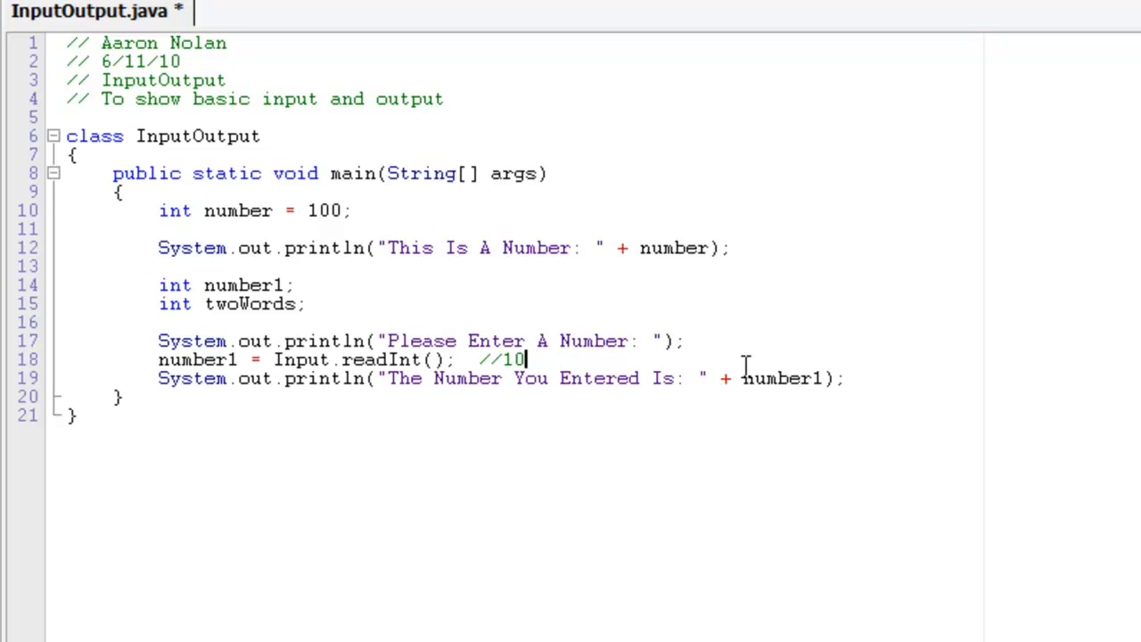
mouse_move(765, 392)
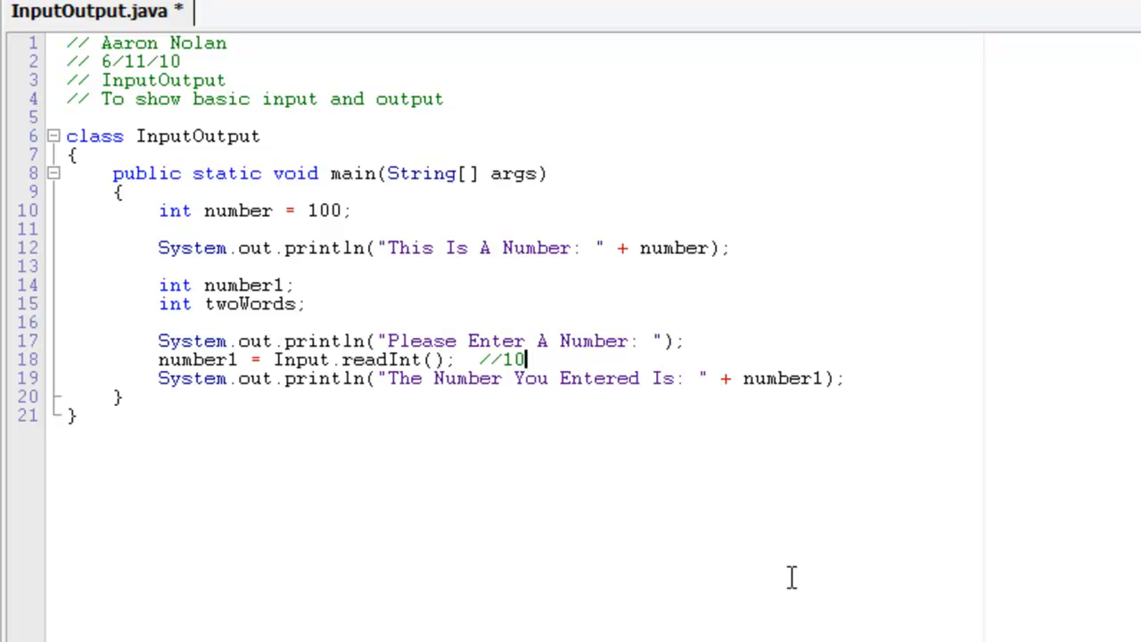
mouse_move(619, 575)
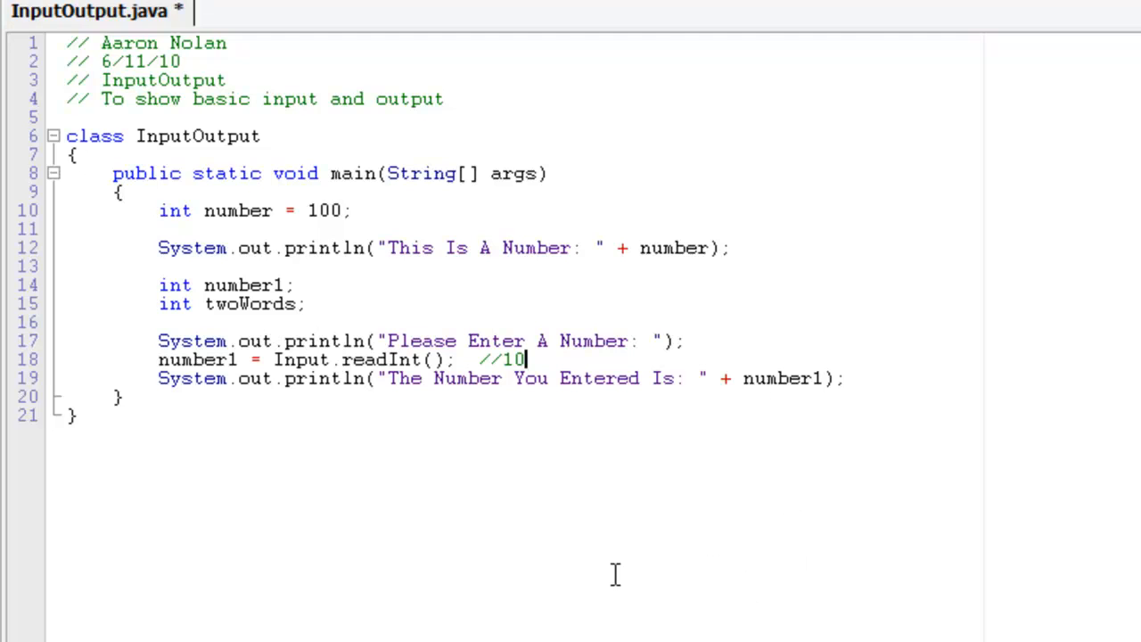
mouse_move(859, 360)
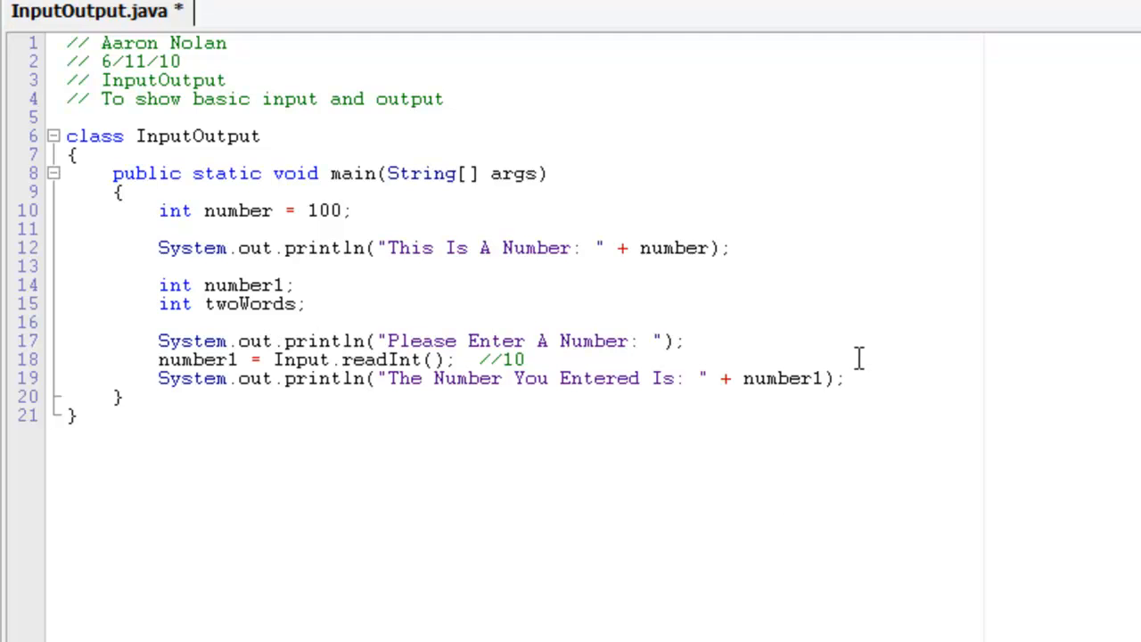
text(System.out.pr)
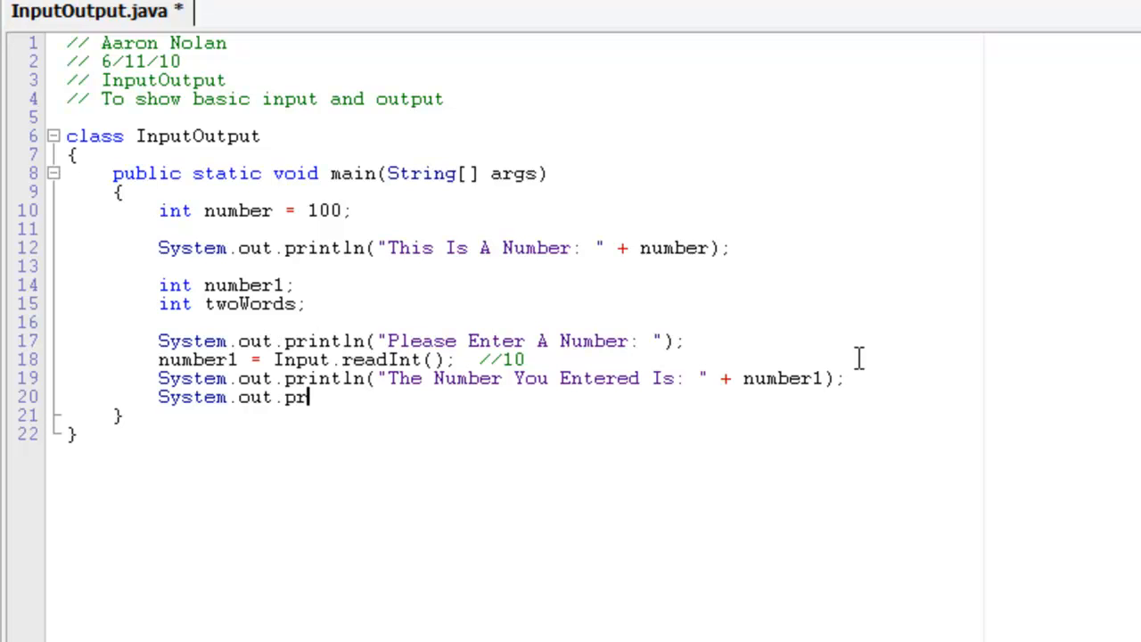
text(intln())
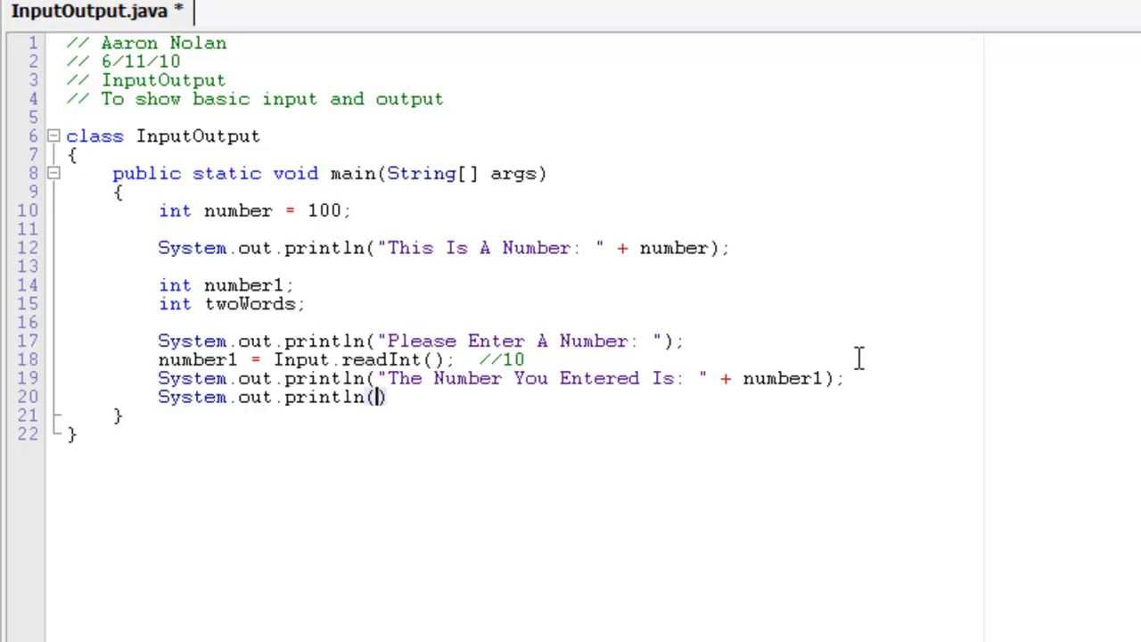
text(numbe)
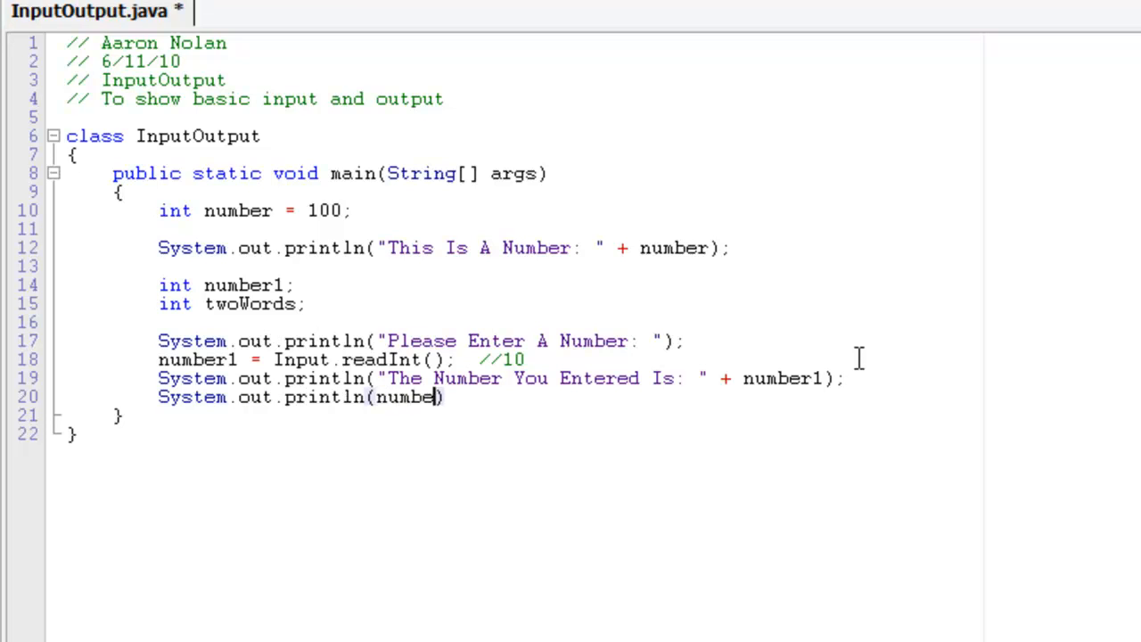
text(r1);)
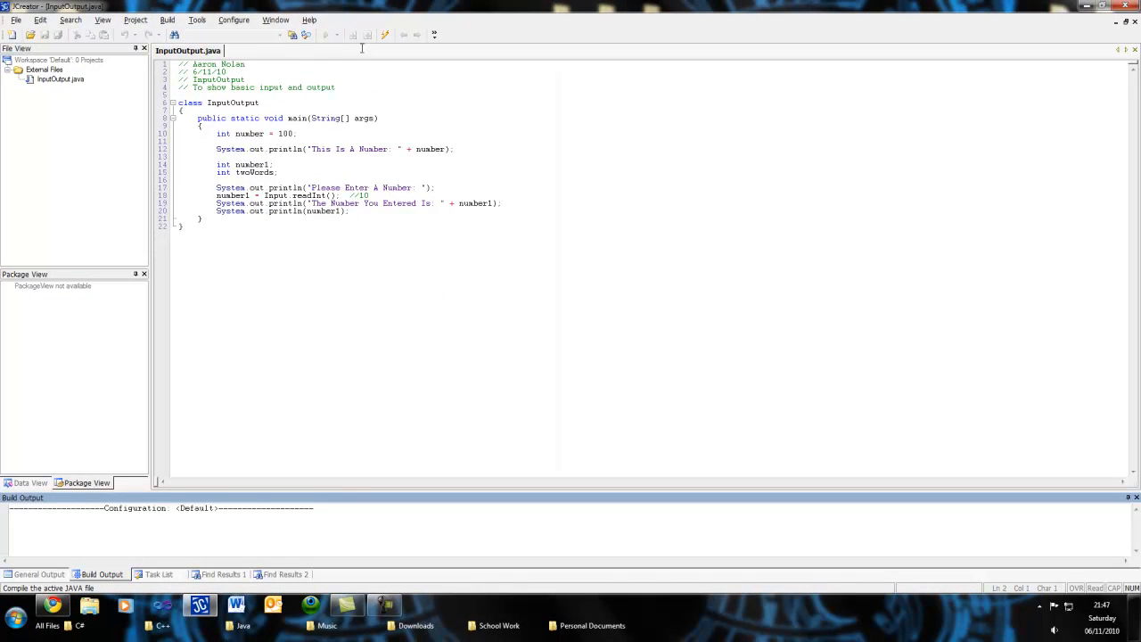
Run InputOutput and enter 10, getting 'The Number You Entered Is: 10' then 10
click(319, 35)
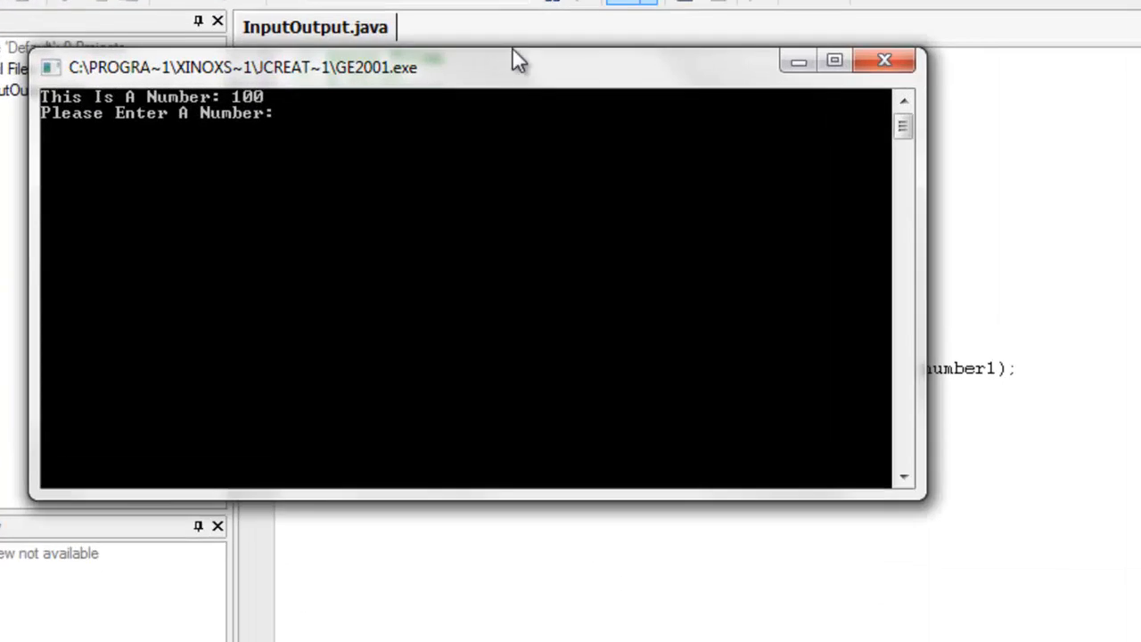
text(10)
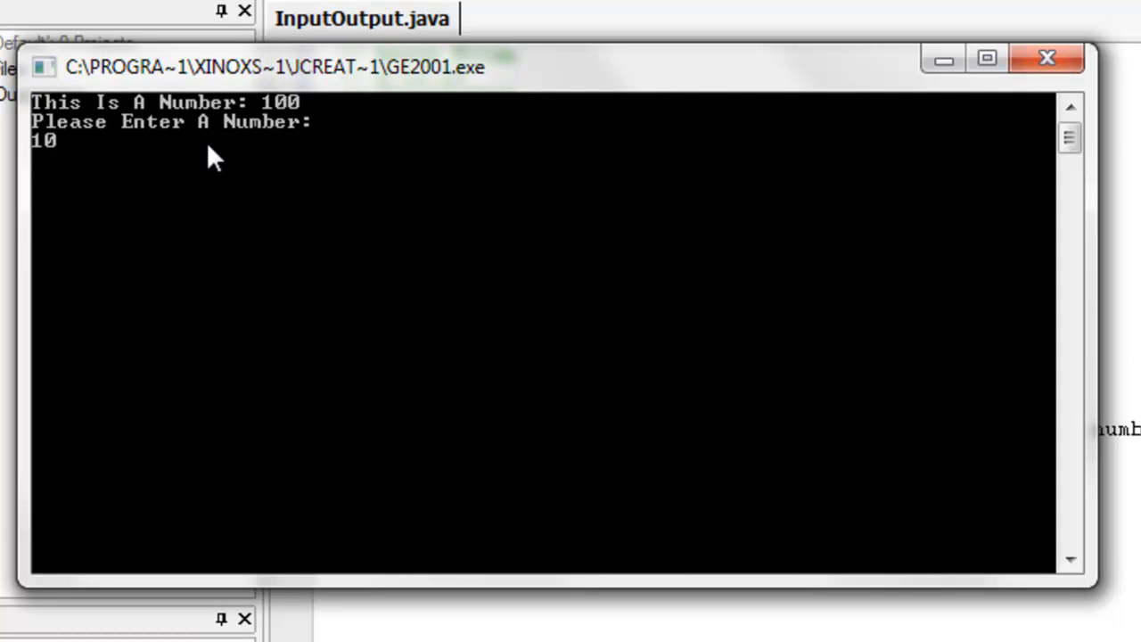
key(enter)
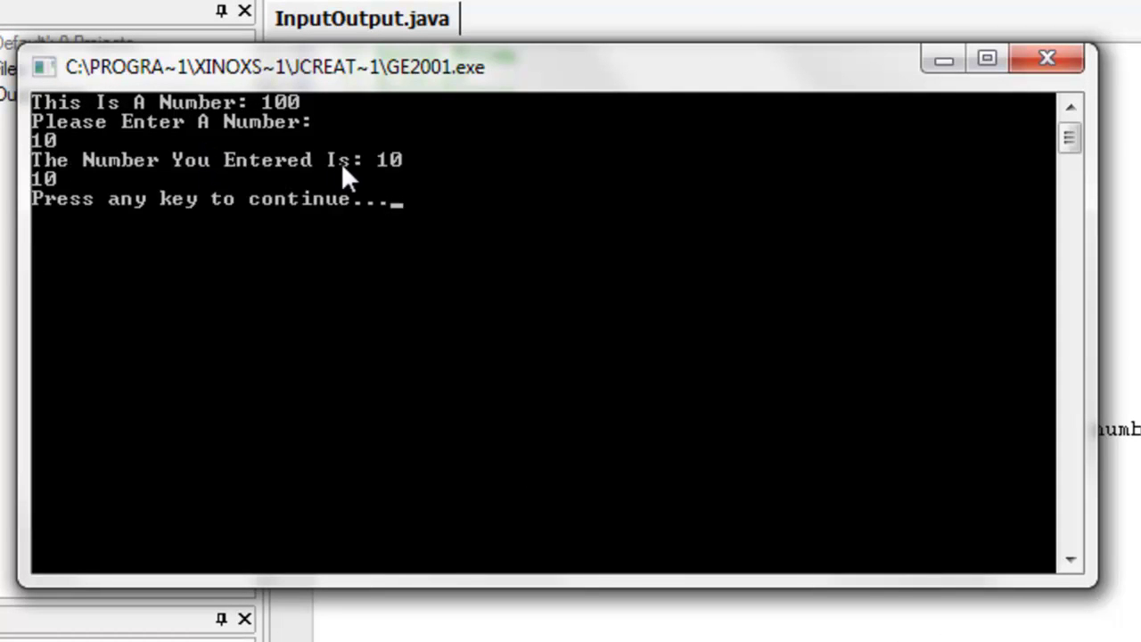
mouse_move(36, 241)
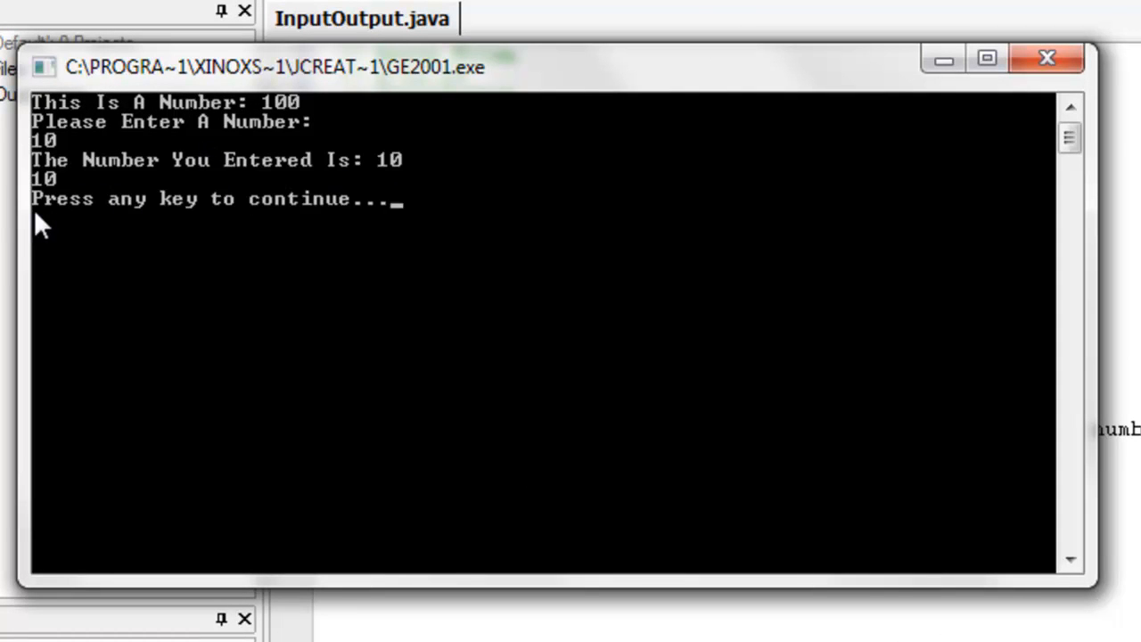
mouse_move(11, 214)
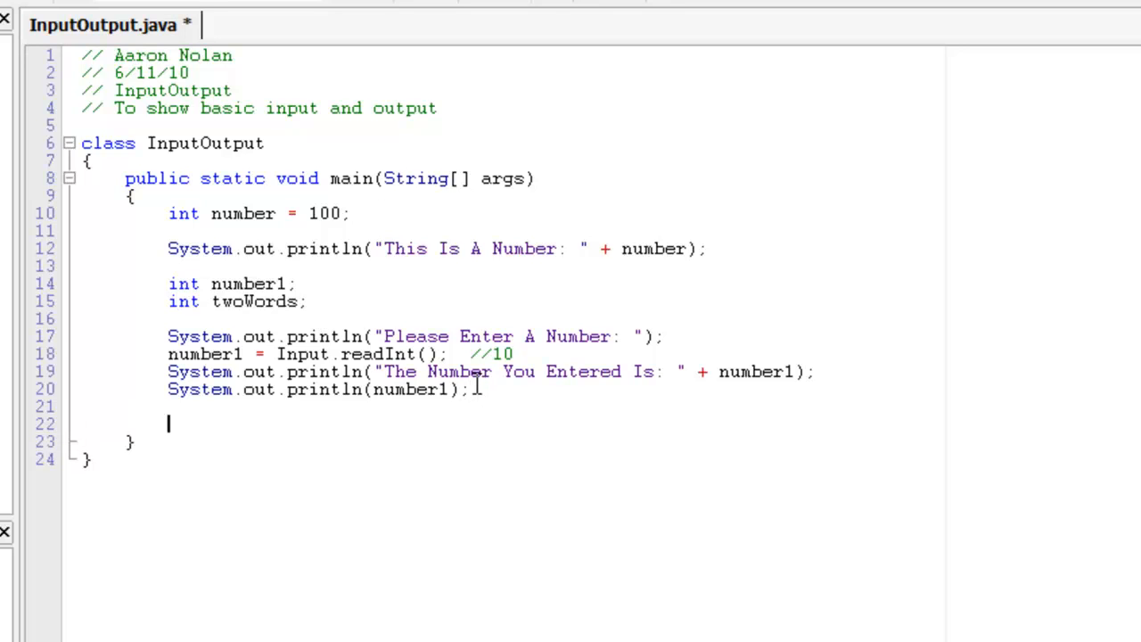
Declare int number, double decimal, float decimal and char character on separate lines
text(int number)
text(d)
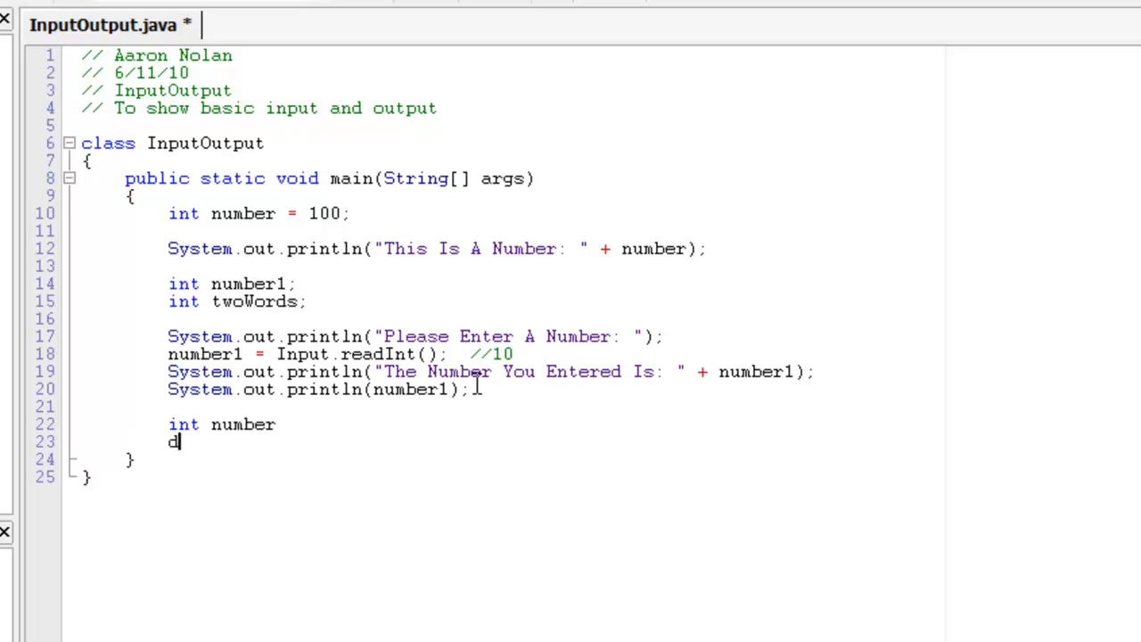
text(ouble float)
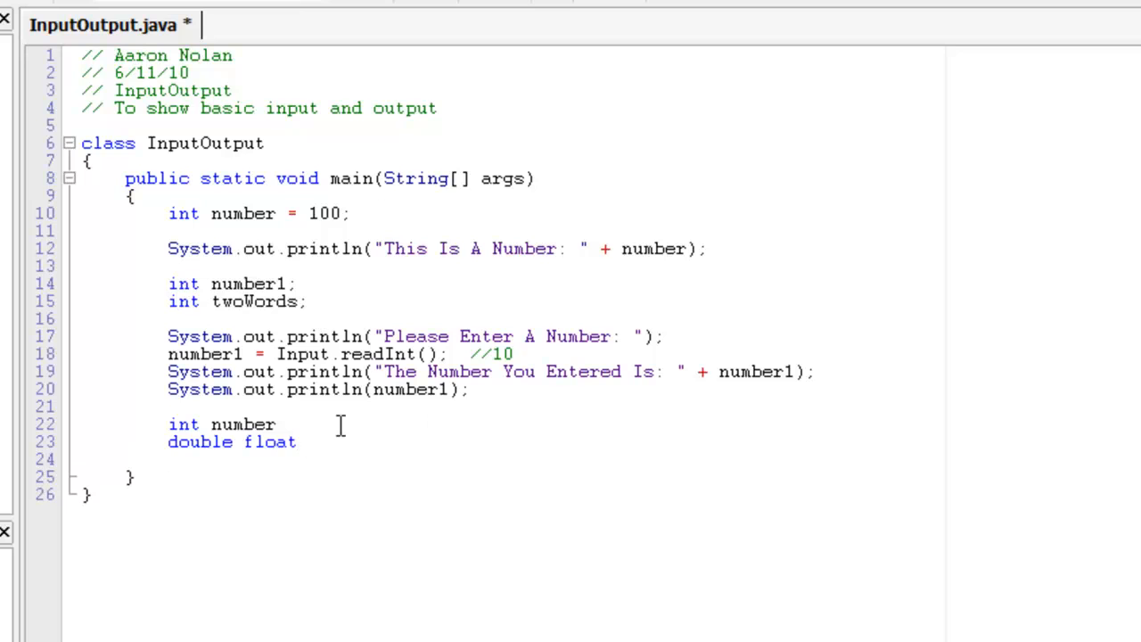
key(BackSpace)
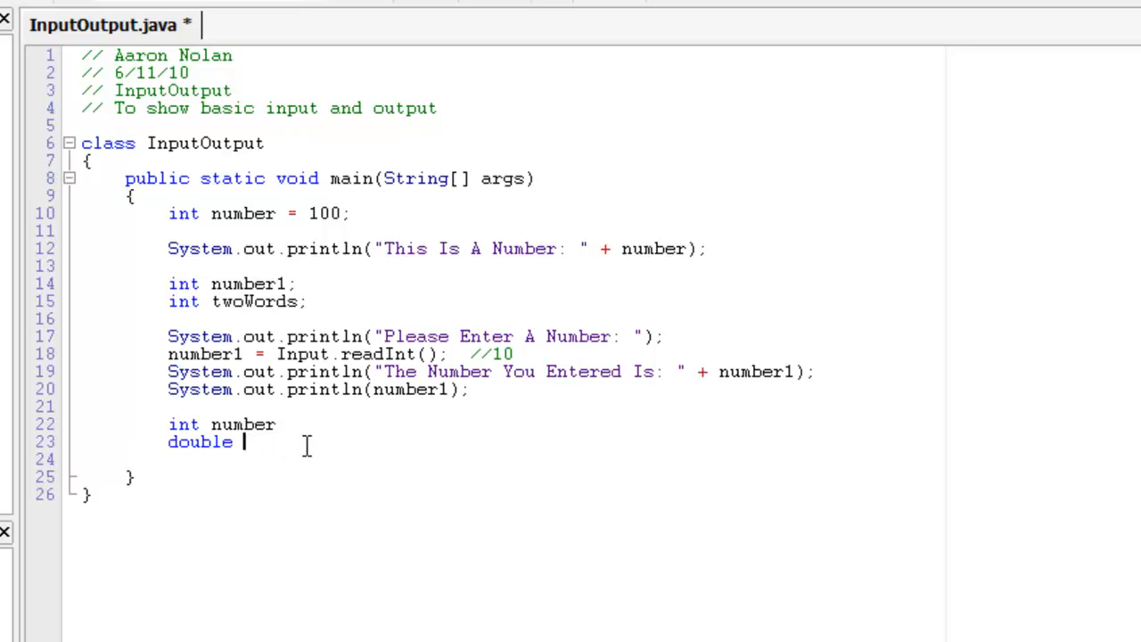
text(decimal)
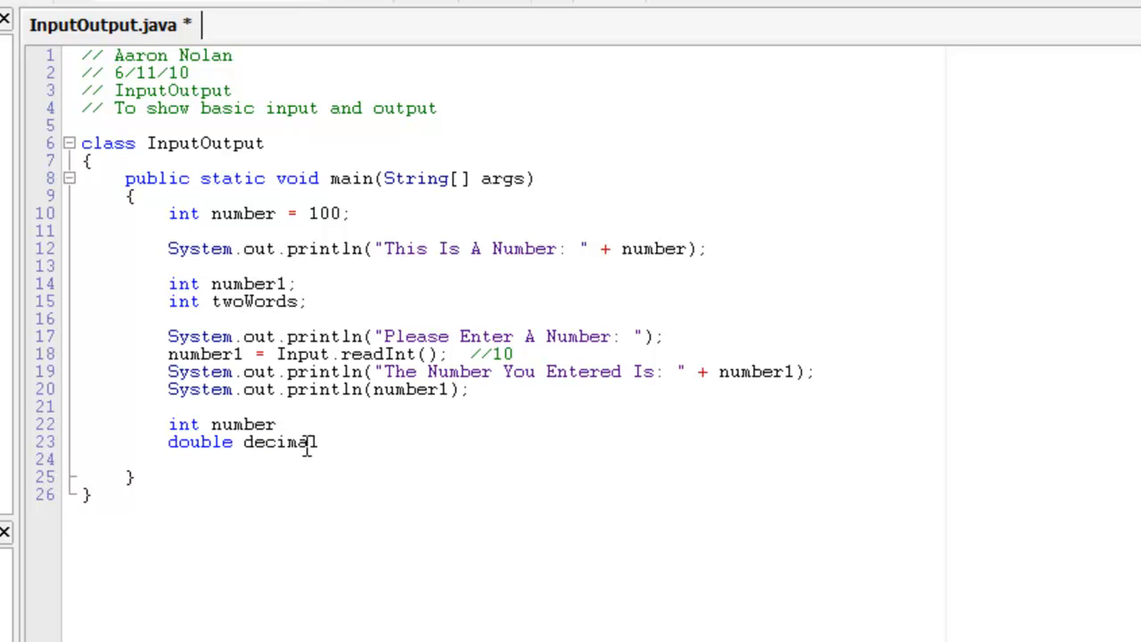
text(float decimal)
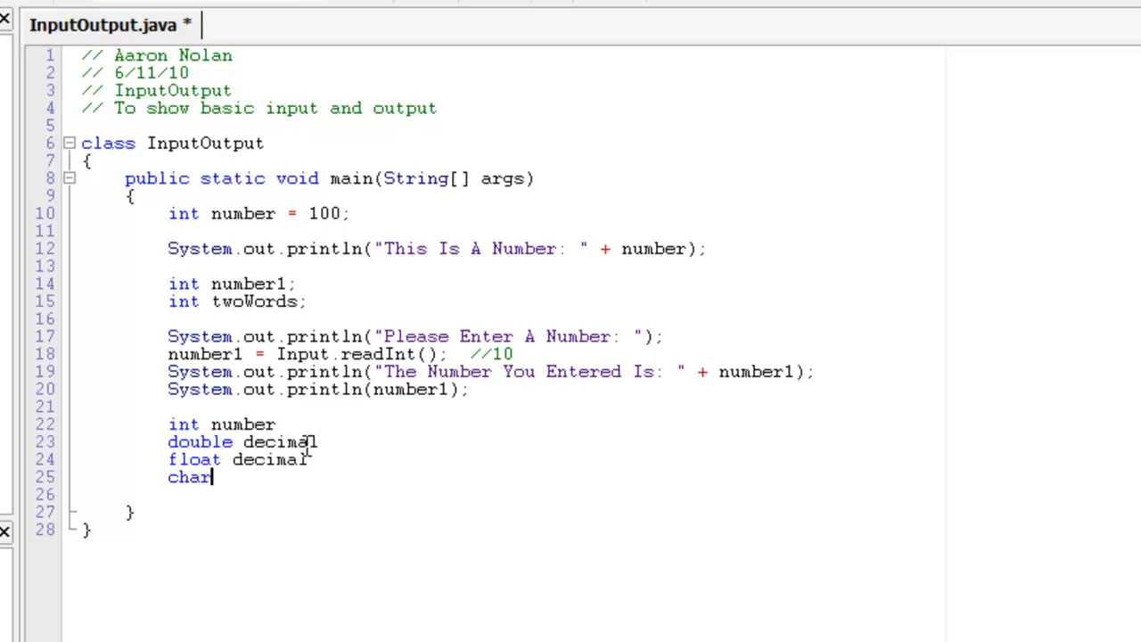
text(character)
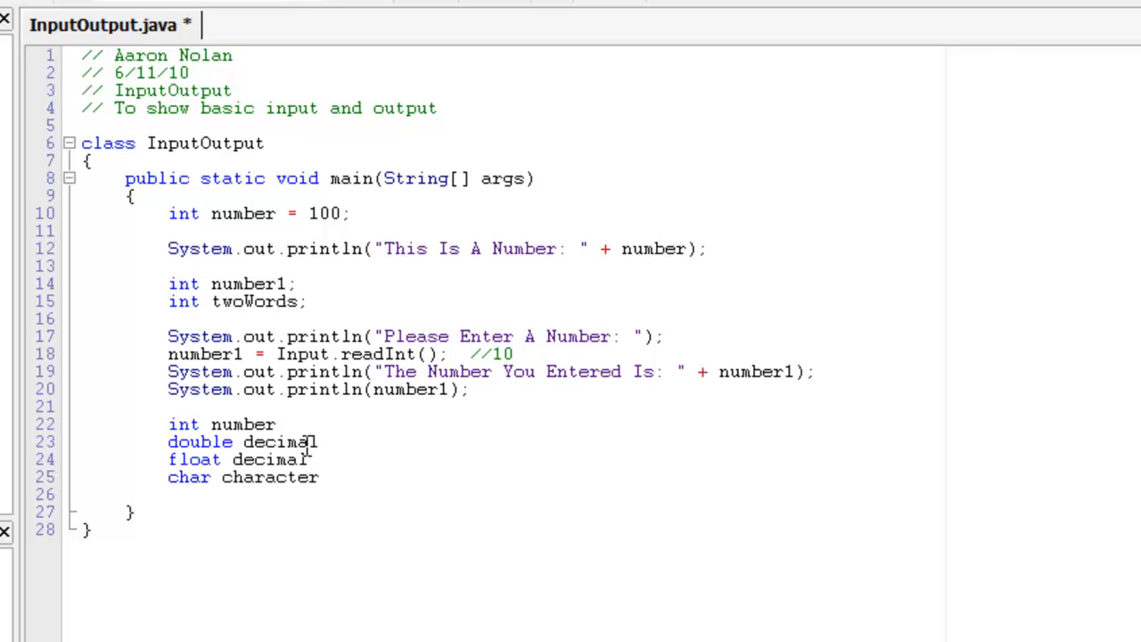
text(;)
text(//)
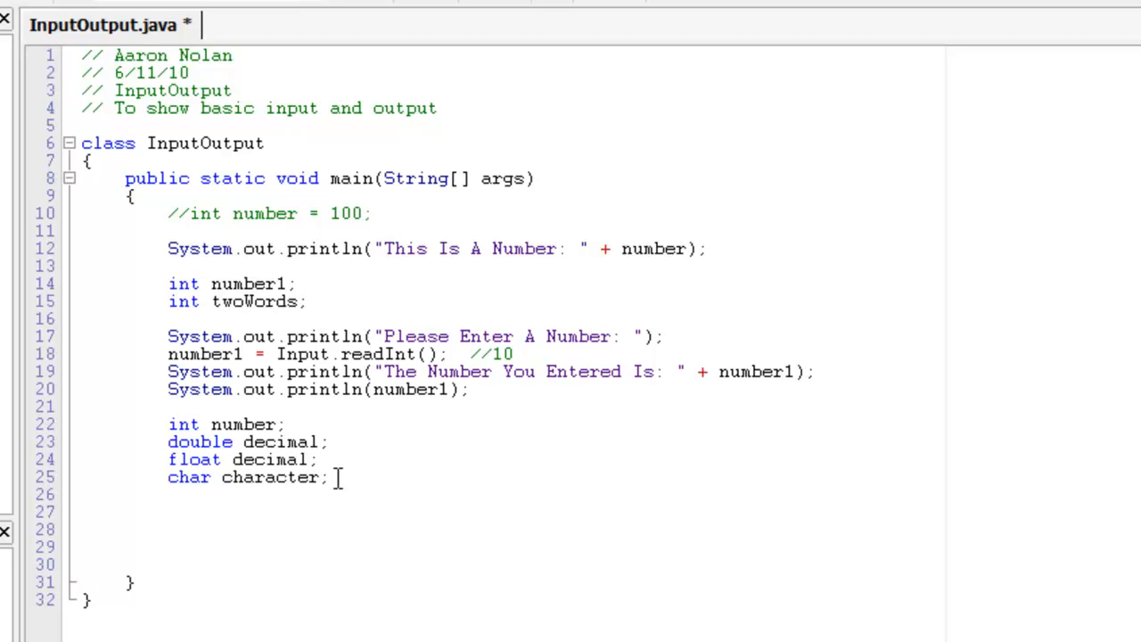
Read number from the keyboard with number = Input.readInt();
text(number =)
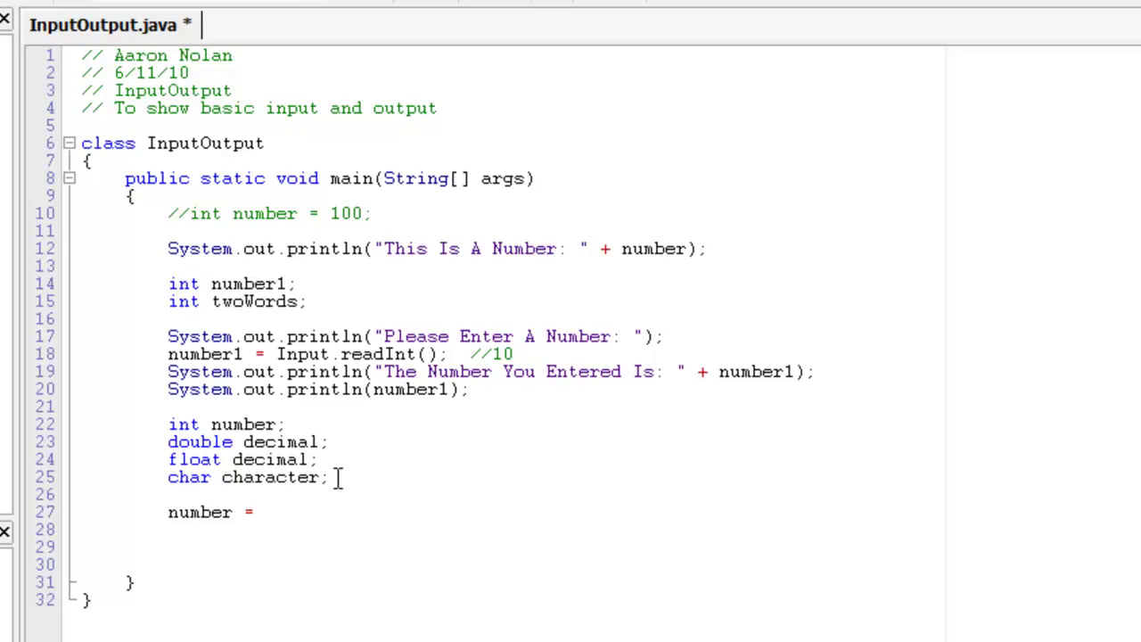
text(Input.)
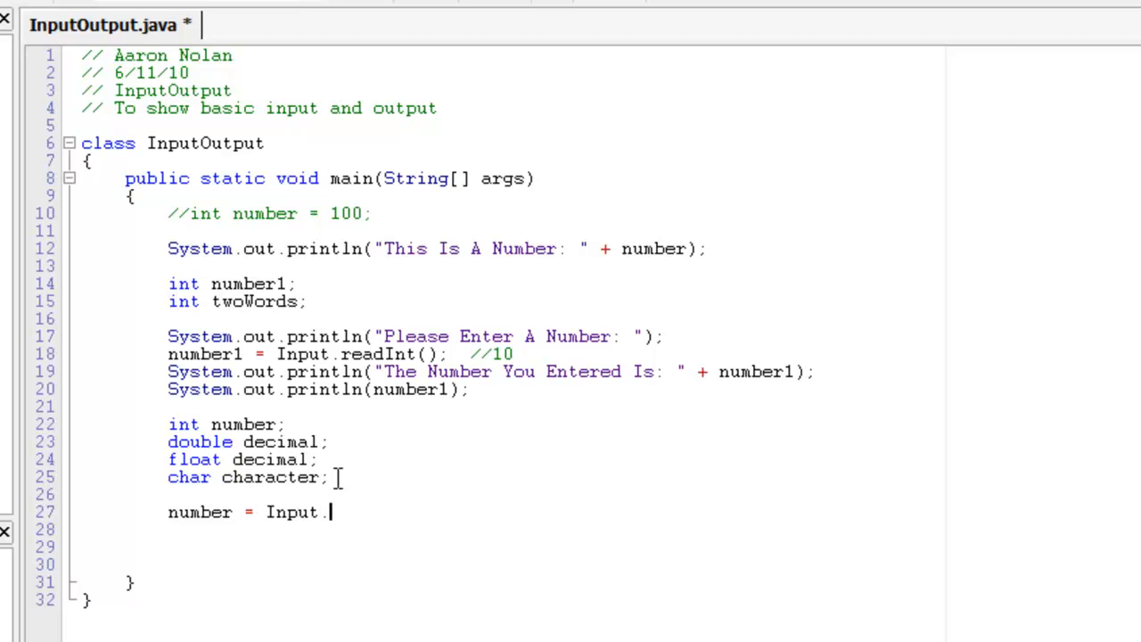
text(readInt)
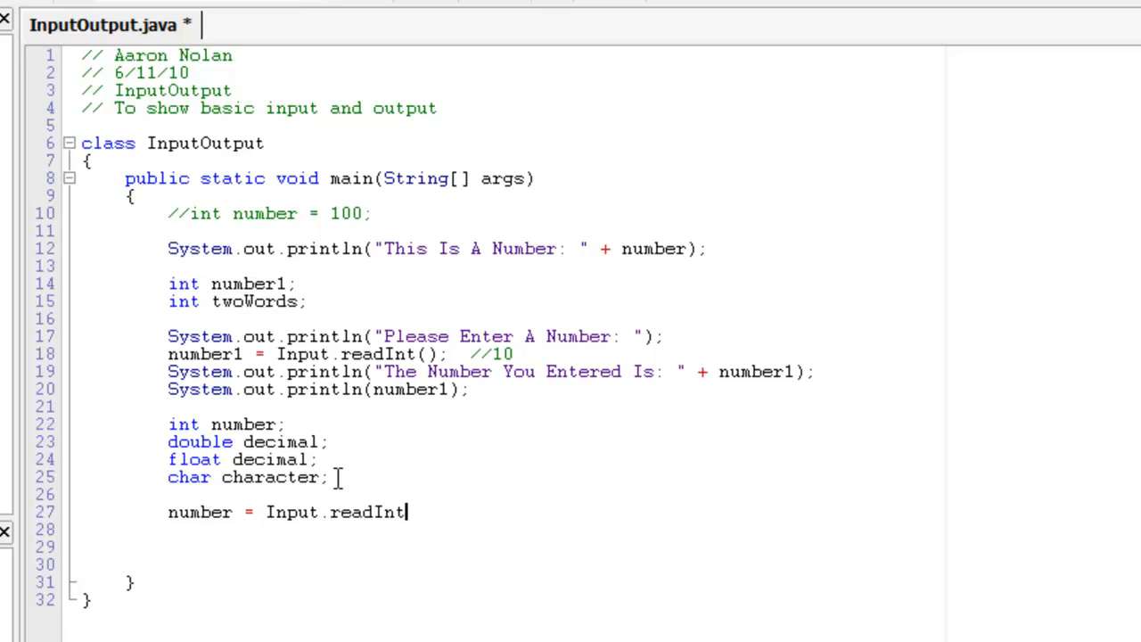
text(();)
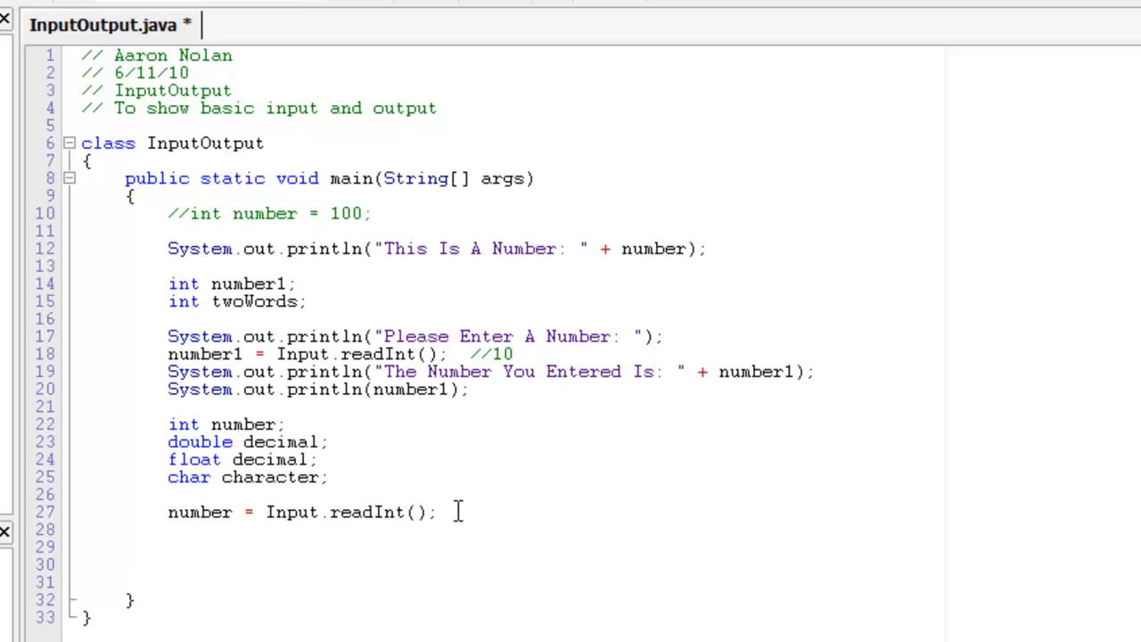
Read decimal from the keyboard with decimal = Input.readDouble();
text(decimal)
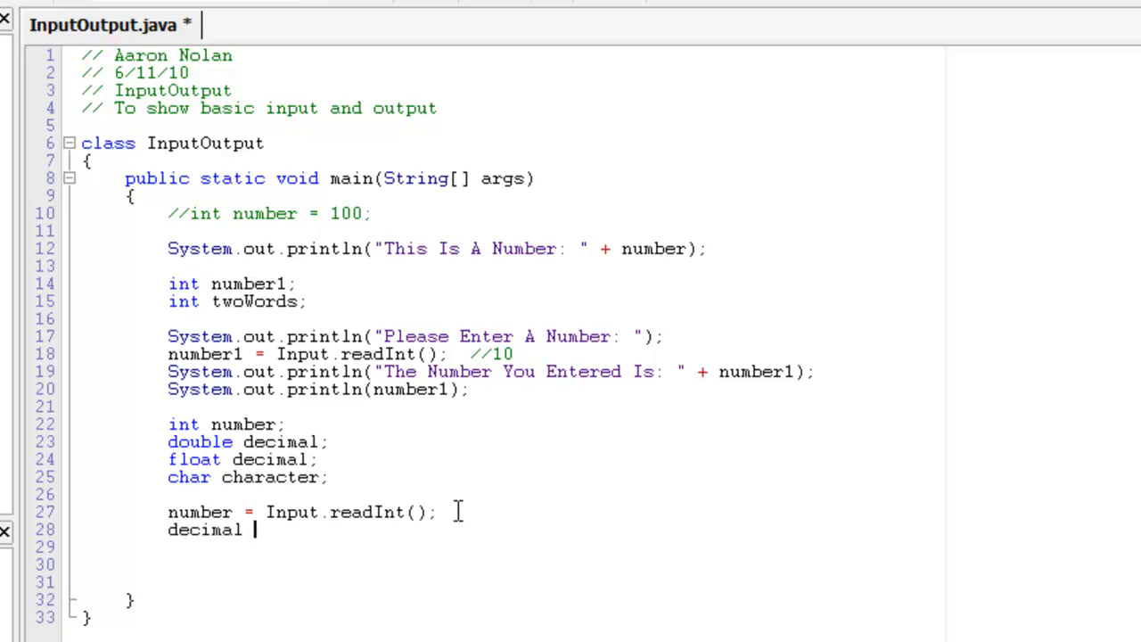
text(= In)
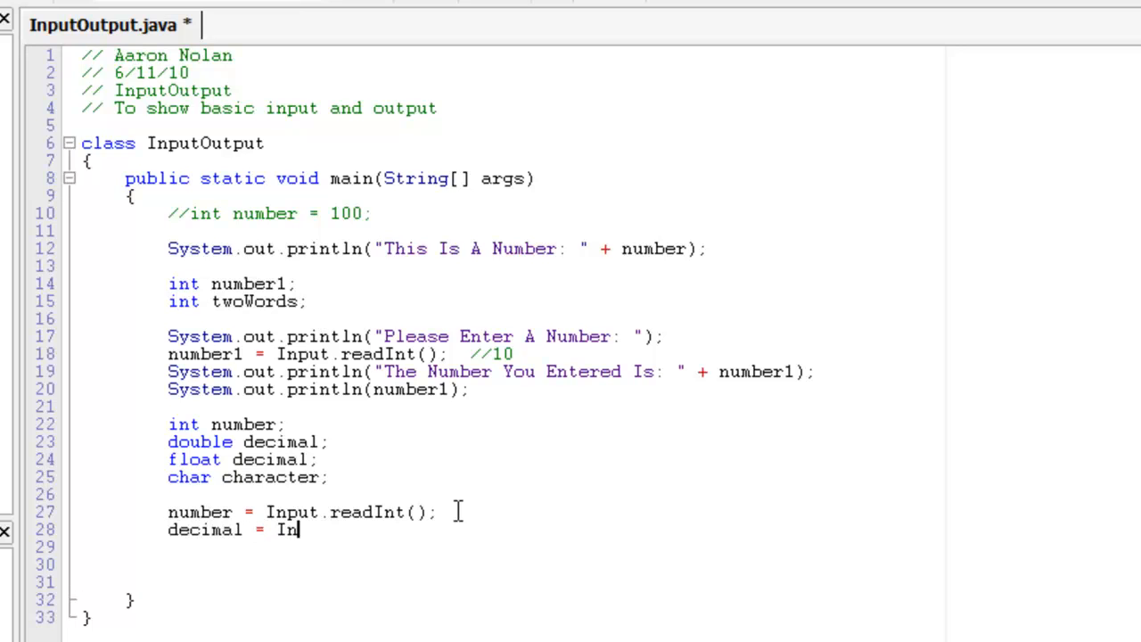
text(put.read)
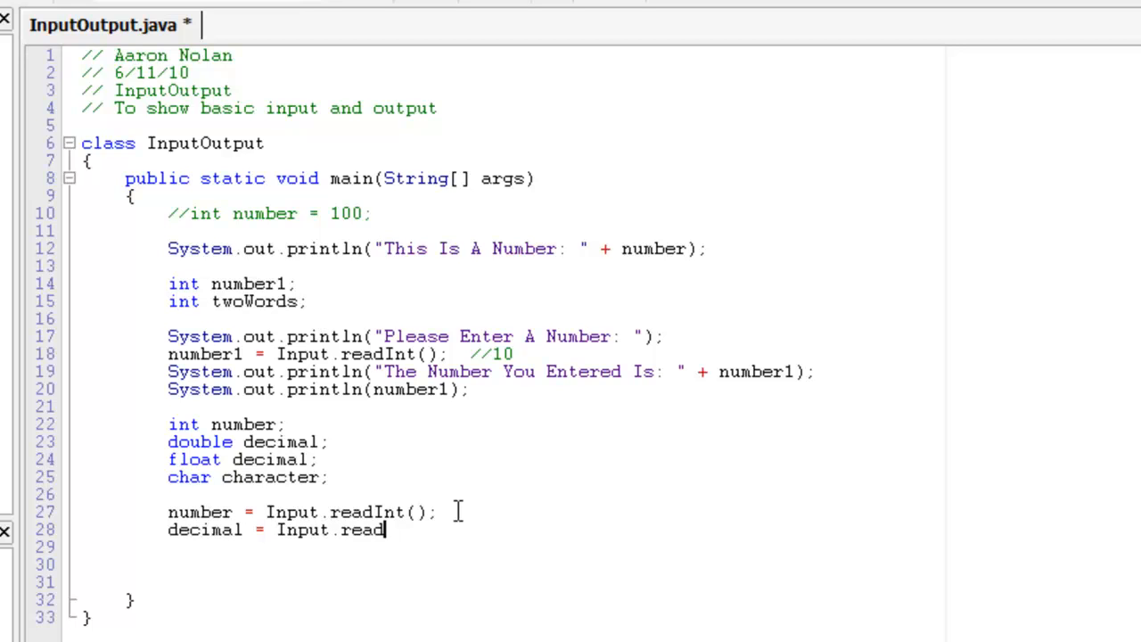
text(Doub)
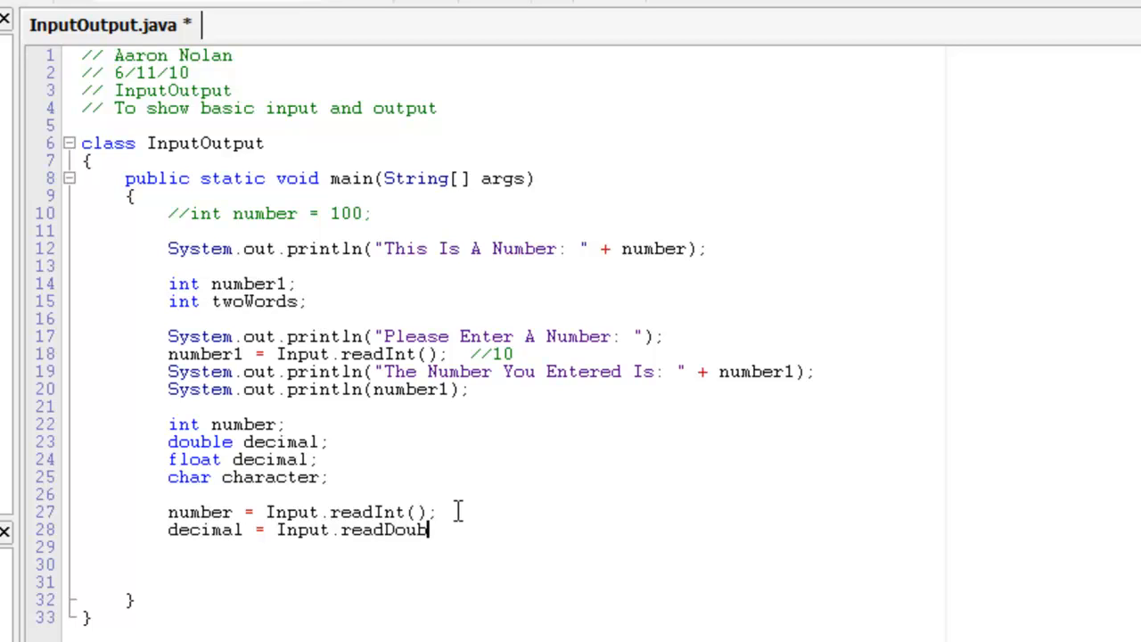
text(le();)
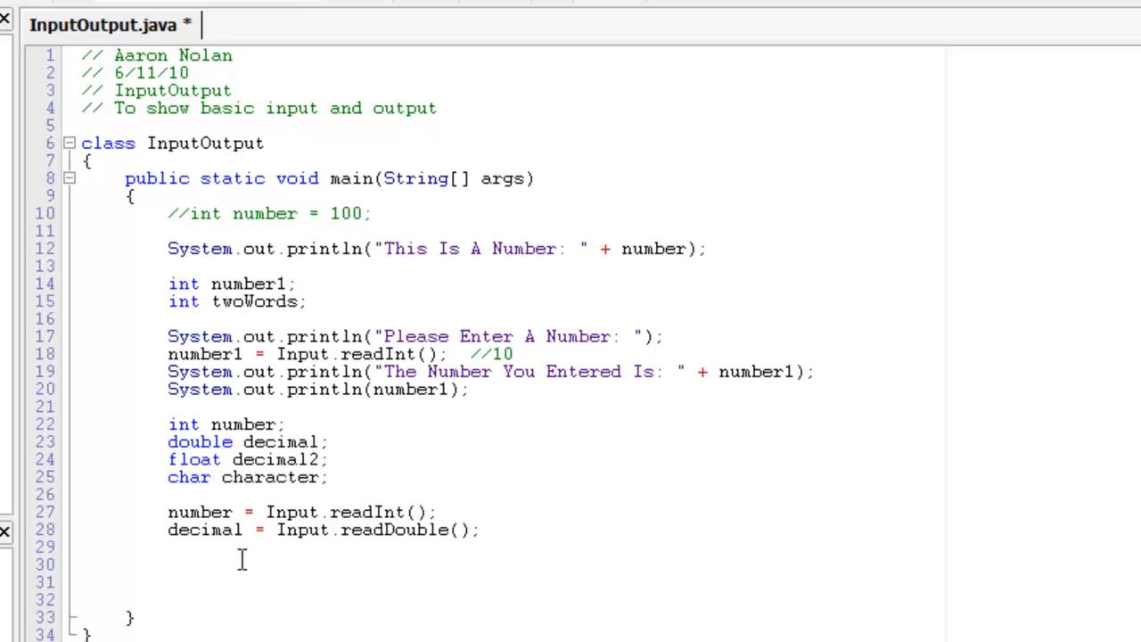
Read decimal2 from the keyboard with decimal2 = Input.readFloat();
text(decim)
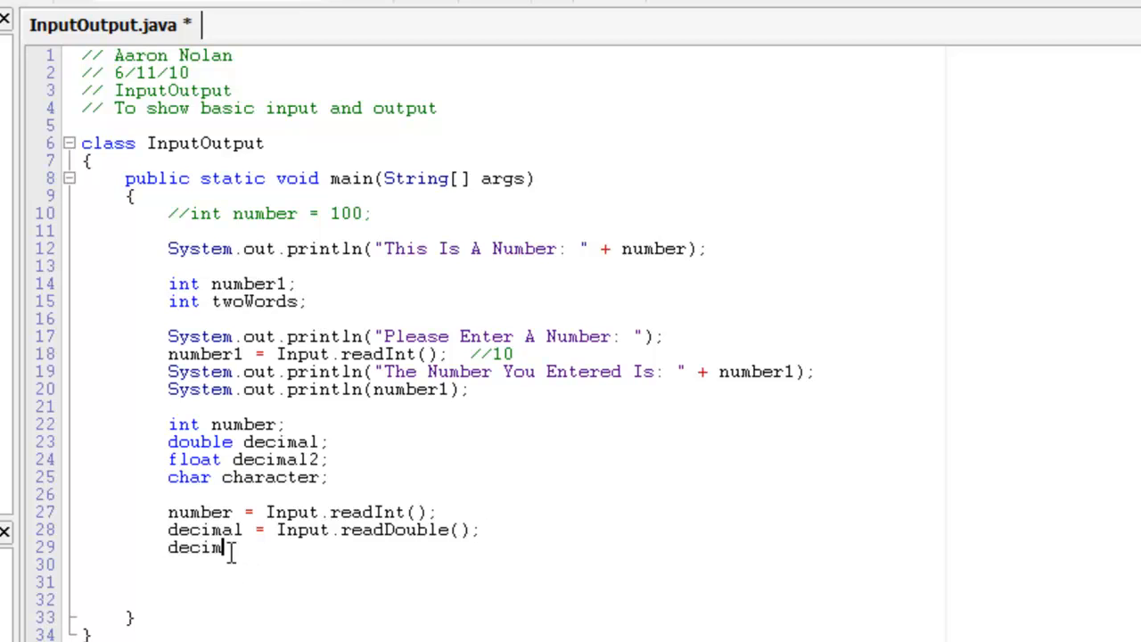
text(al2 =)
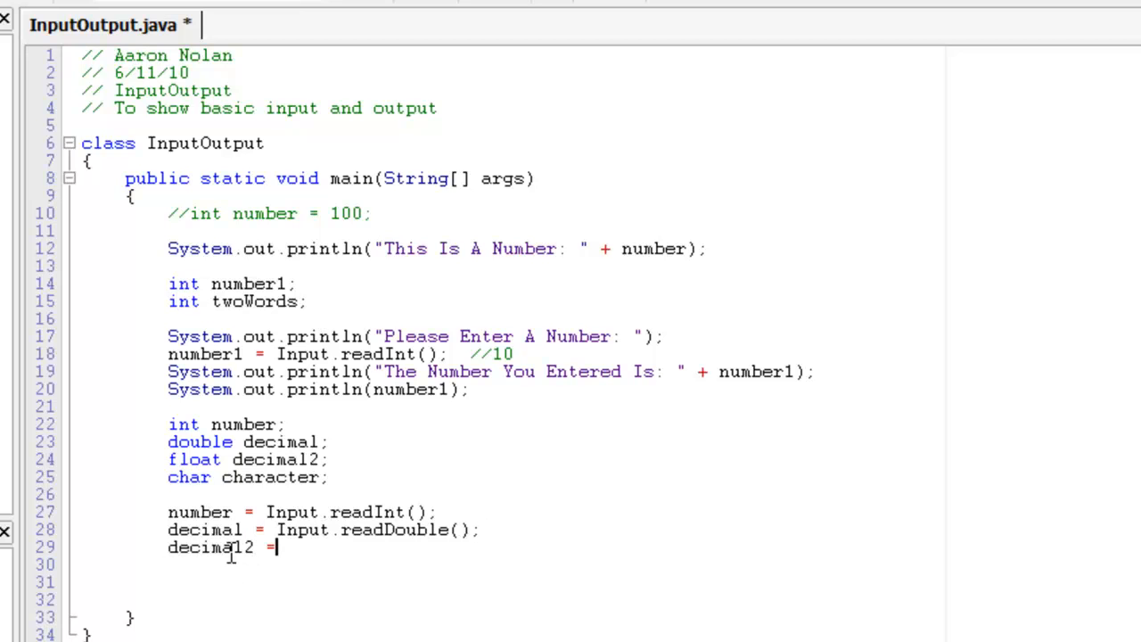
text(Input.read)
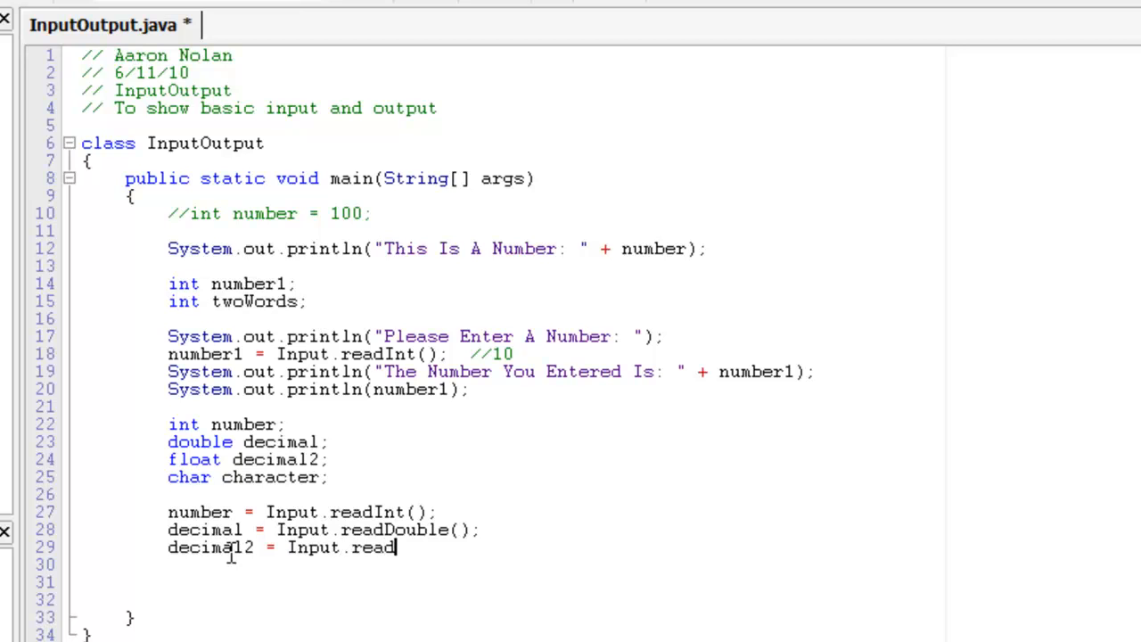
text(Float)
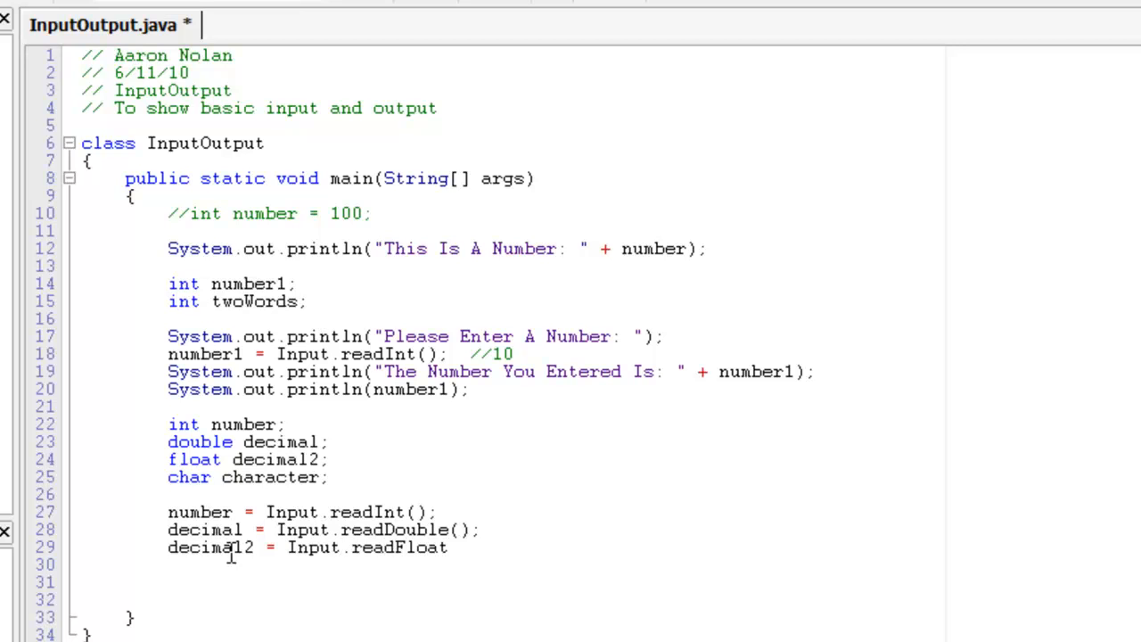
text(();)
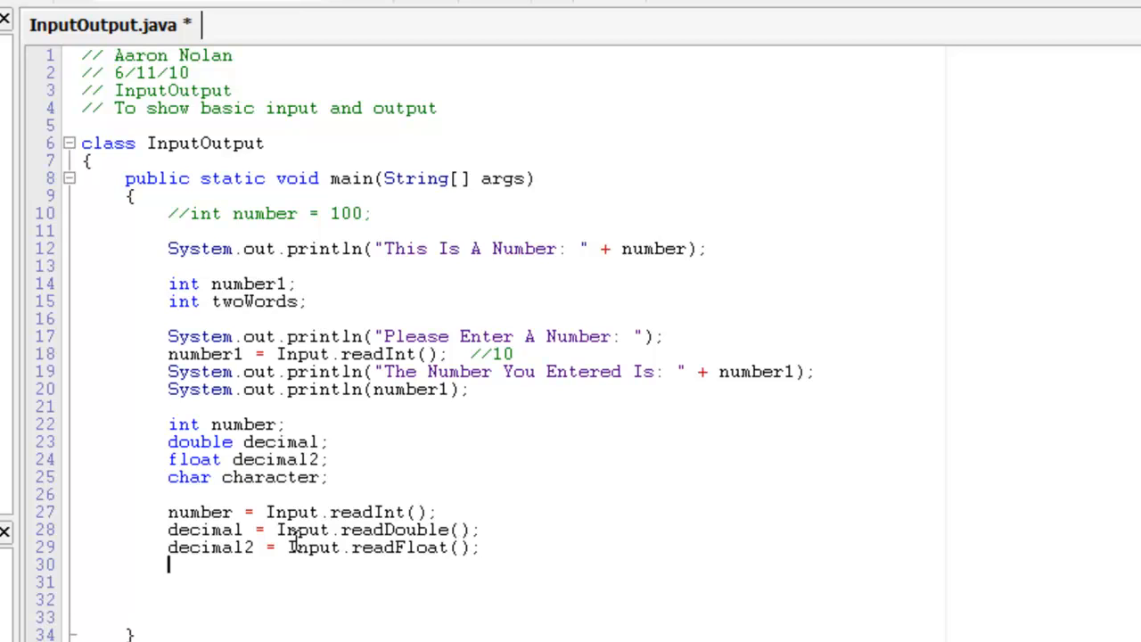
Assign character the value from Input.readChar()
text(charac)
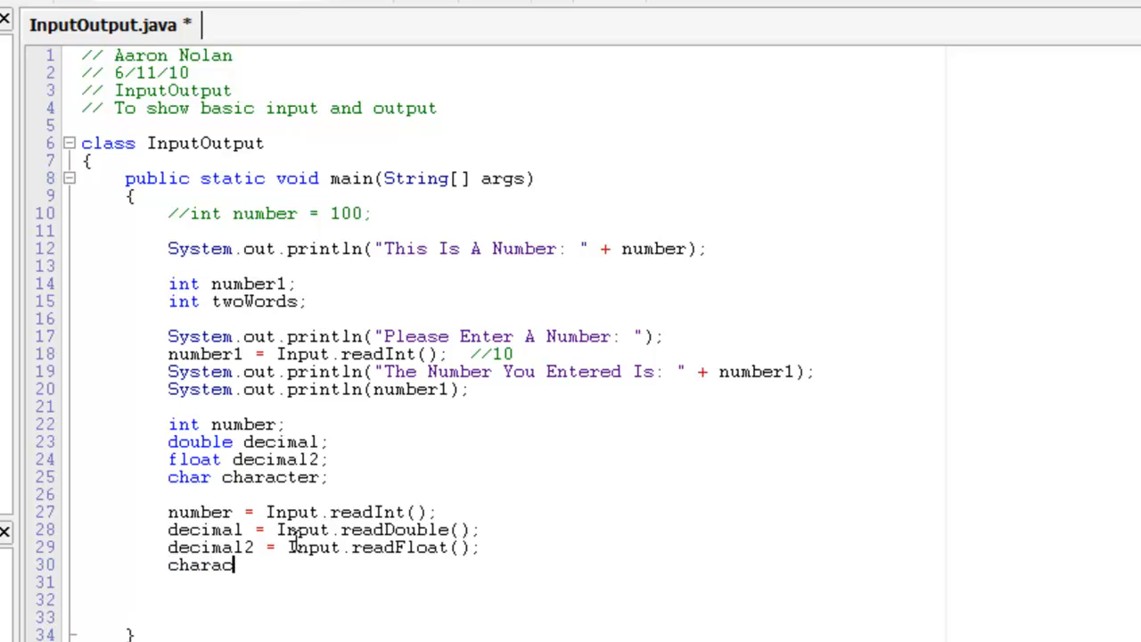
text(ter =)
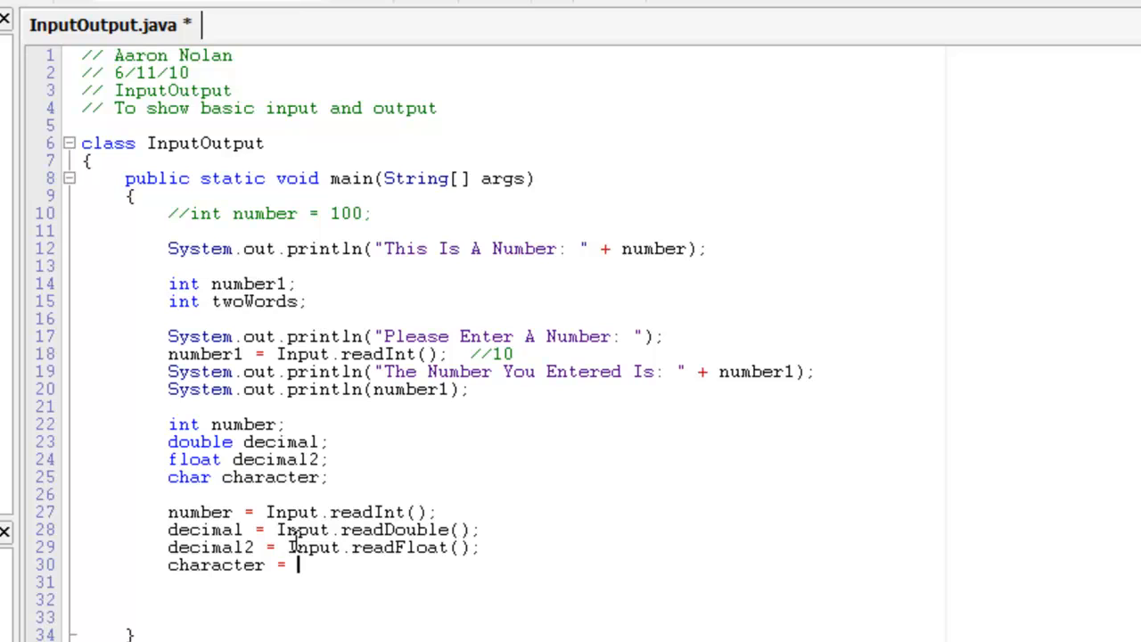
text(Input.r)
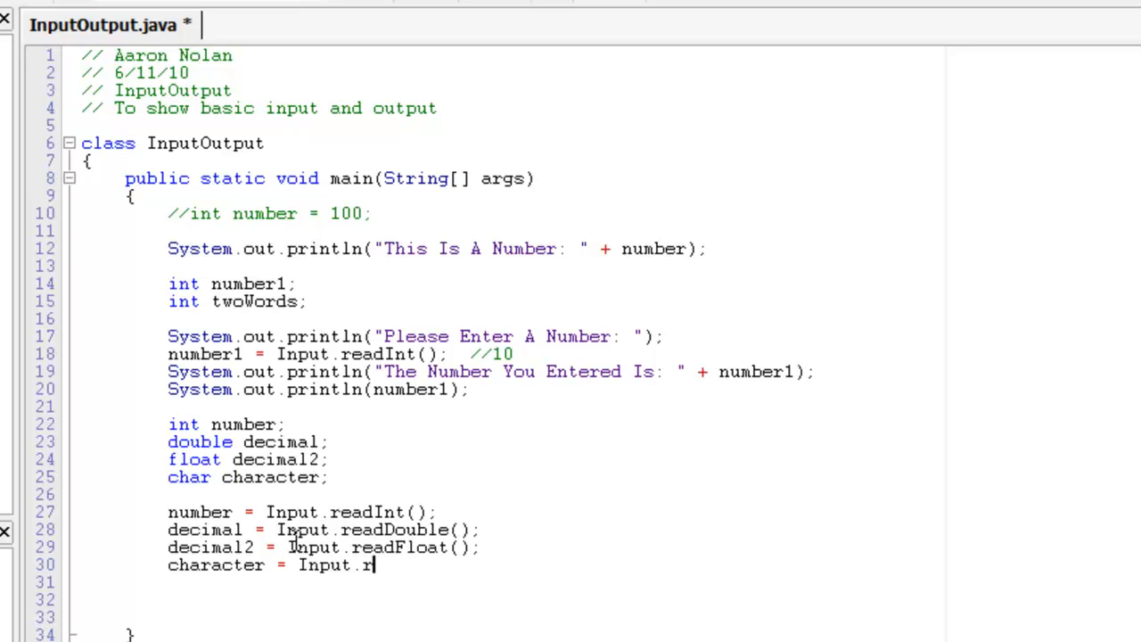
text(eadChar();)
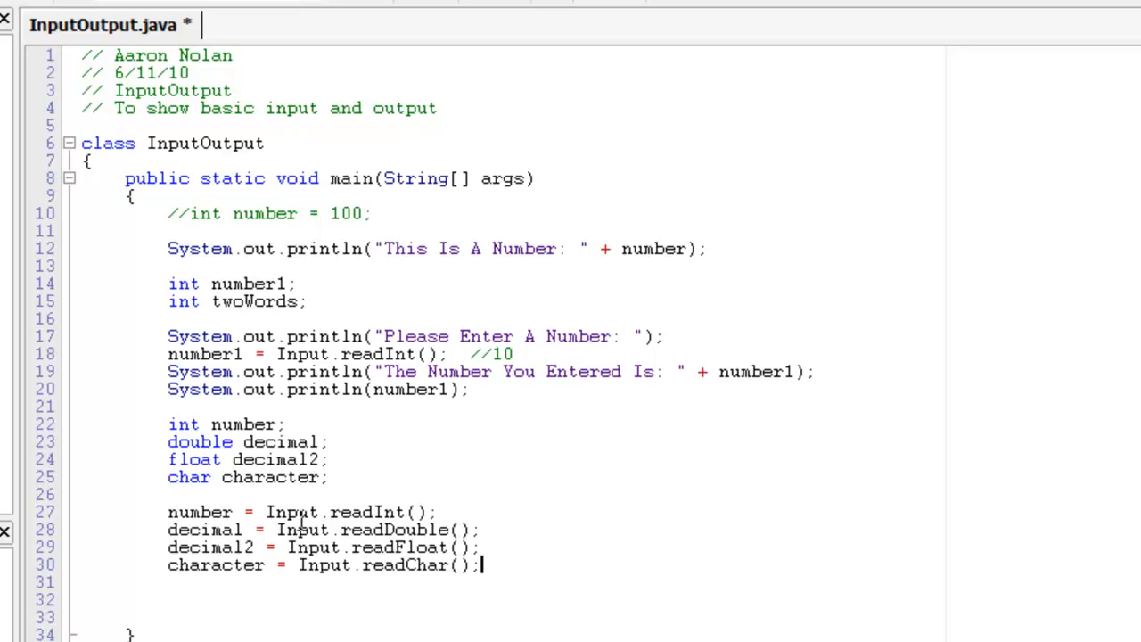
mouse_move(350, 547)
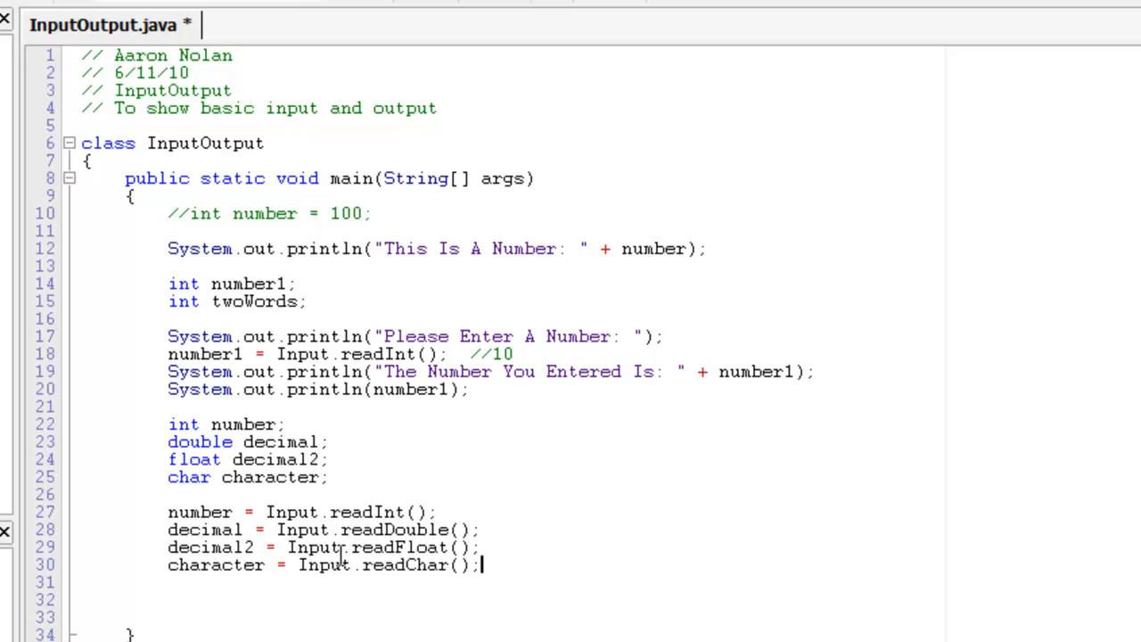
mouse_move(282, 511)
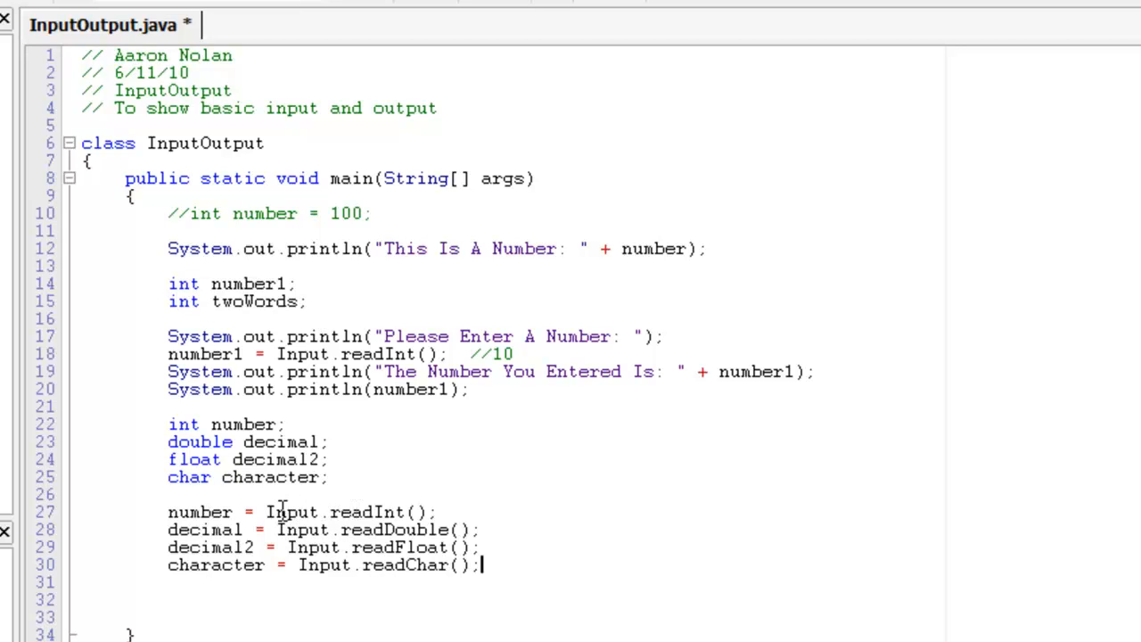
mouse_move(340, 514)
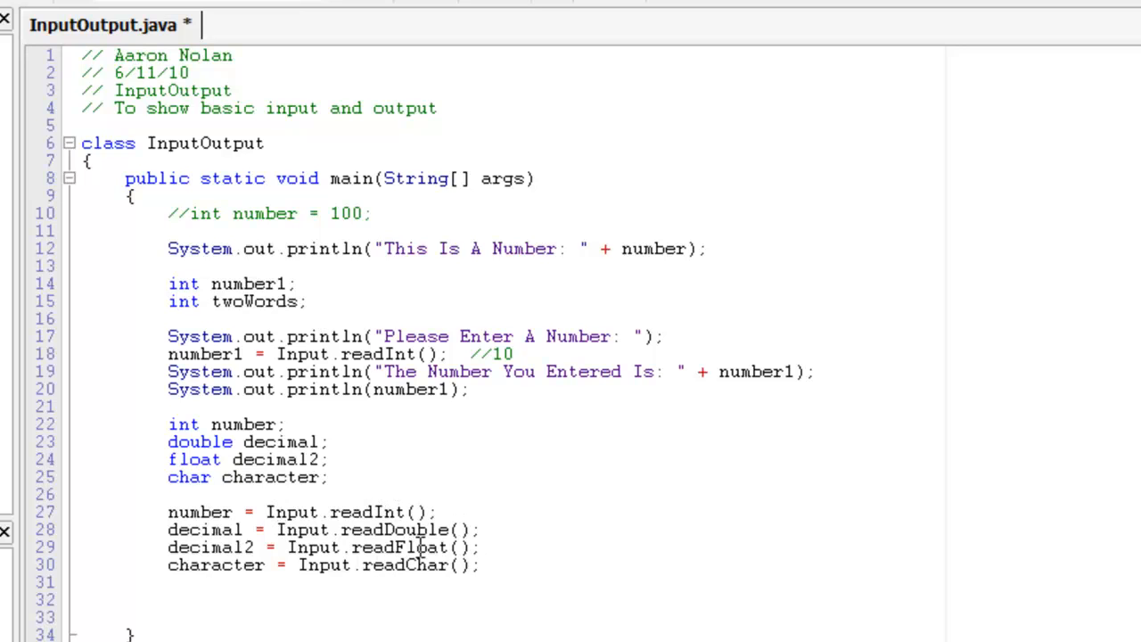
mouse_move(411, 567)
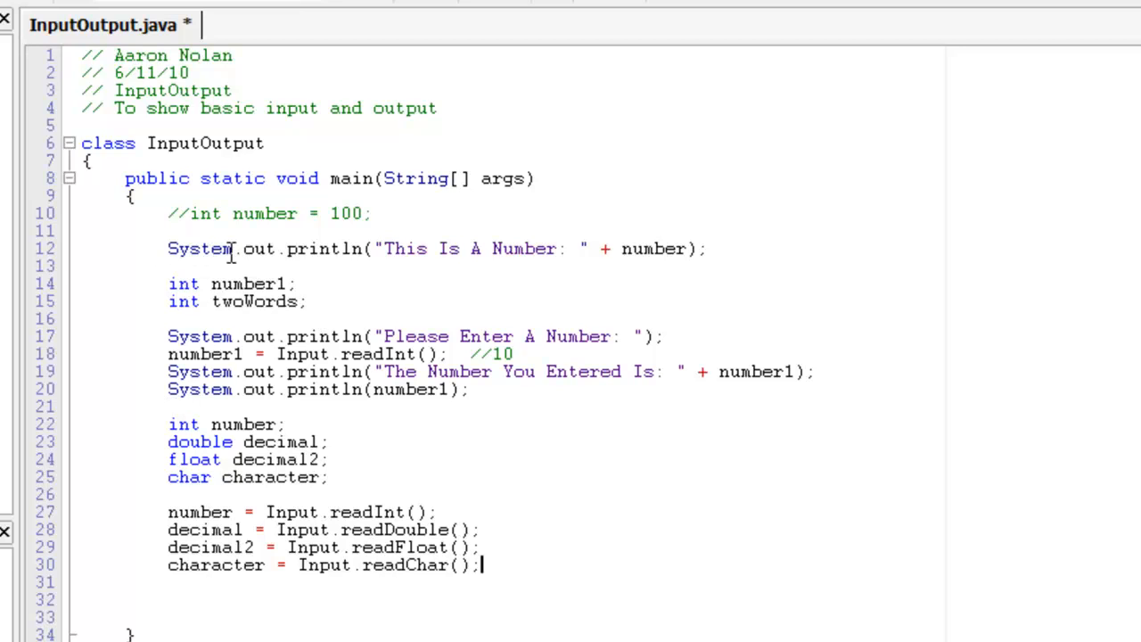
mouse_move(391, 248)
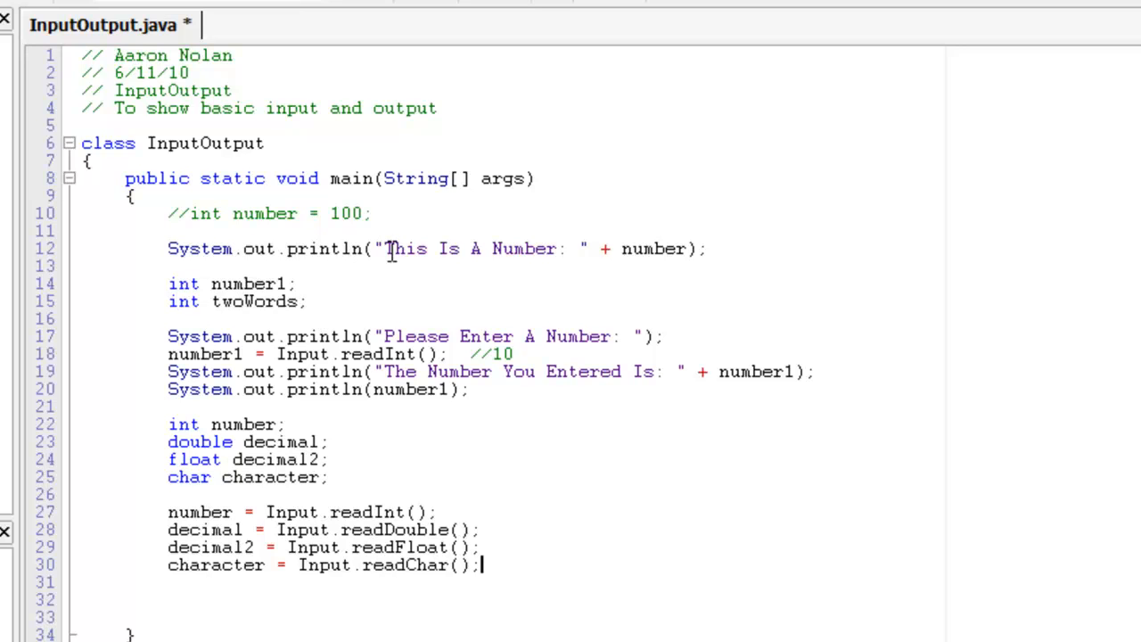
mouse_move(383, 265)
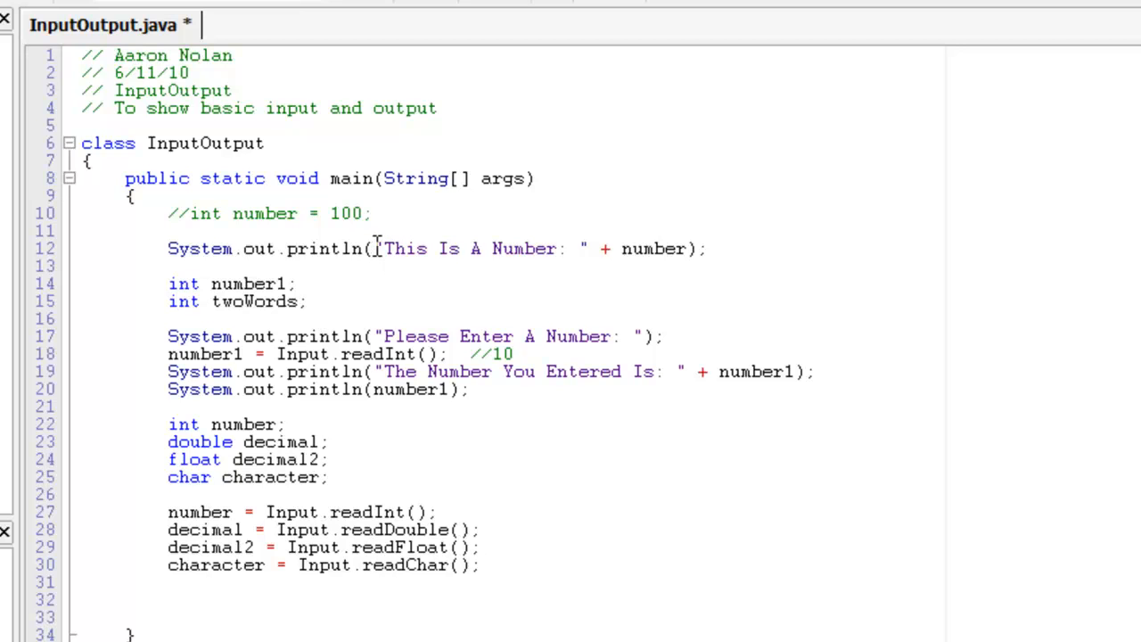
mouse_move(587, 272)
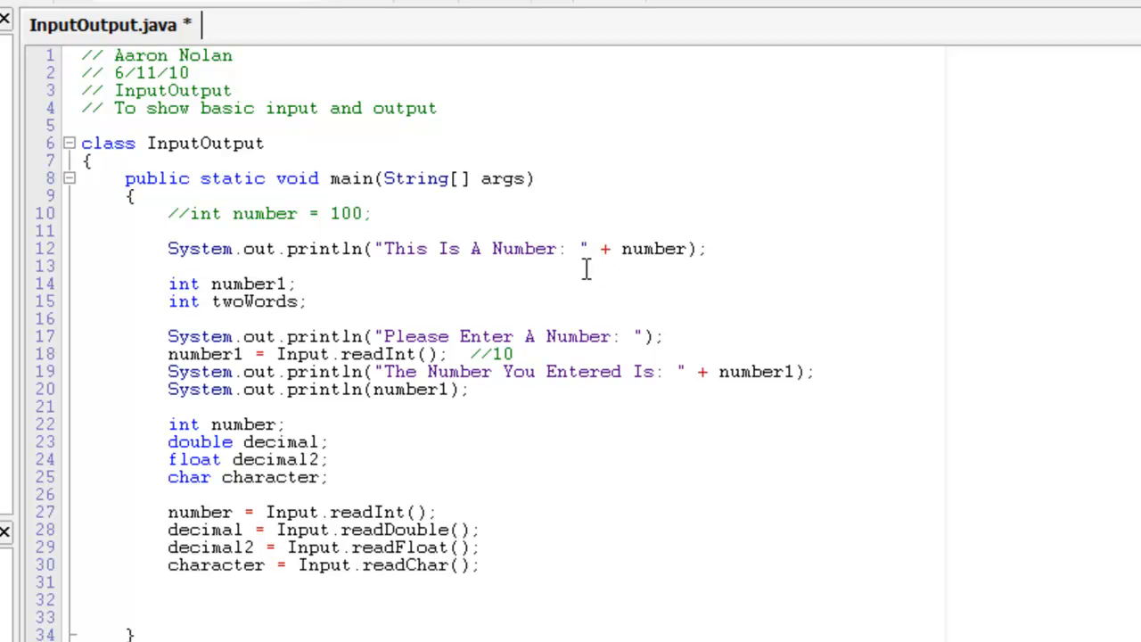
mouse_move(680, 249)
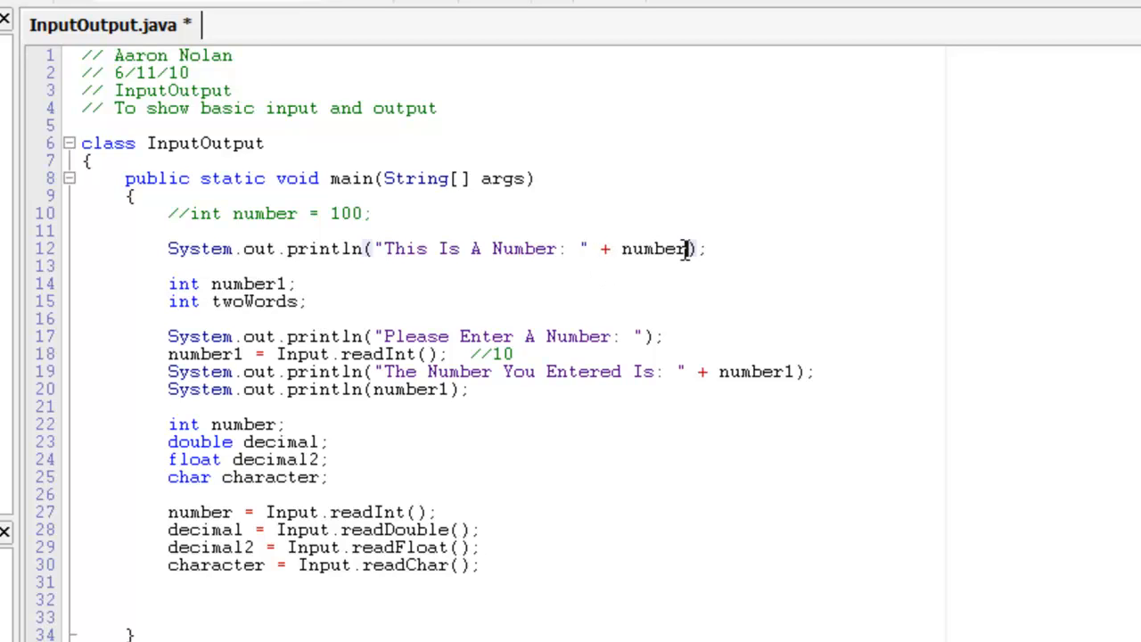
Append + "This is more text" after number in line 12's println
text(+ ")
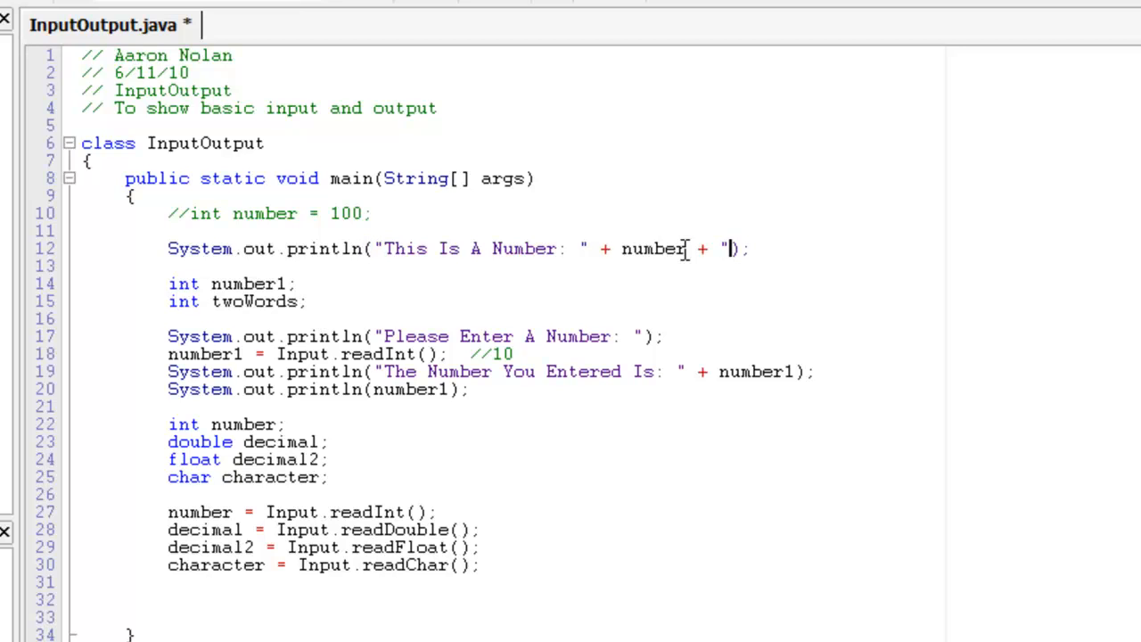
text(This is more text)
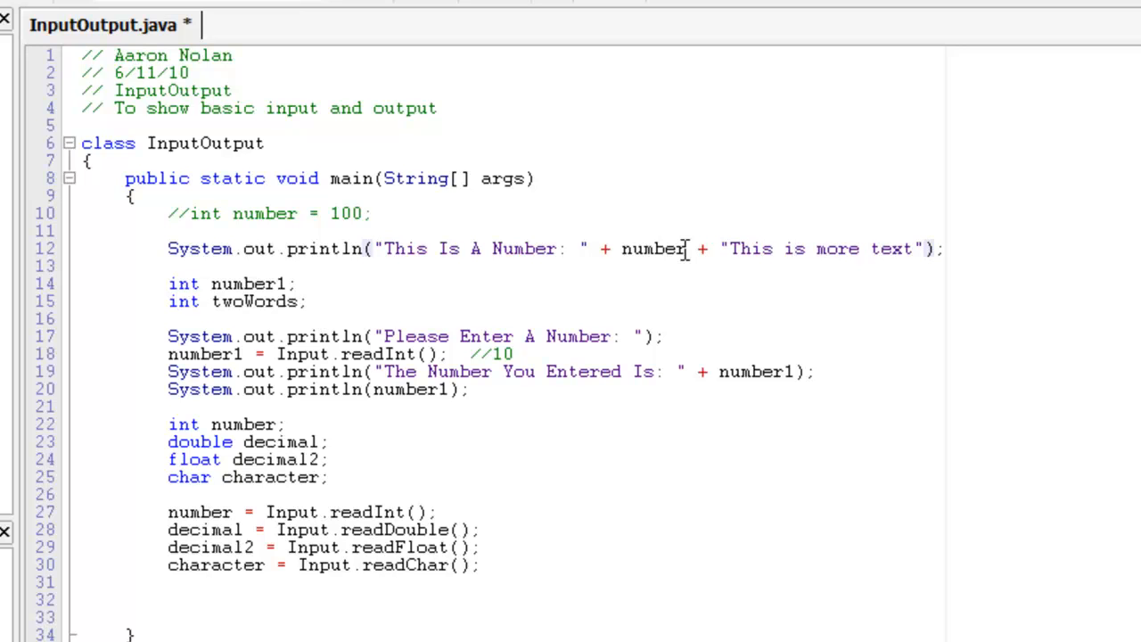
mouse_move(775, 230)
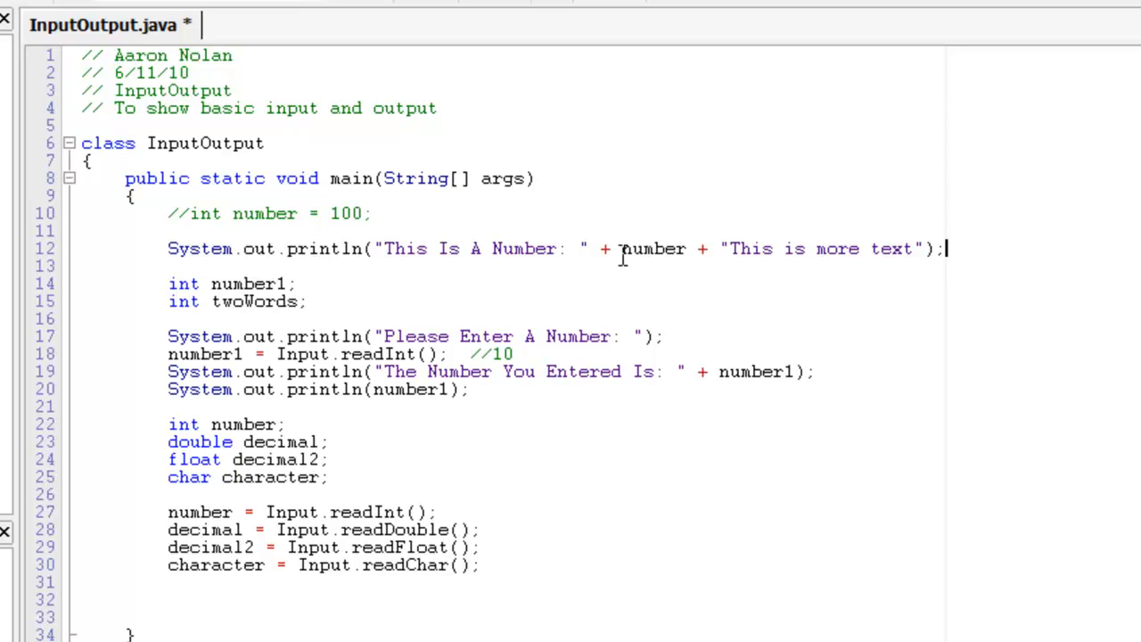
mouse_move(880, 251)
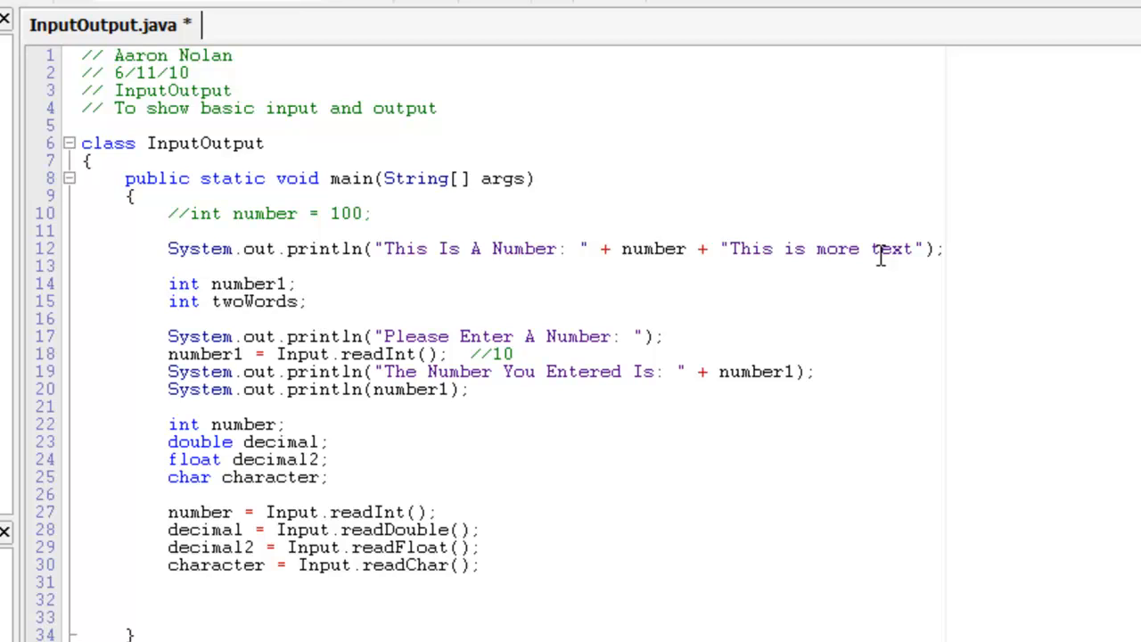
mouse_move(807, 271)
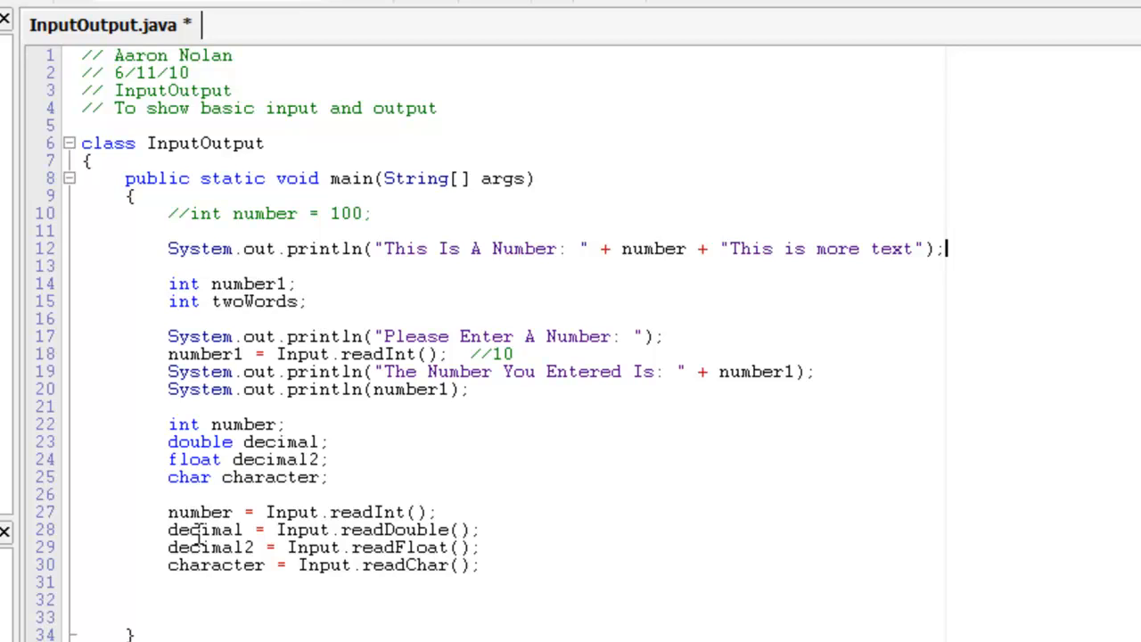
mouse_move(751, 439)
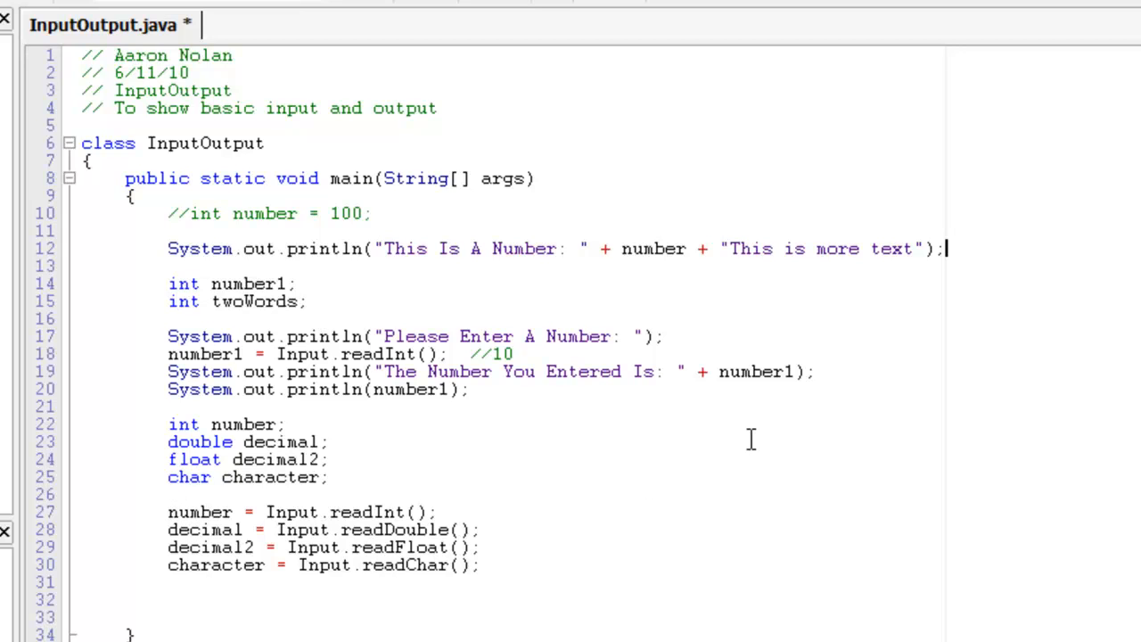
mouse_move(769, 376)
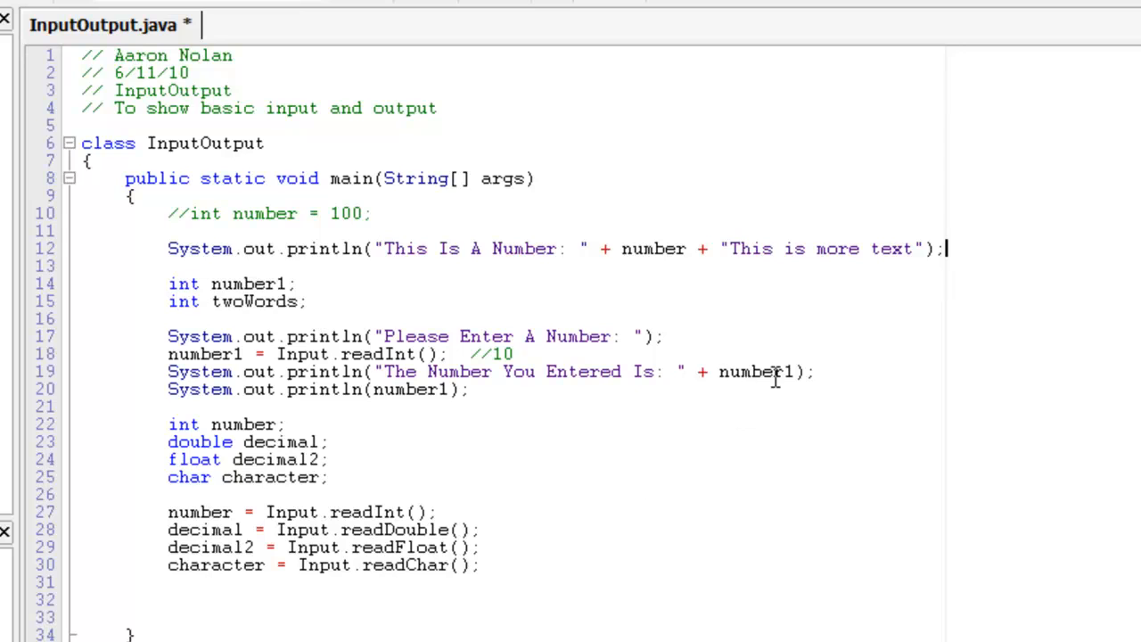
mouse_move(819, 399)
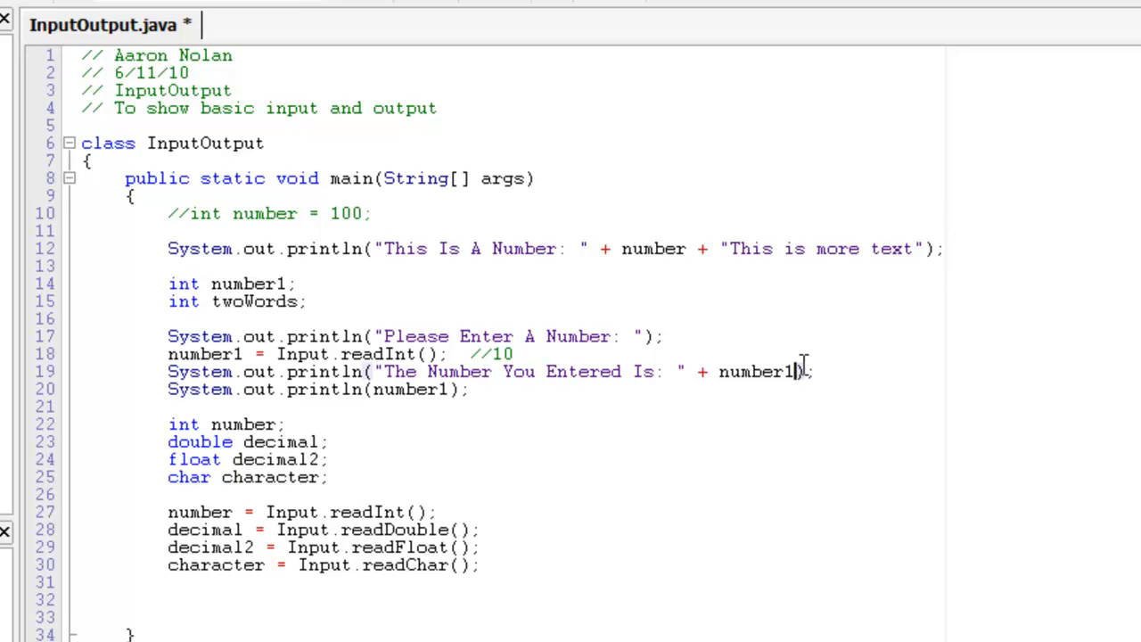
Print decimal instead of number1 on line 19 and add System.out.println(decimal) below the reads
text(d)
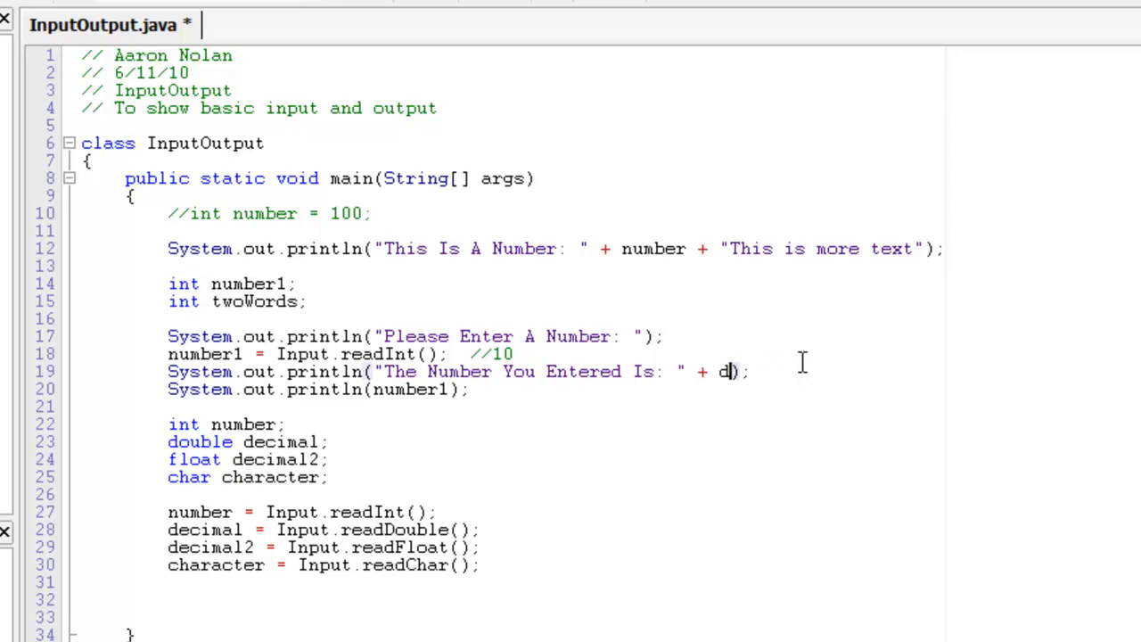
text(ecimal)
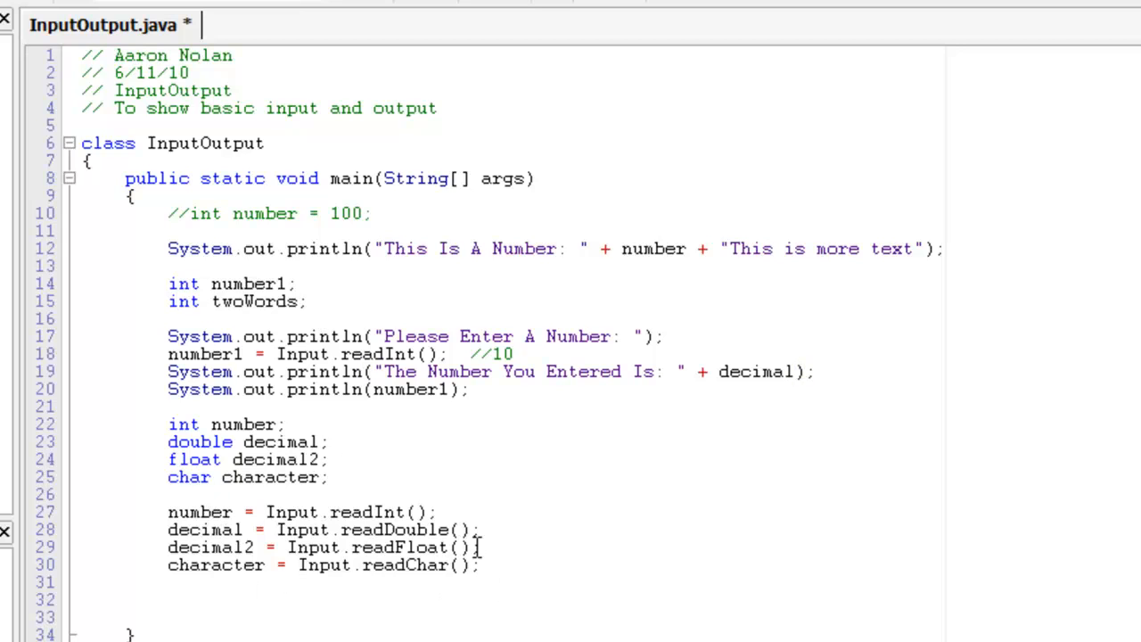
text(System.out.pr)
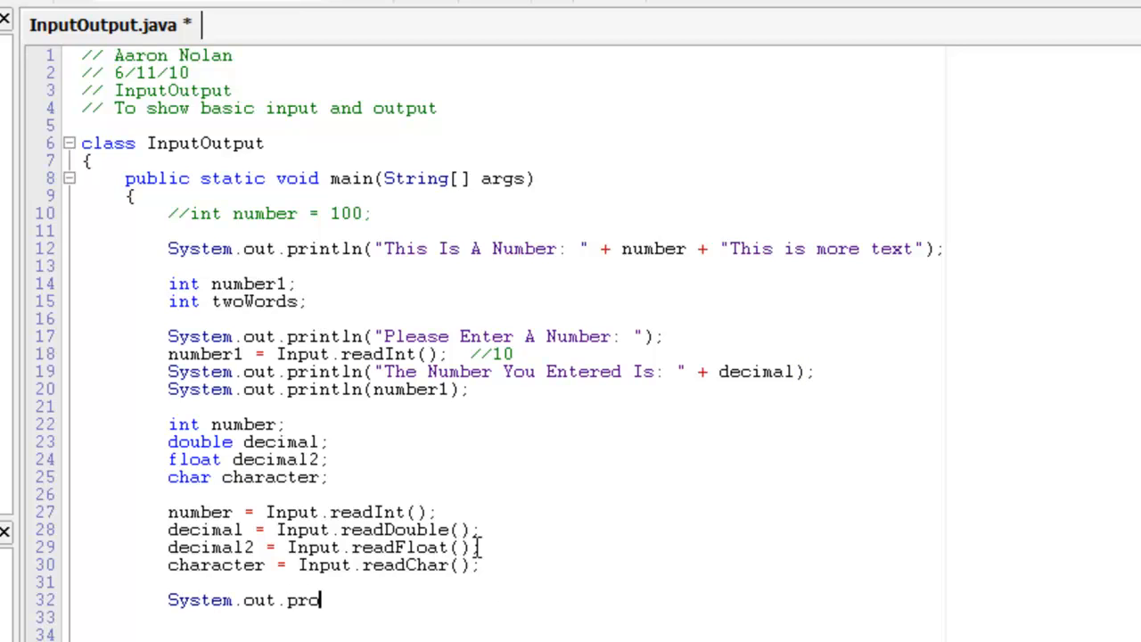
text(intln())
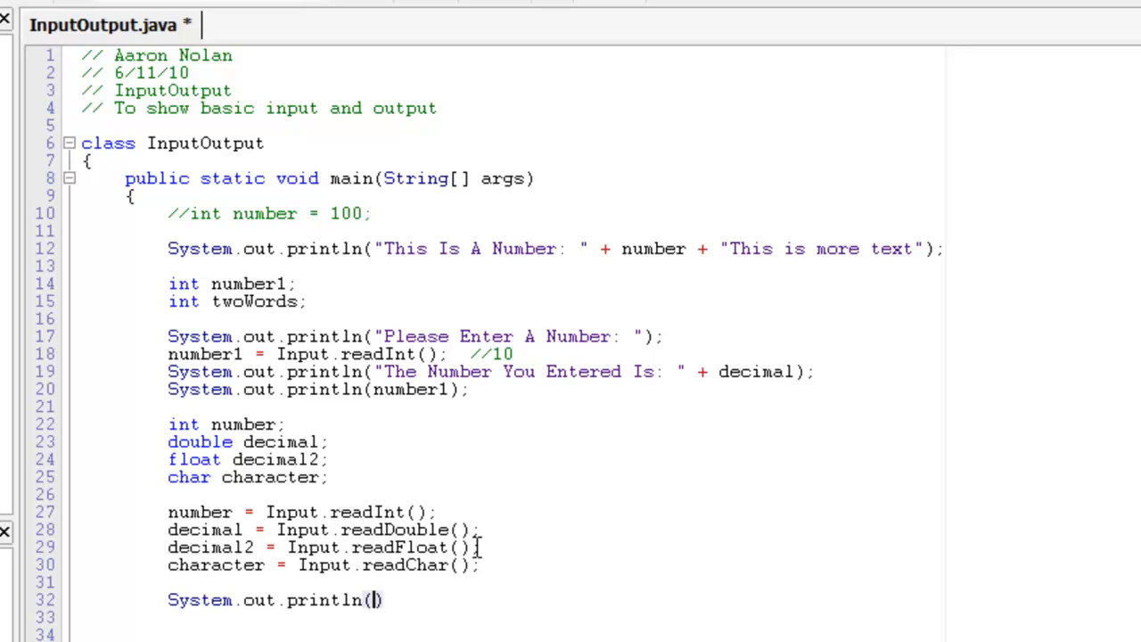
text(decimal)
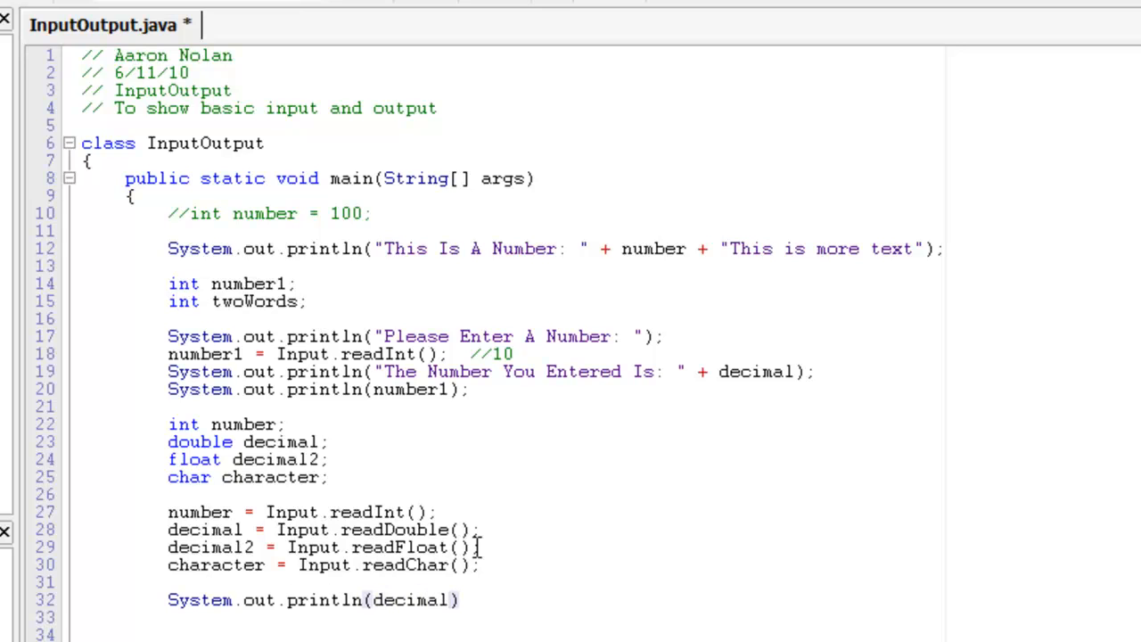